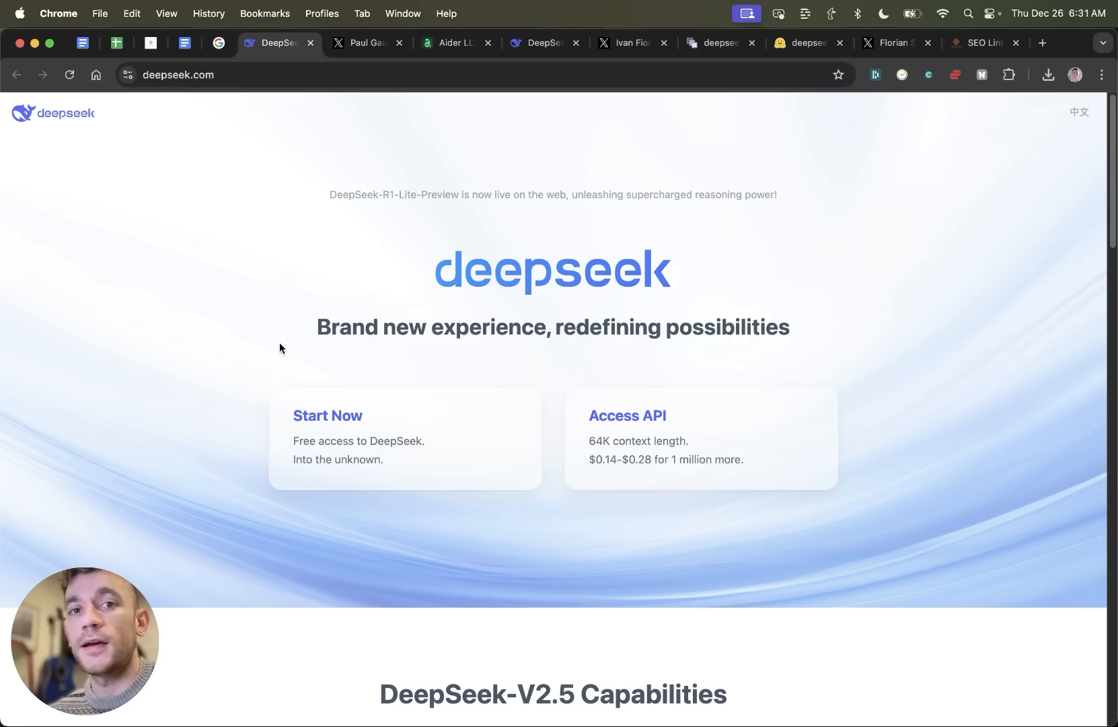
mouse_move(347, 339)
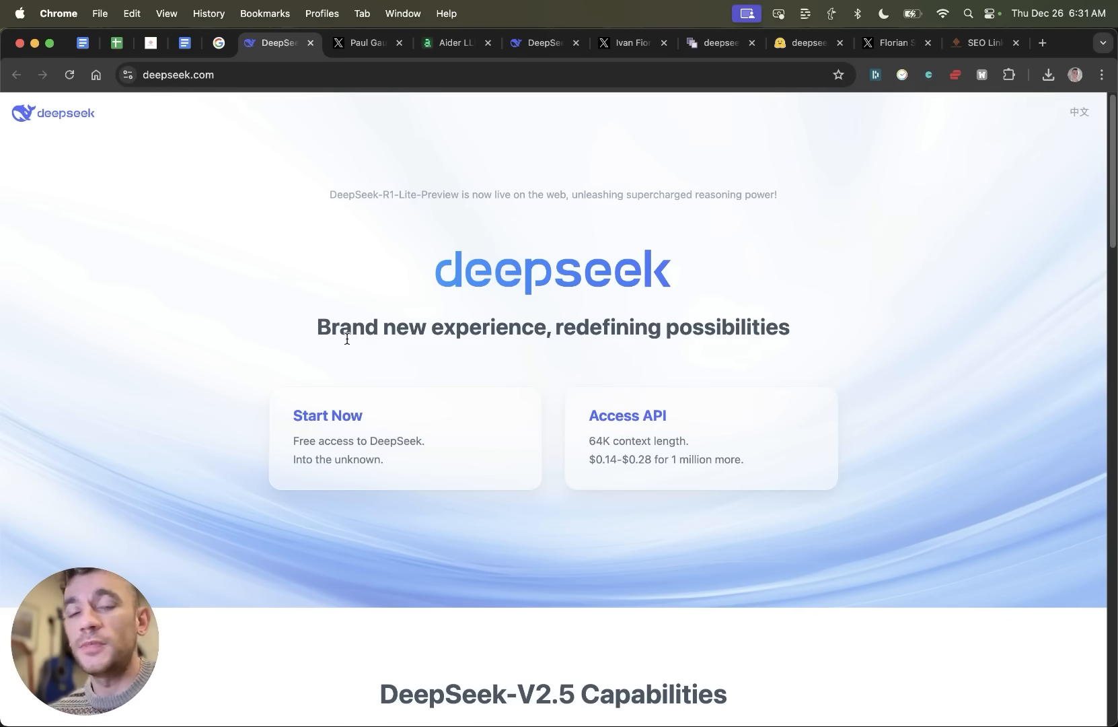
Scroll DeepSeek's site, then highlight the '48% DeepSeek V3 Preview' line in Paul Gauthier's X post
scroll("down", 3)
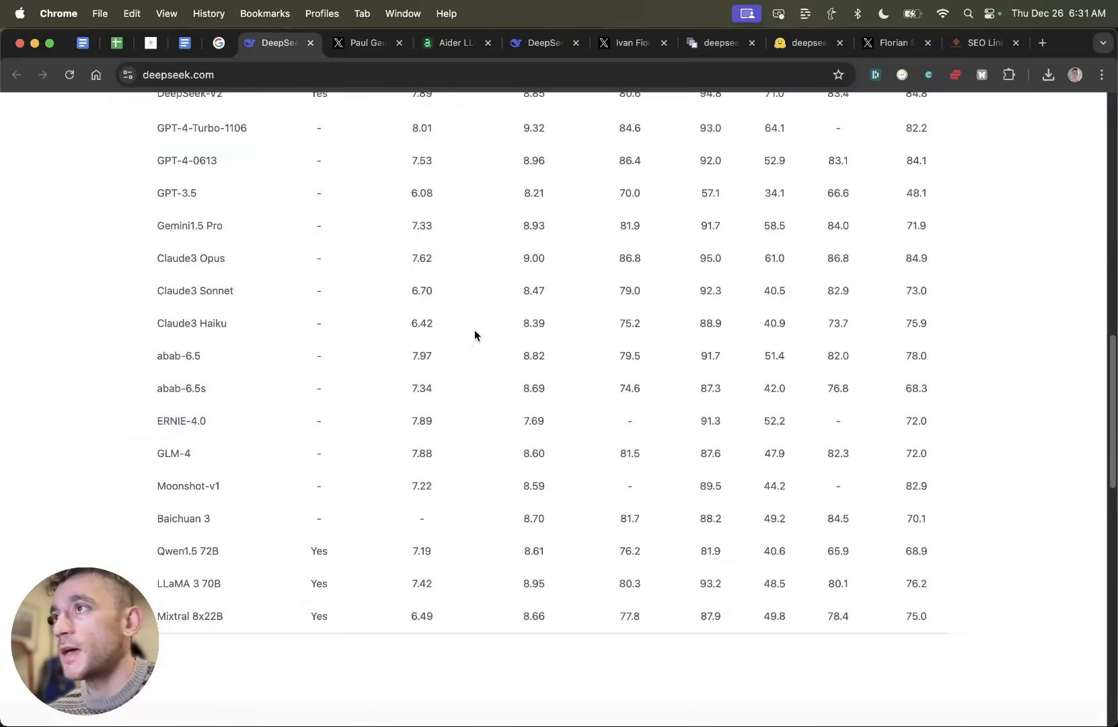
left_click(363, 43)
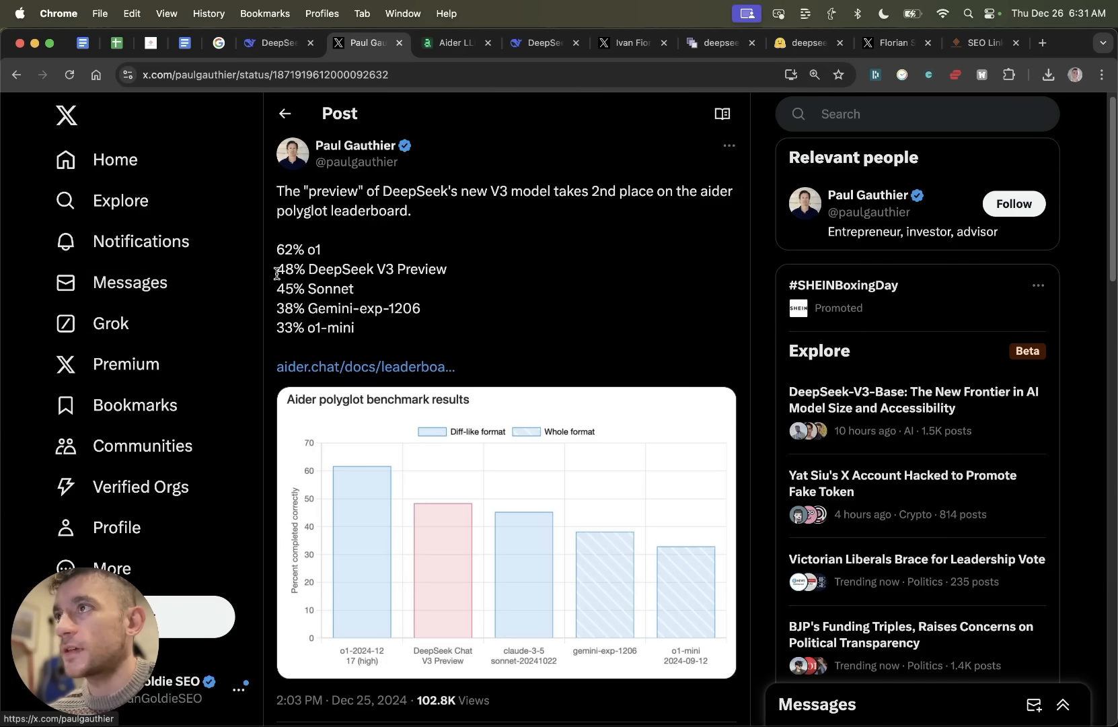
double_click(314, 289)
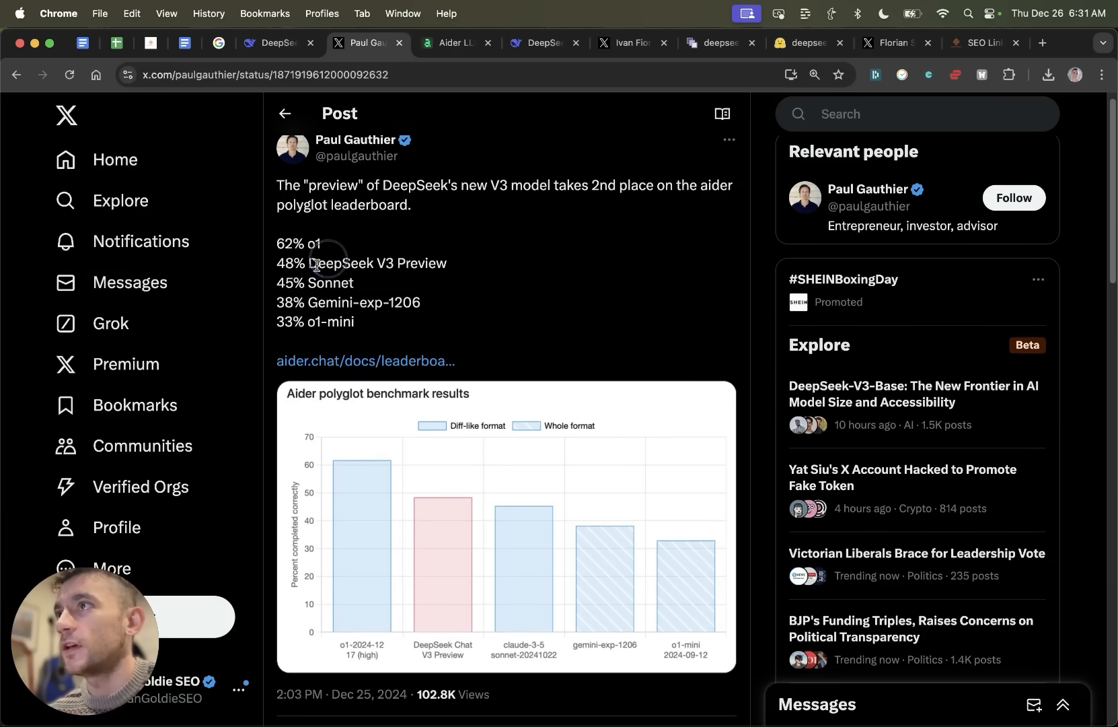
left_click_drag(276, 283, 355, 322)
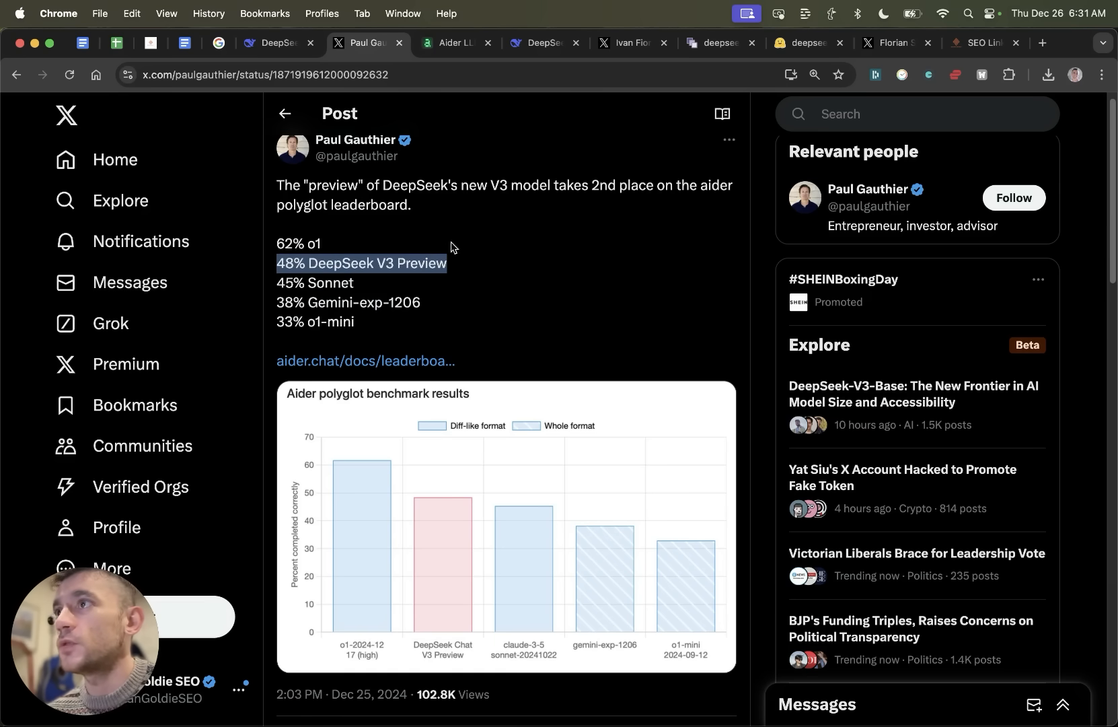
scroll("down", 3)
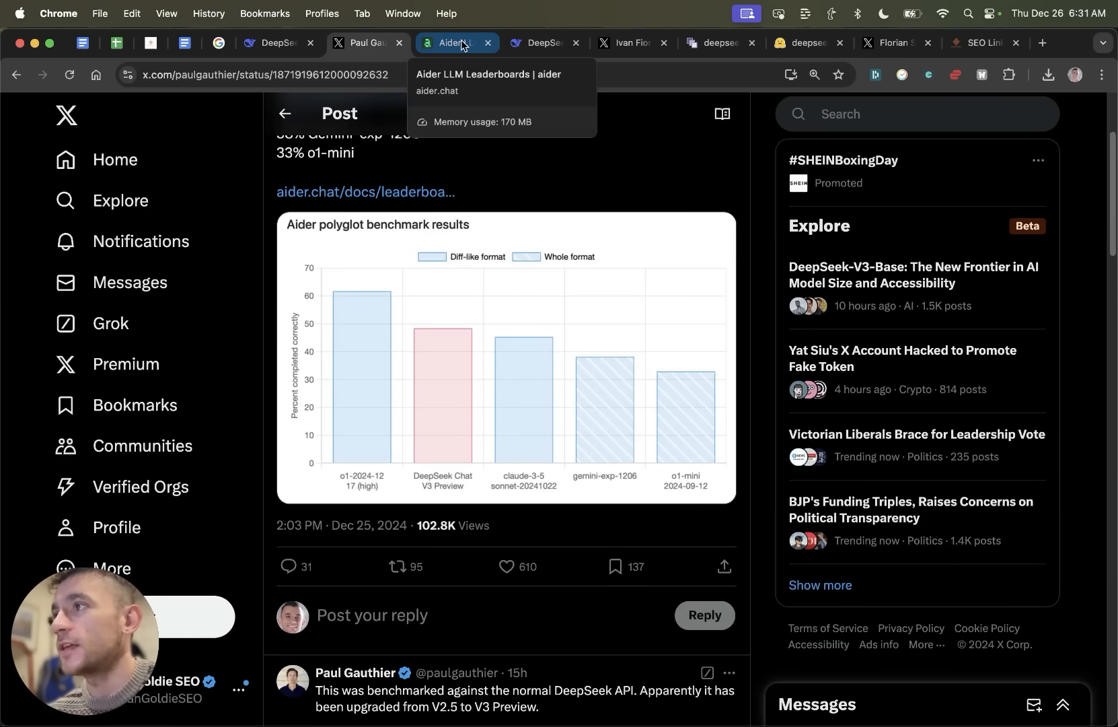
Browse the Aider leaderboard, Asteroids demo, Simon Willison write-up and LiveBench ranking tabs
left_click(456, 43)
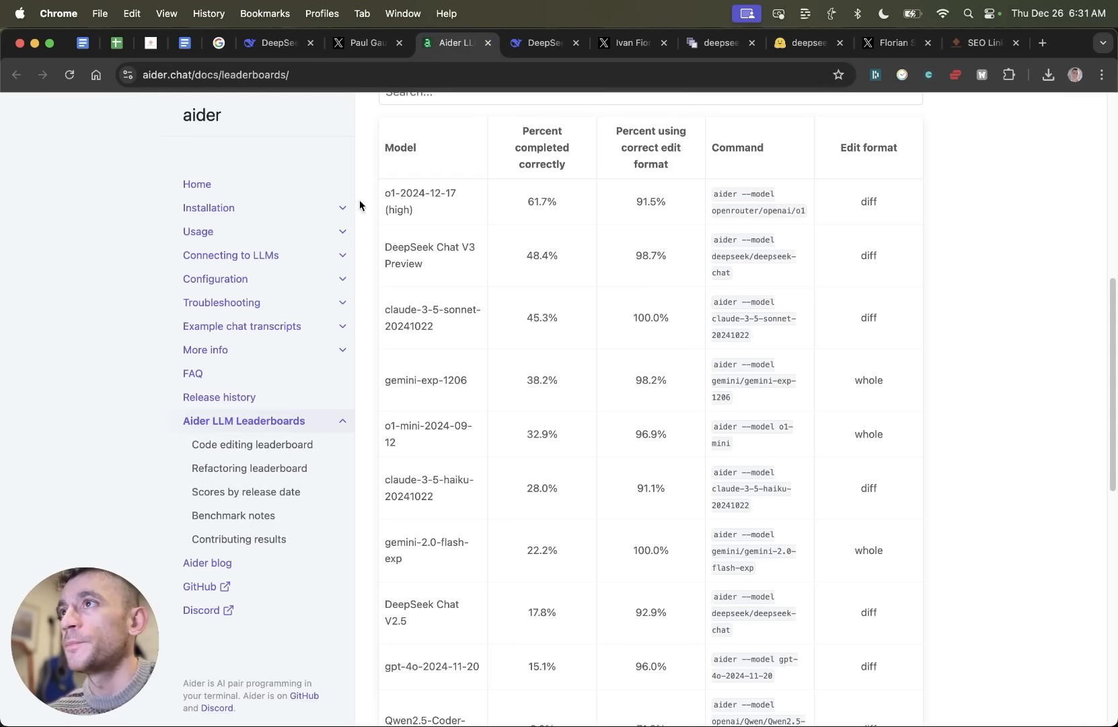
left_click(546, 43)
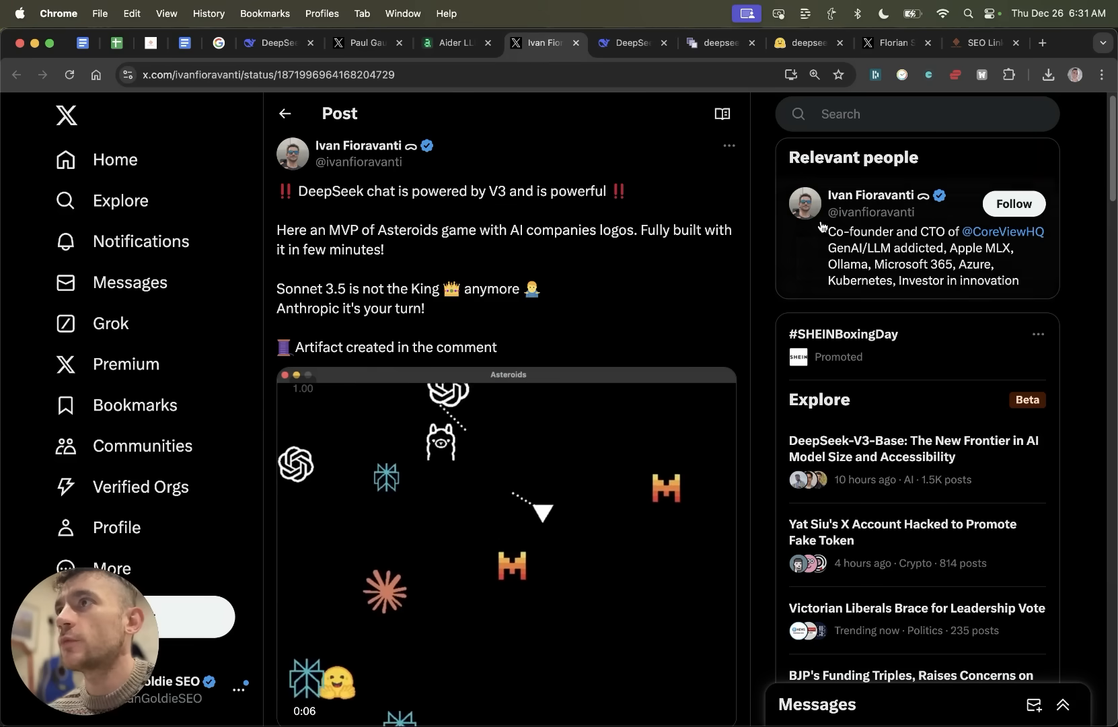
scroll("down", 3)
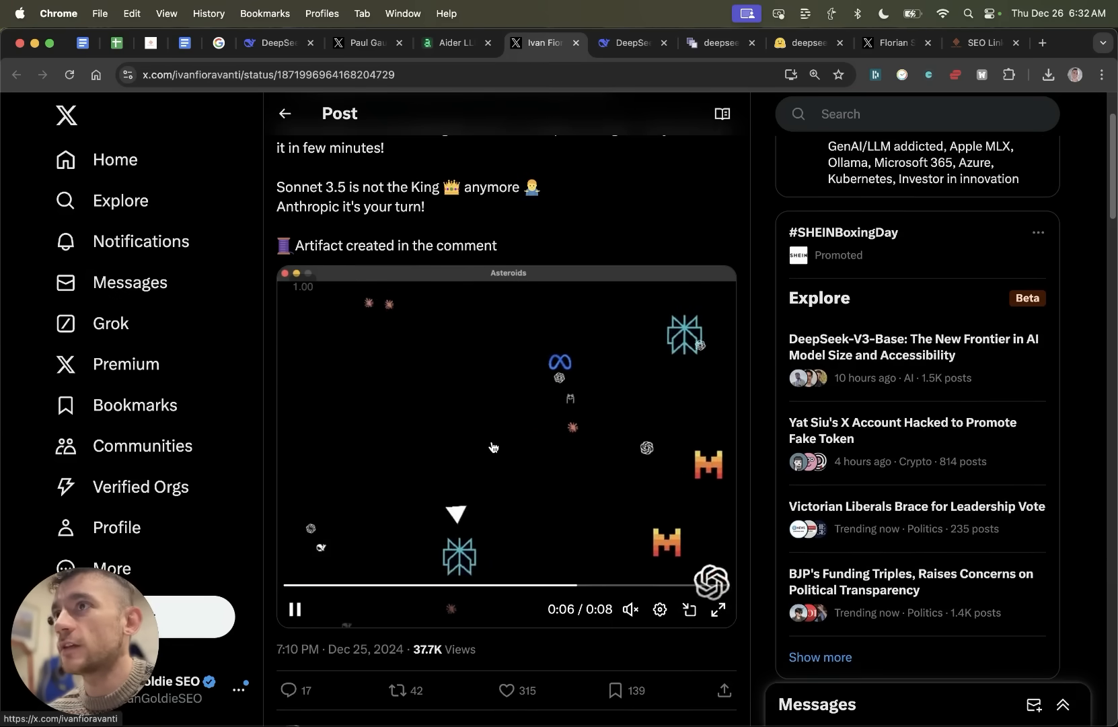
left_click(718, 43)
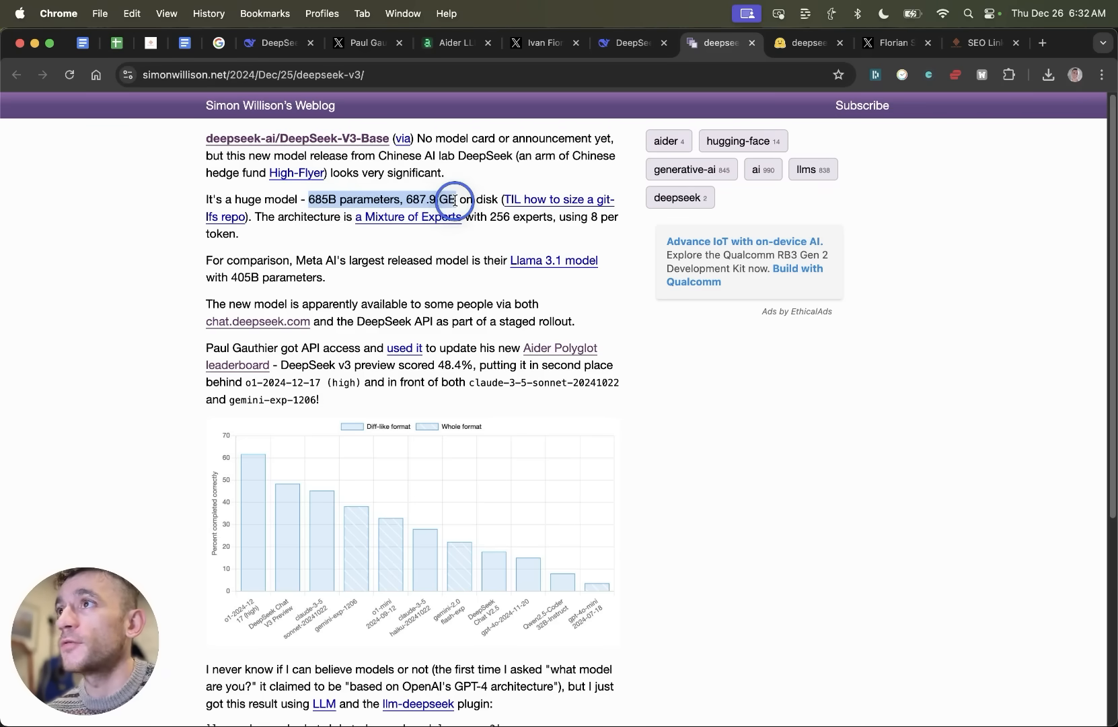
mouse_move(765, 30)
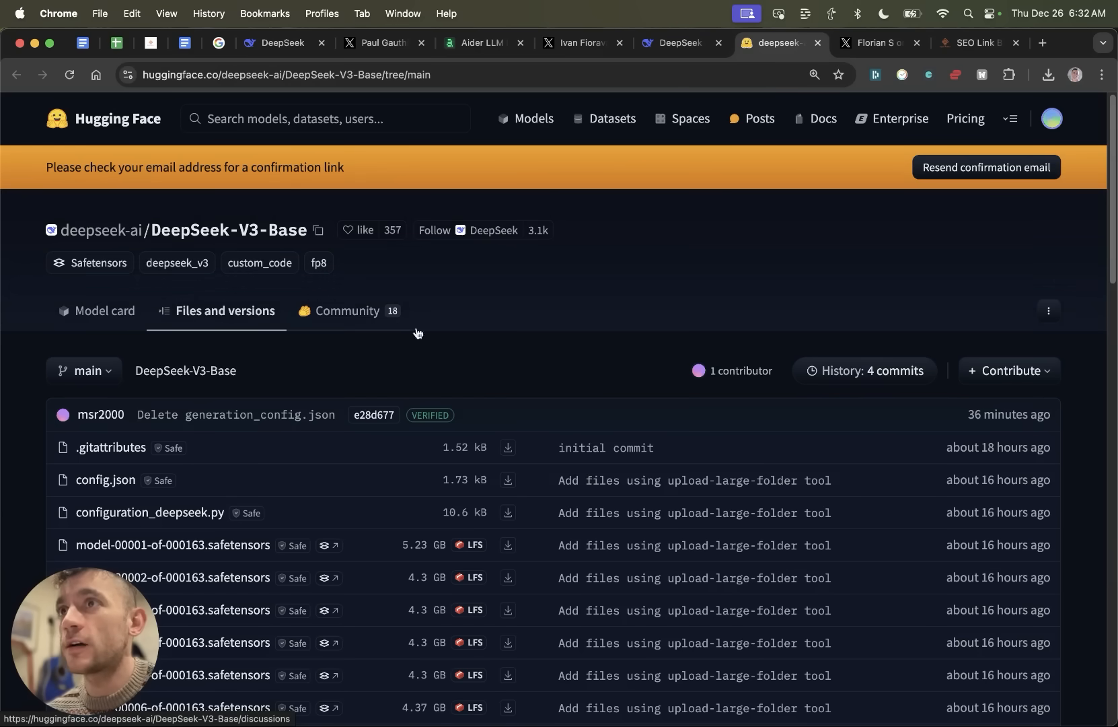
left_click(679, 43)
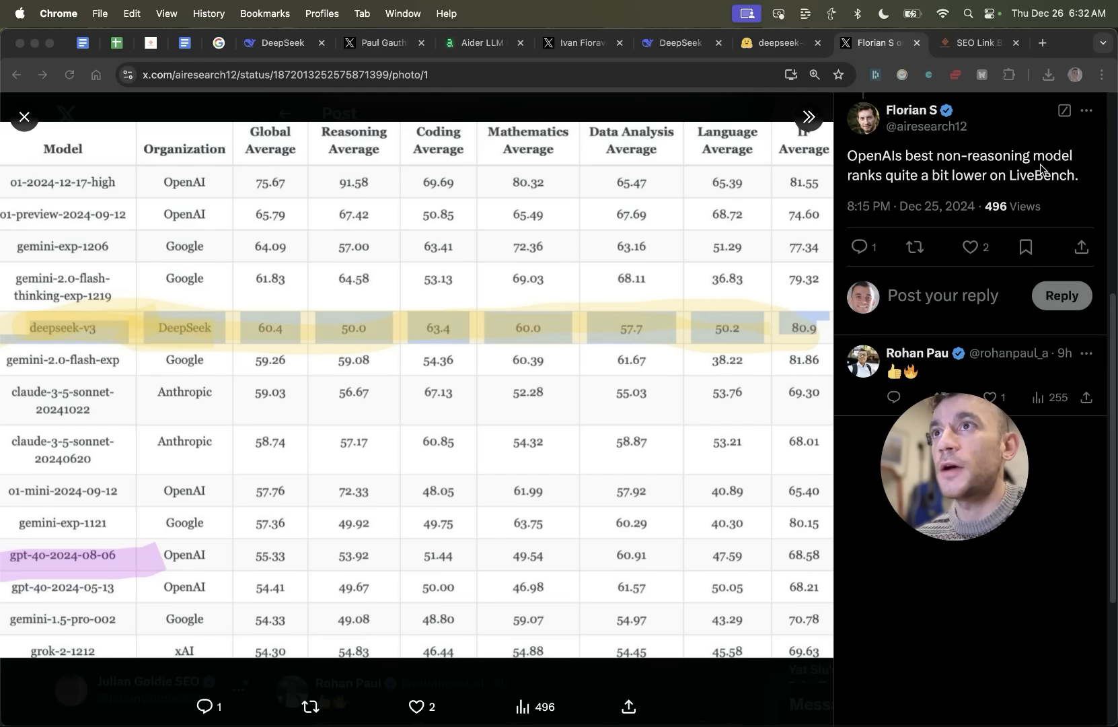
mouse_move(131, 273)
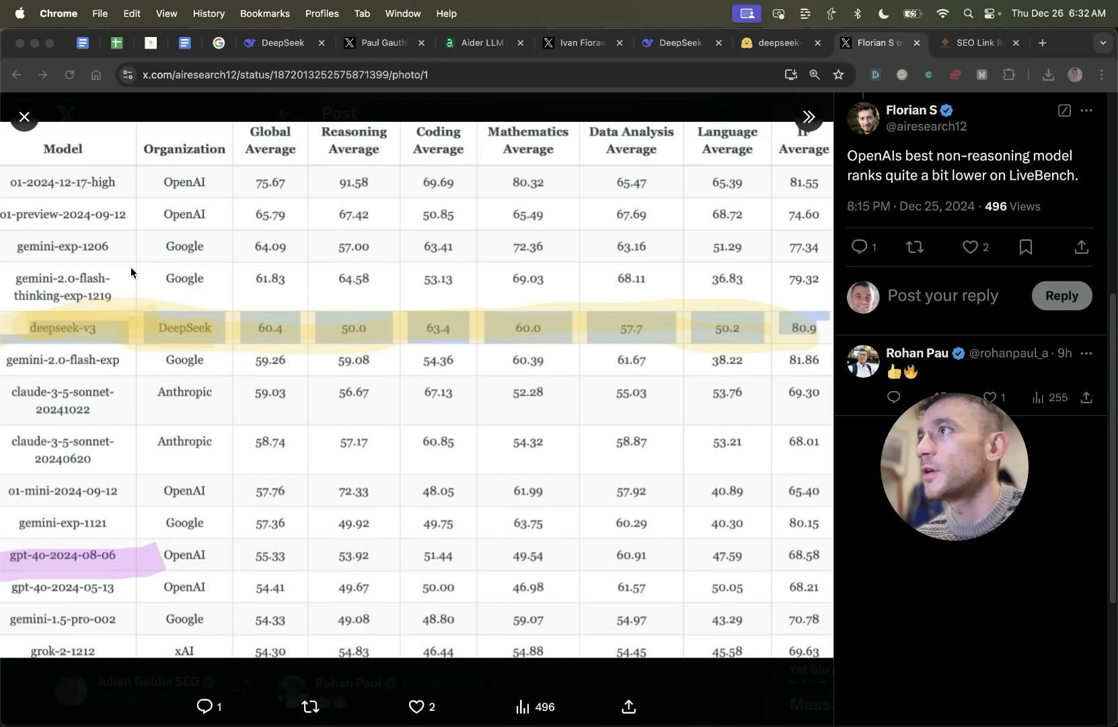
mouse_move(135, 337)
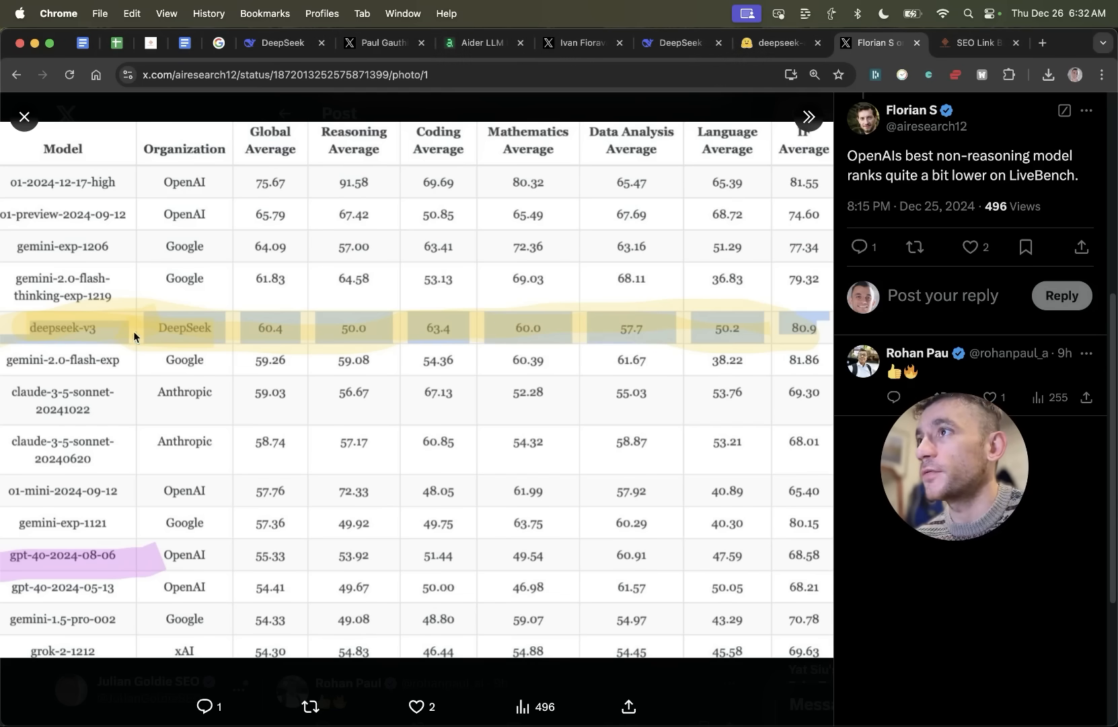
left_click(289, 43)
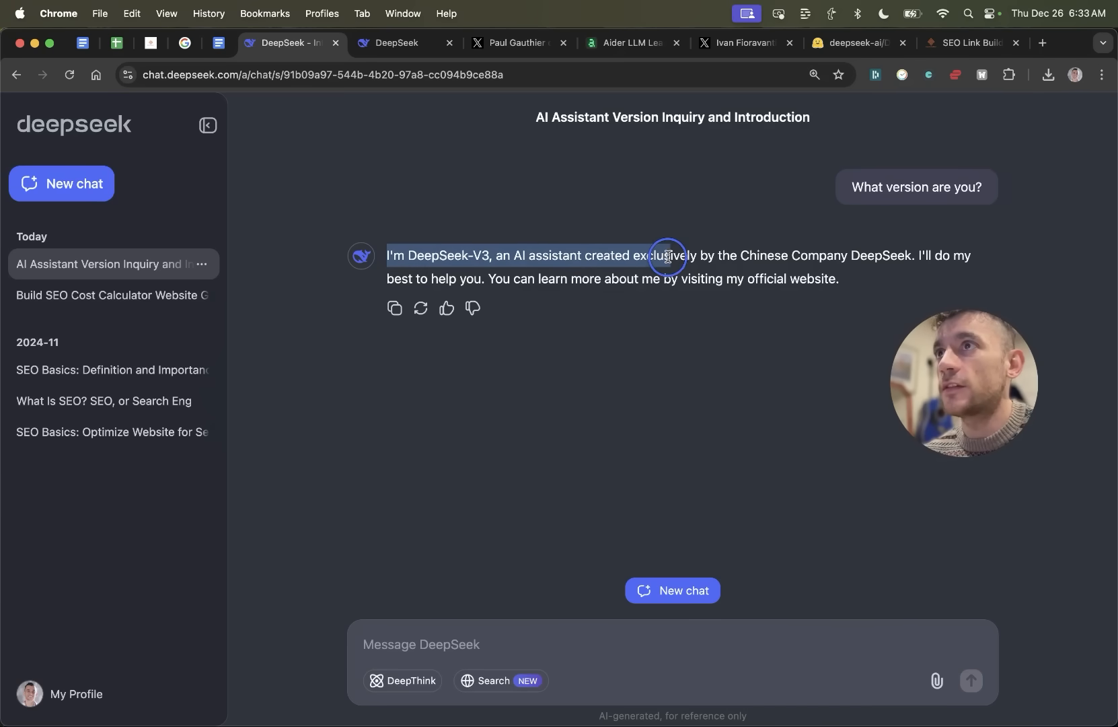
Highlight the 'I'm DeepSeek-V3' reply and toggle the DeepThink button on and off
left_click_drag(667, 257, 907, 255)
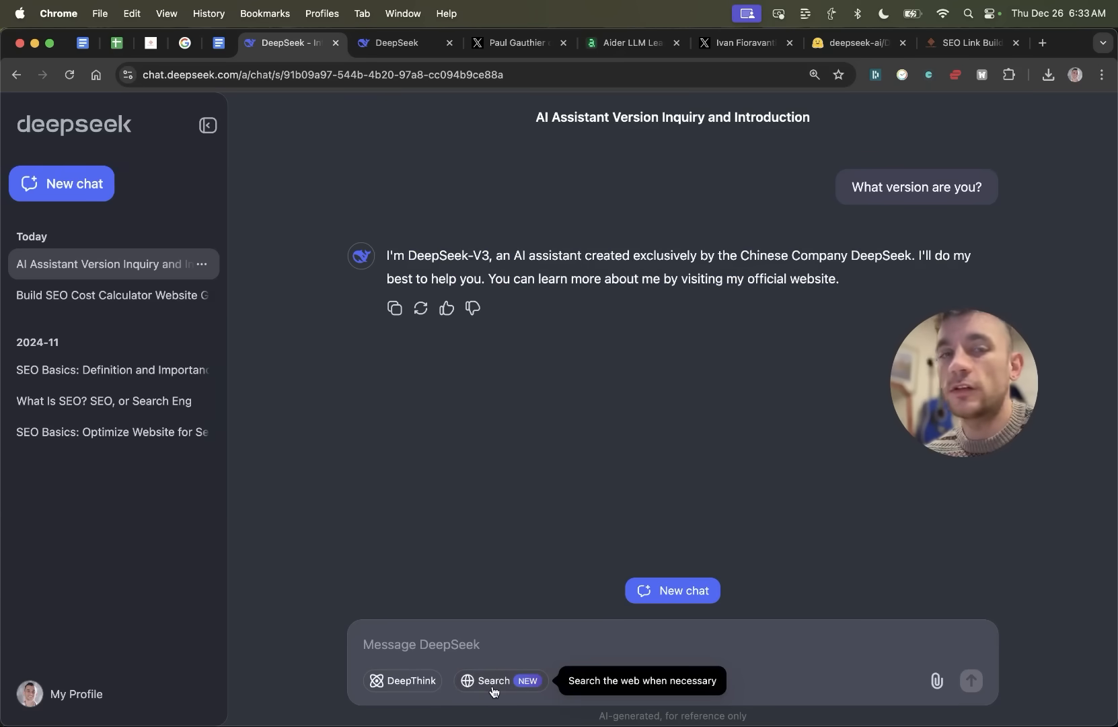
mouse_move(404, 687)
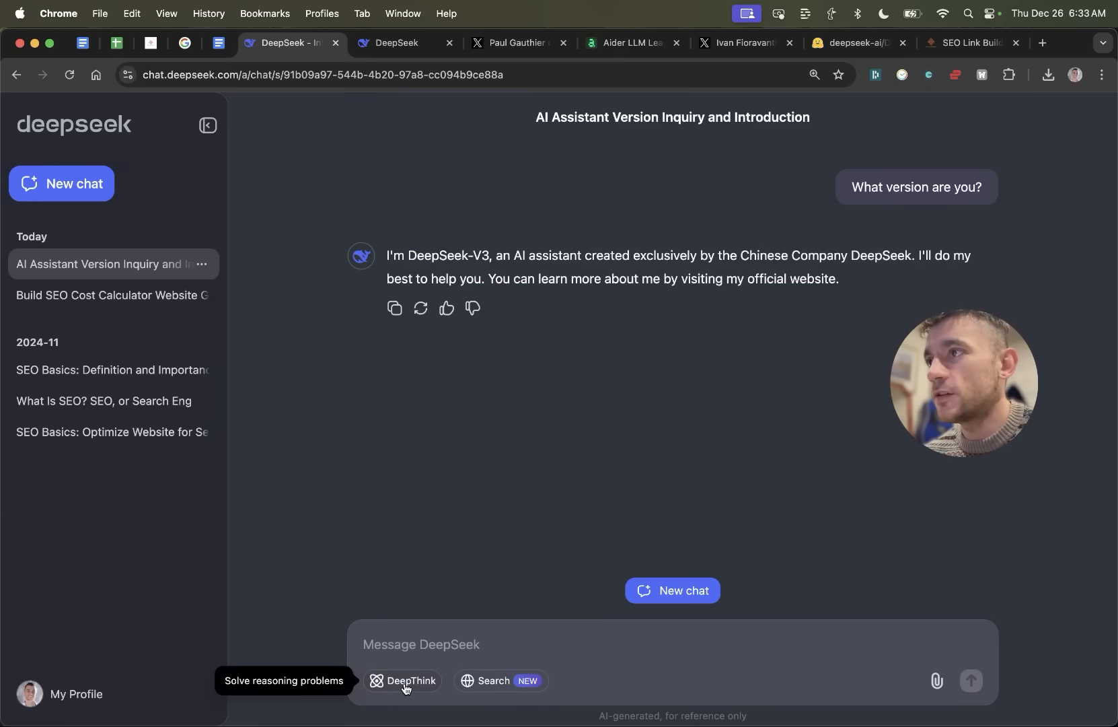
left_click(404, 681)
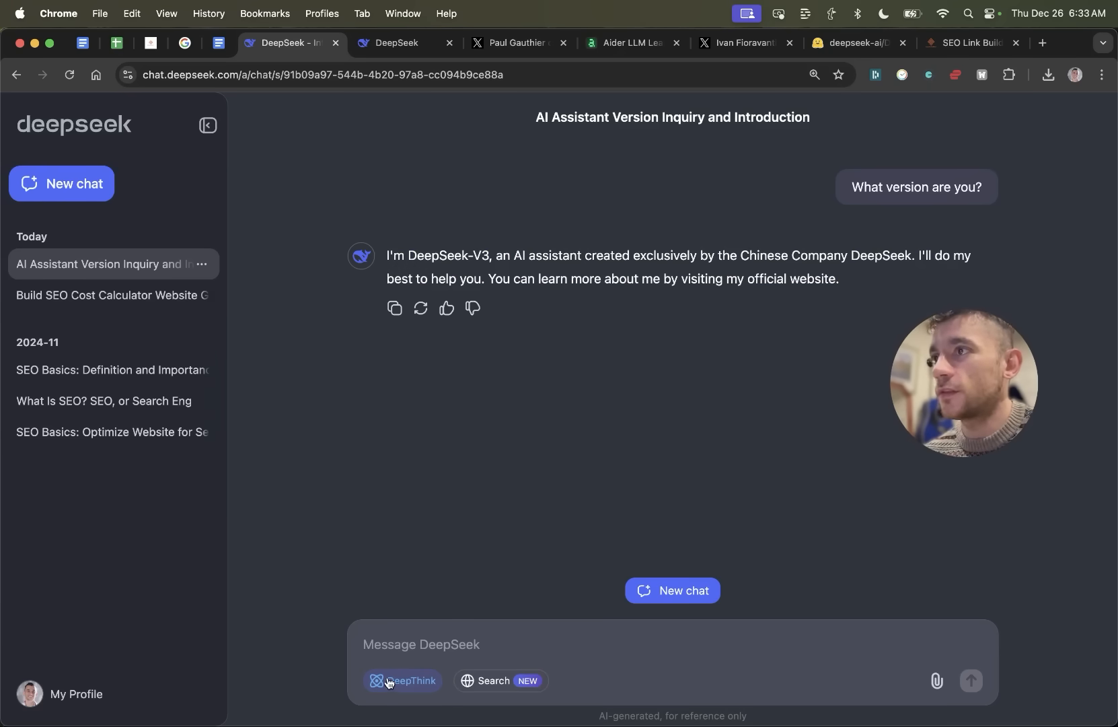
left_click(402, 680)
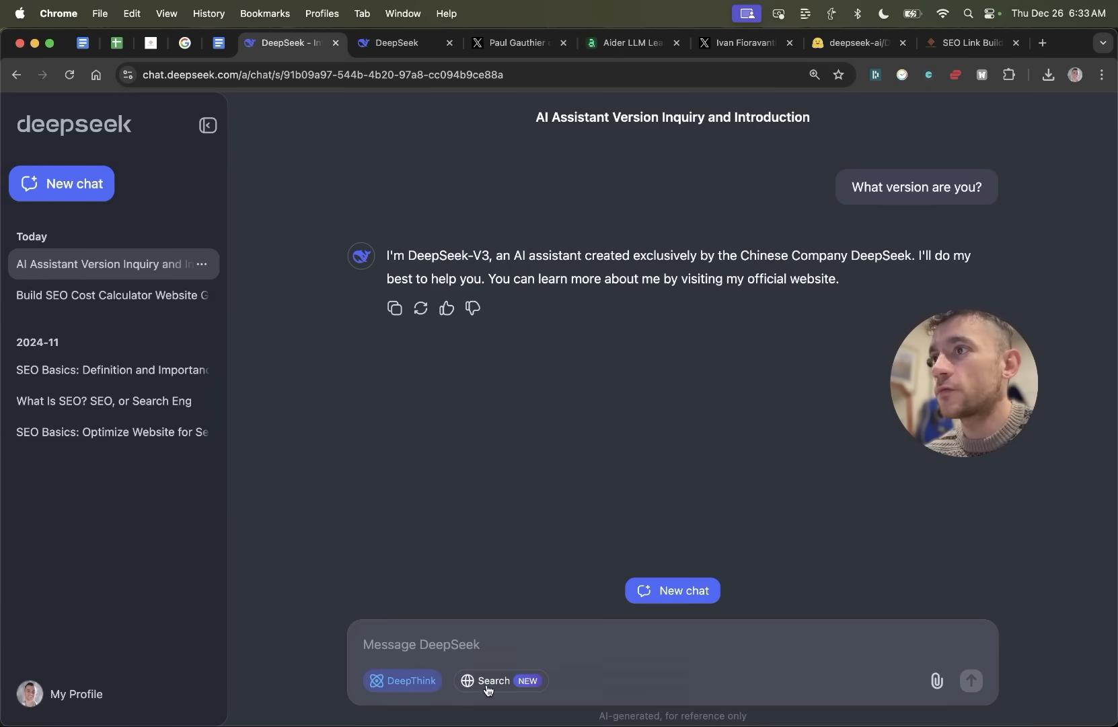
left_click(403, 681)
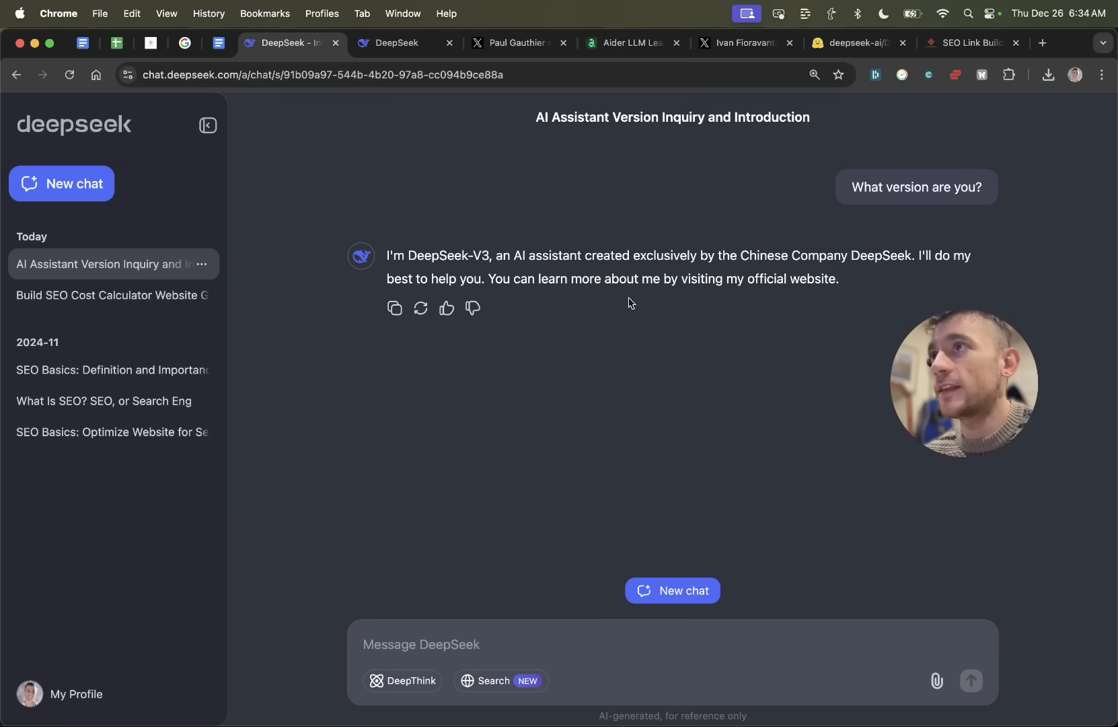
mouse_move(378, 169)
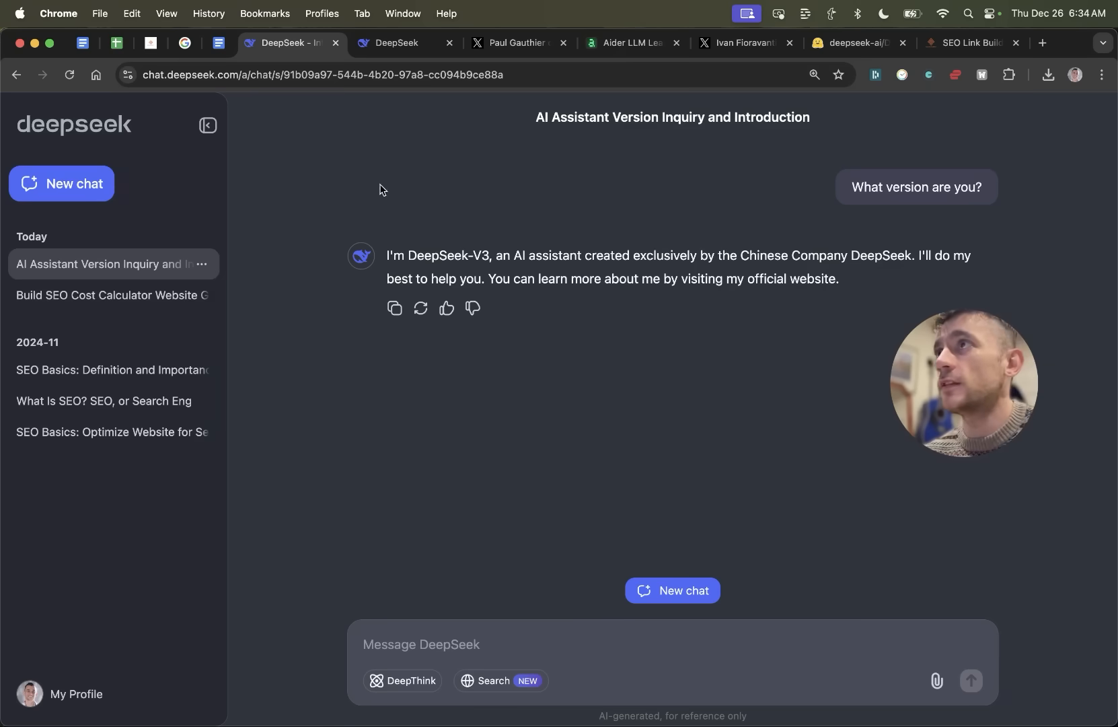
mouse_move(455, 589)
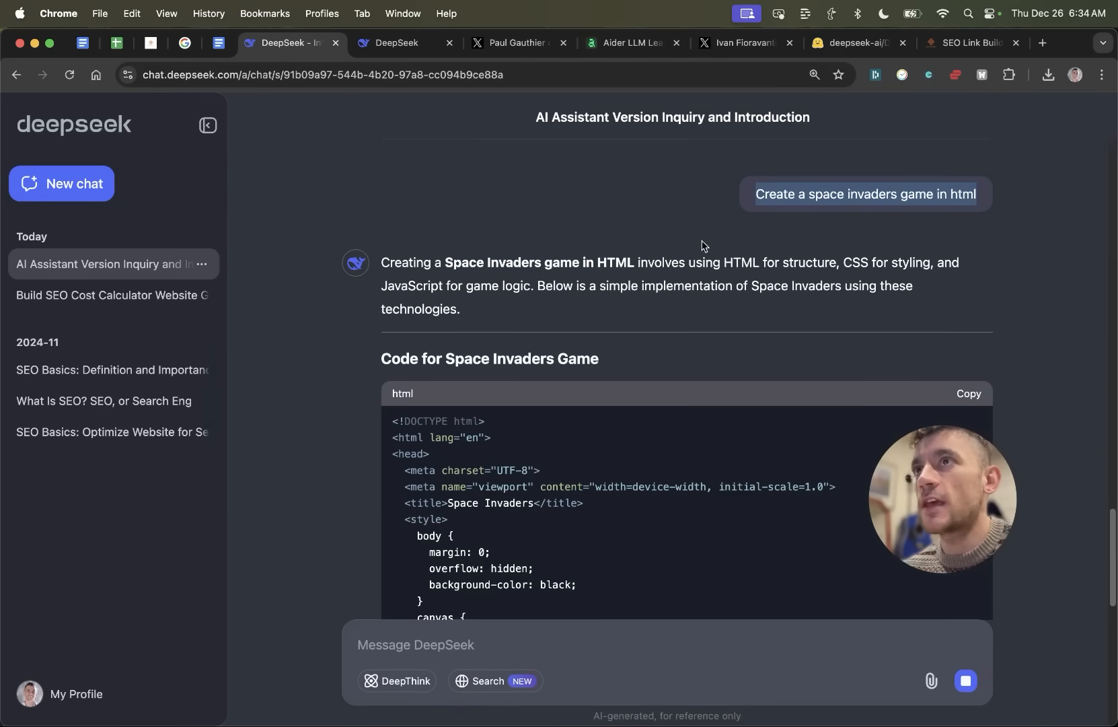
mouse_move(713, 196)
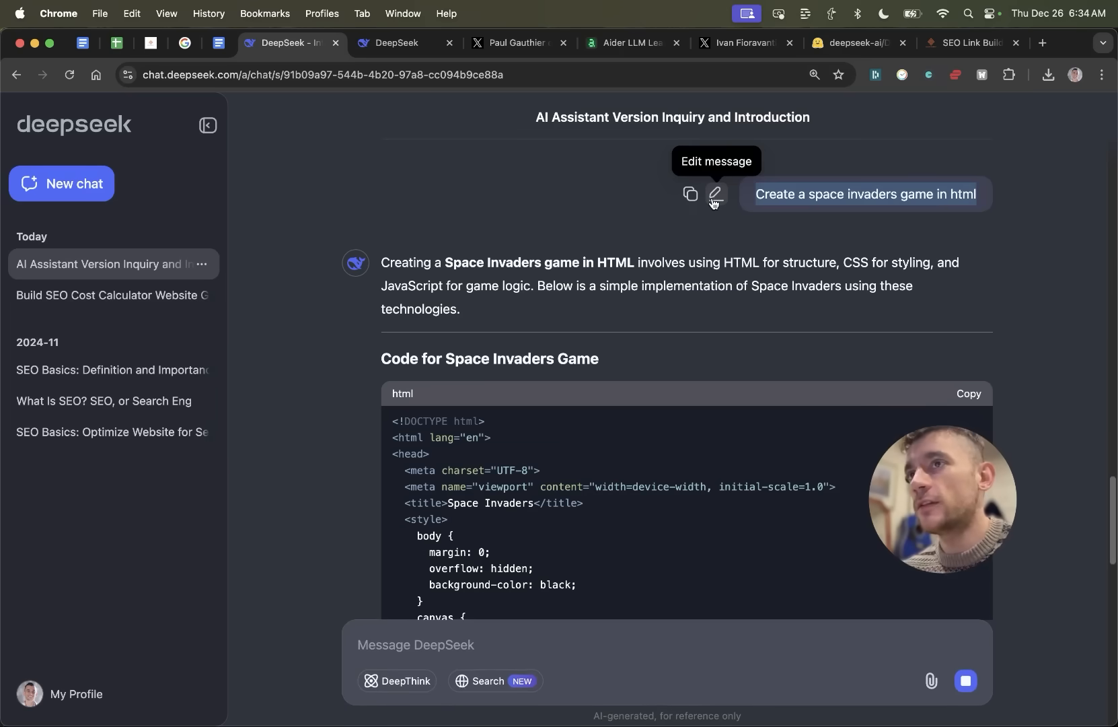
Copy the generated Space Invaders JavaScript into Liveweave and view the running game
scroll("down", 3)
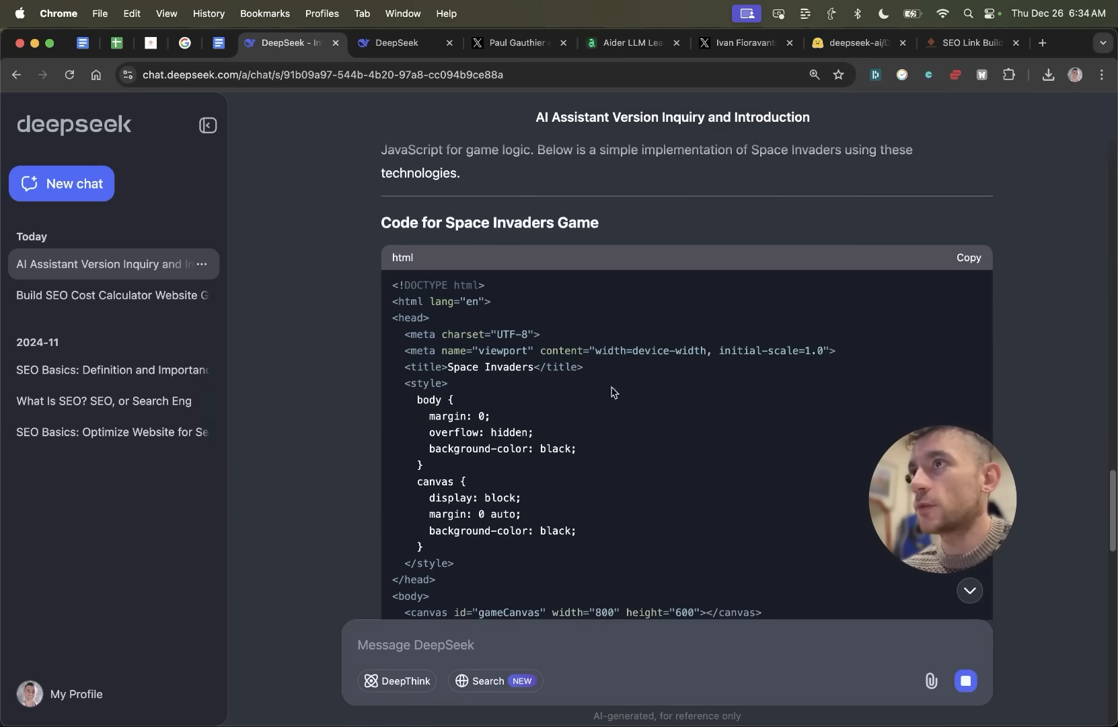
scroll("down", 3)
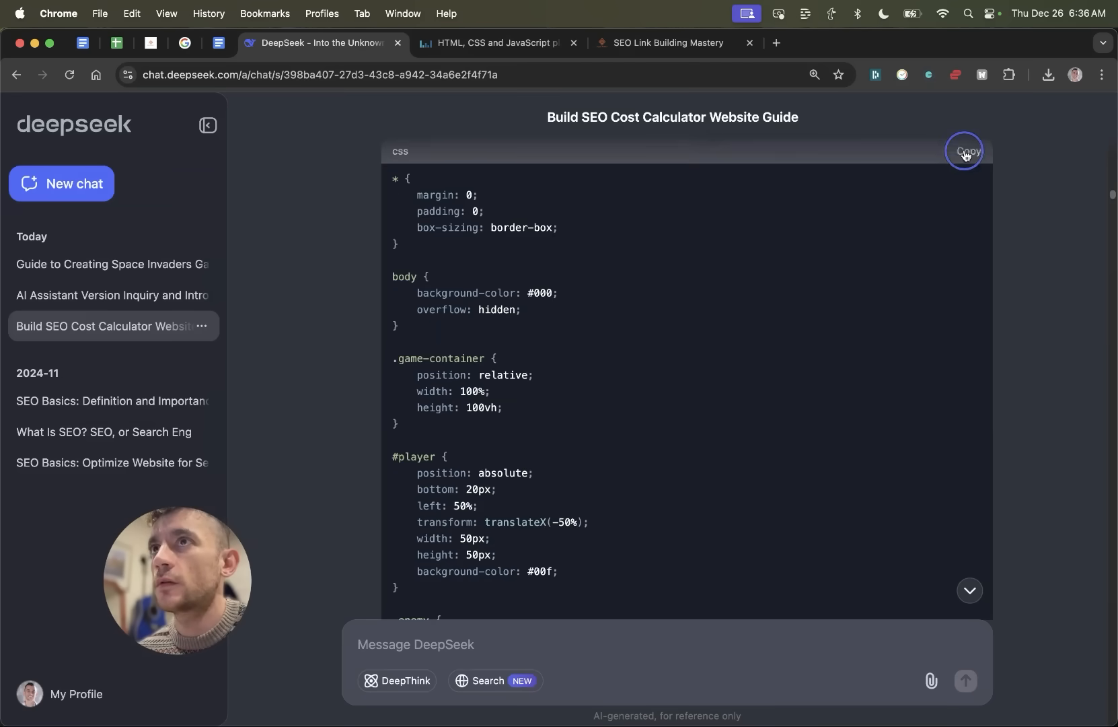
left_click(965, 151)
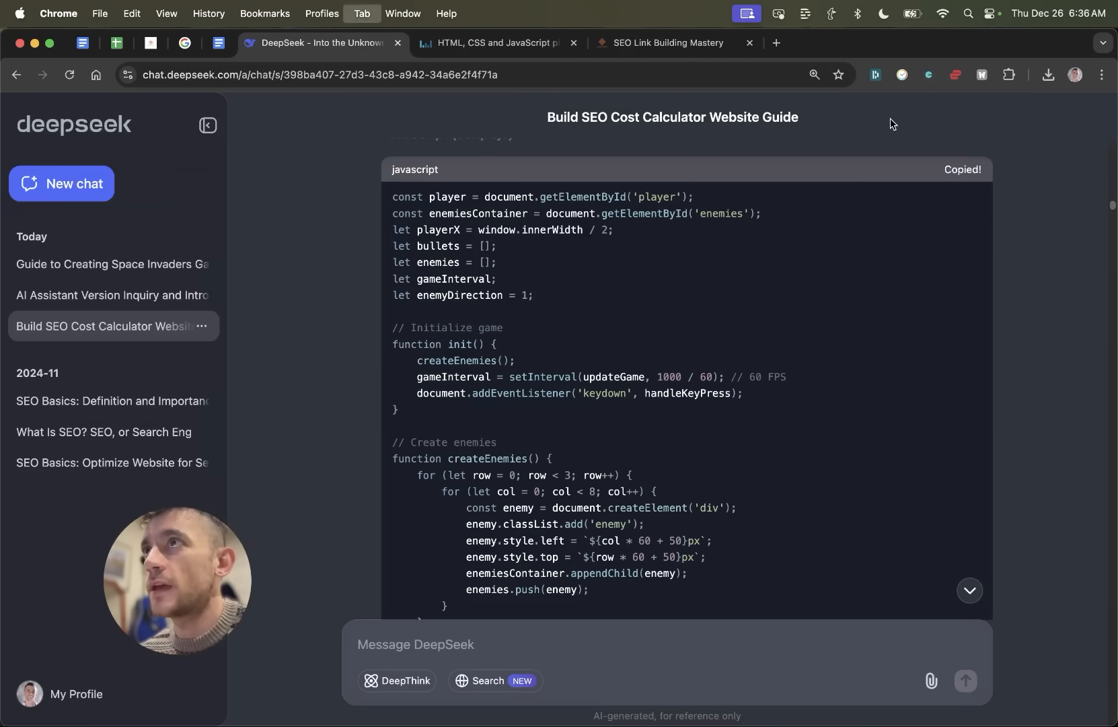
left_click(492, 43)
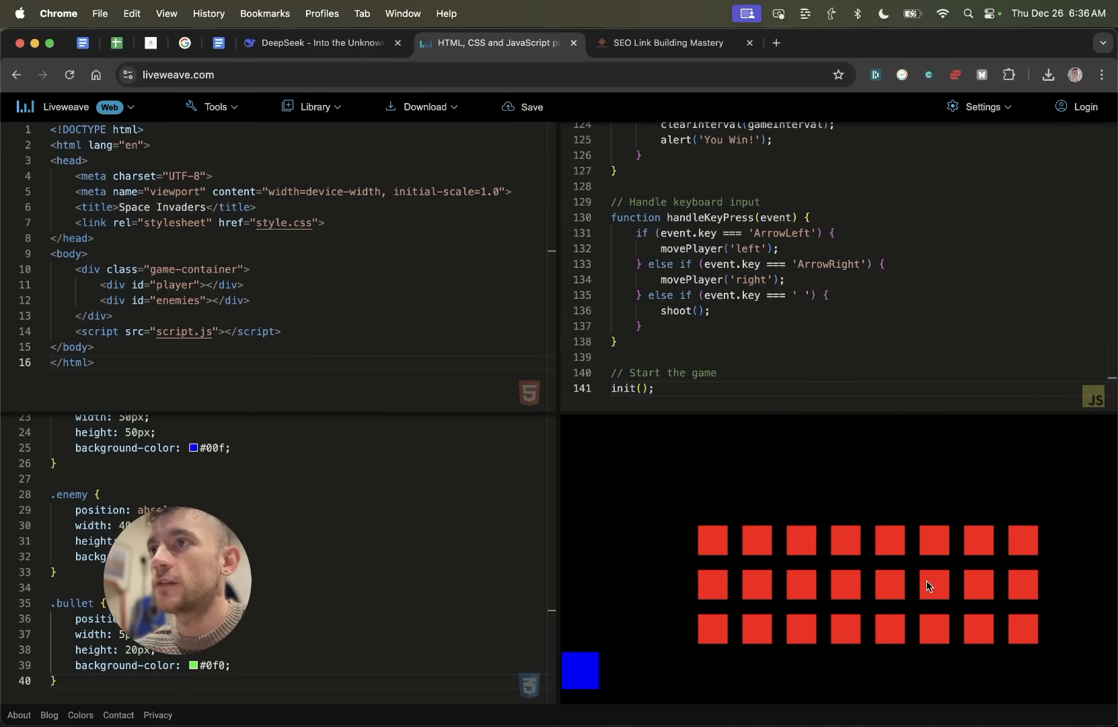
left_click(321, 43)
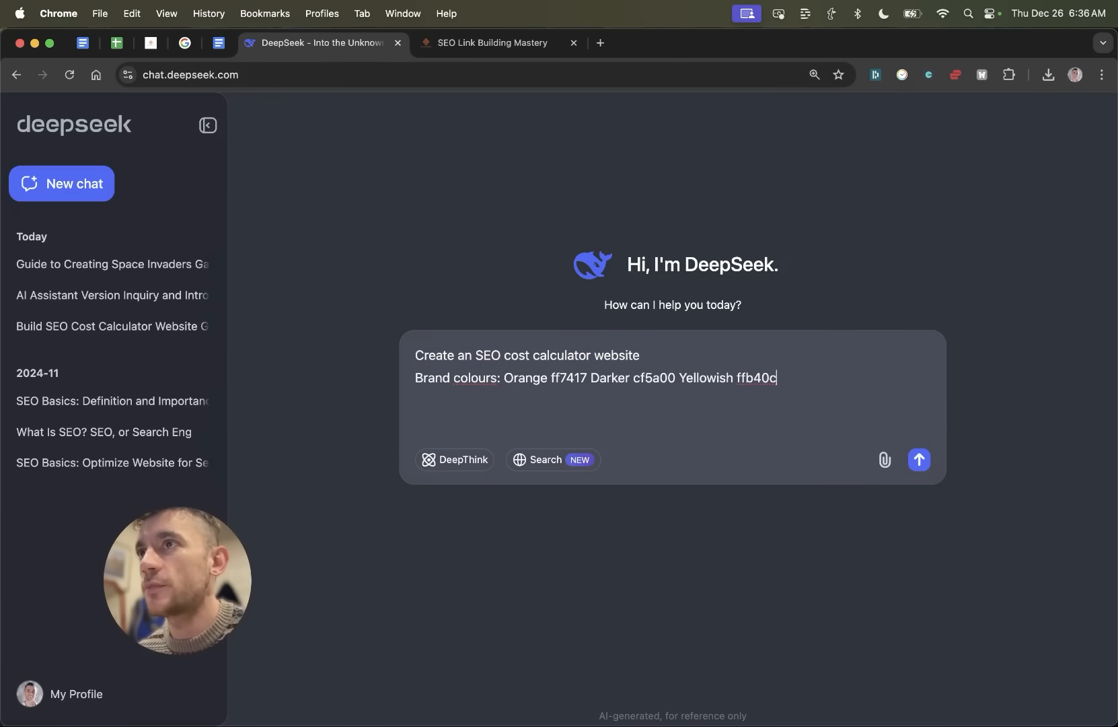
Submit the SEO cost calculator prompt and scroll through the generated HTML code
left_click(918, 459)
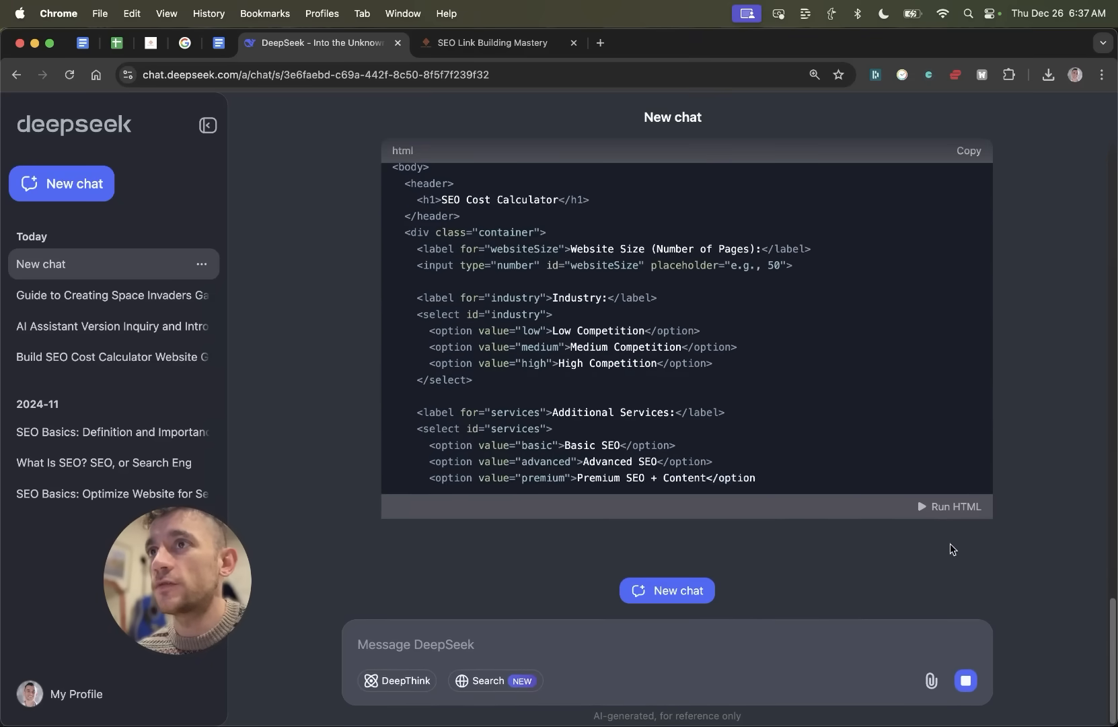
scroll("down", 3)
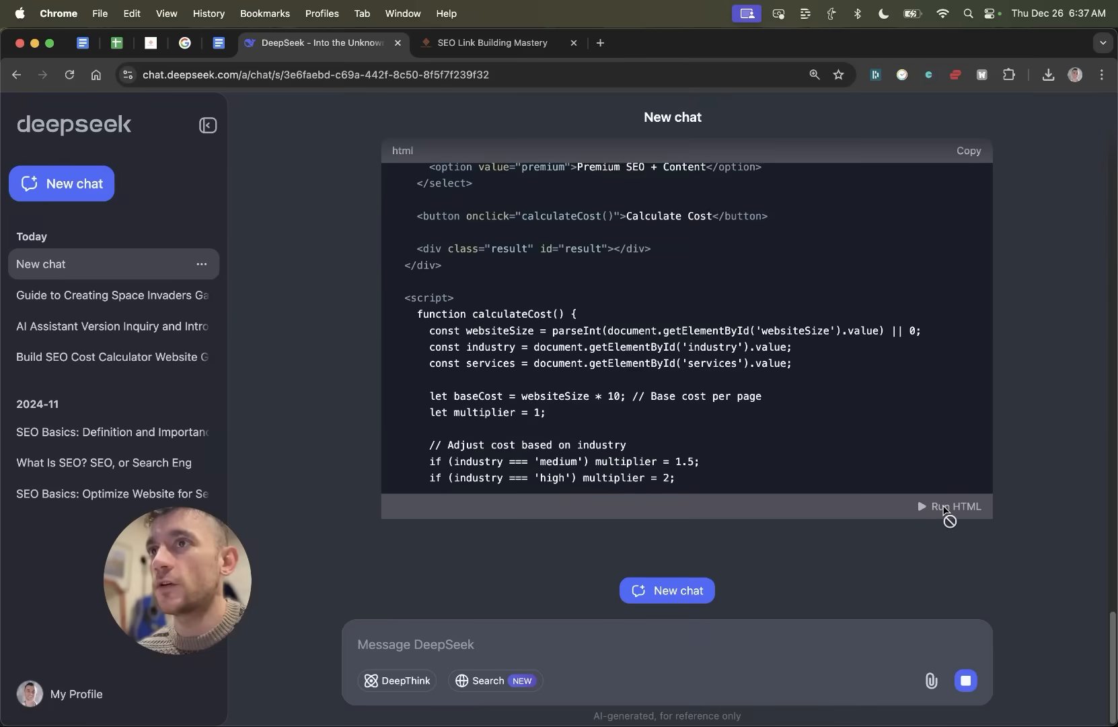
scroll("down", 3)
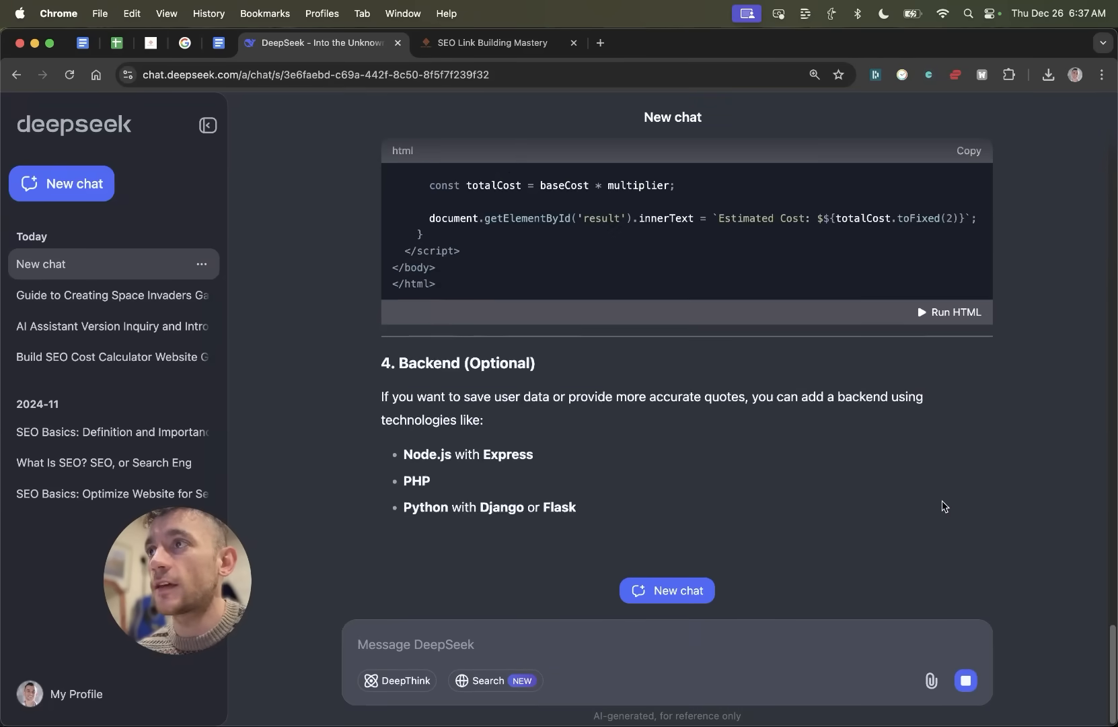
Preview the calculator, enter 120 pages to get $1200.00, and view the Industry choices
left_click(949, 311)
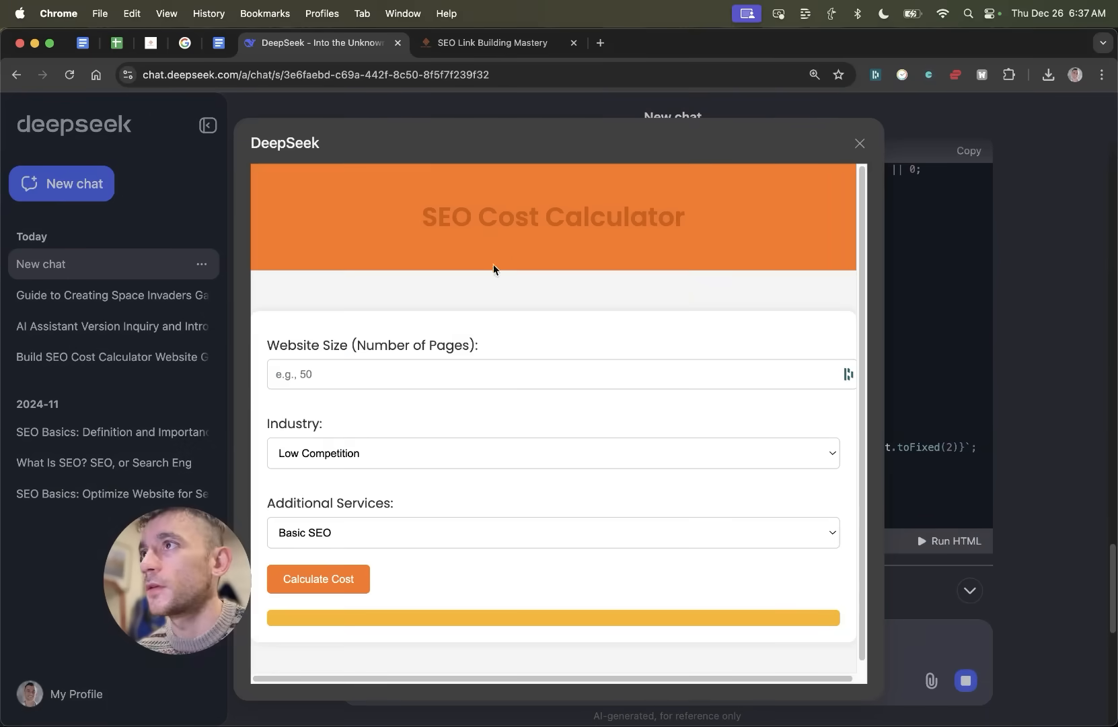
left_click(556, 364)
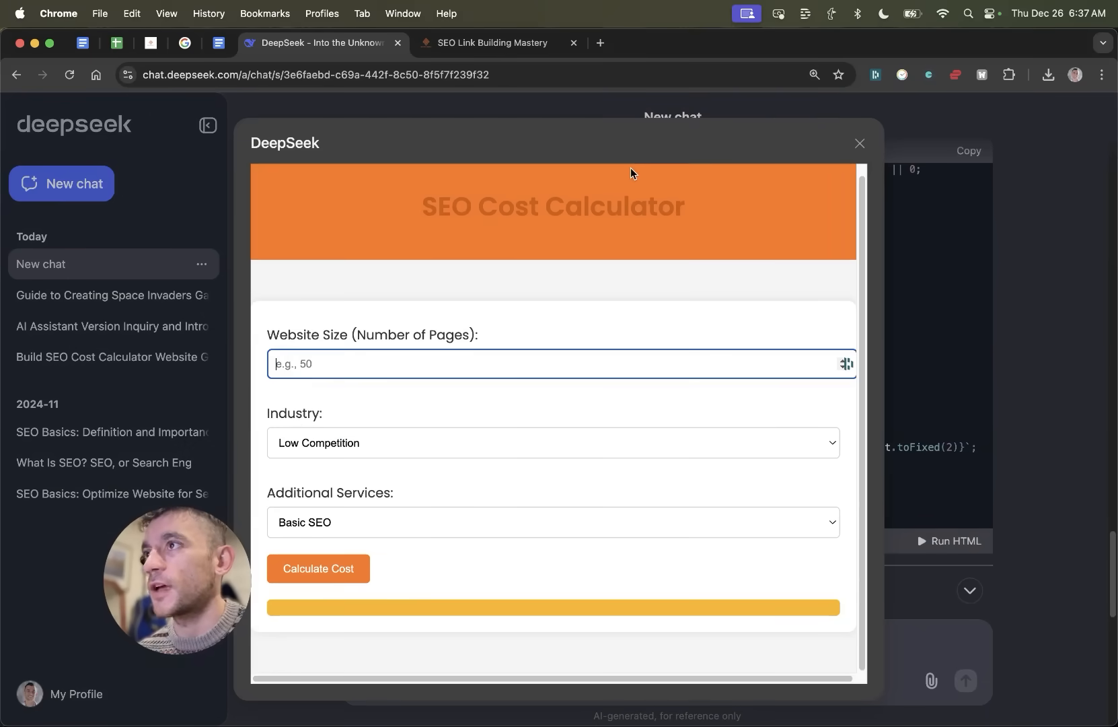
left_click(318, 568)
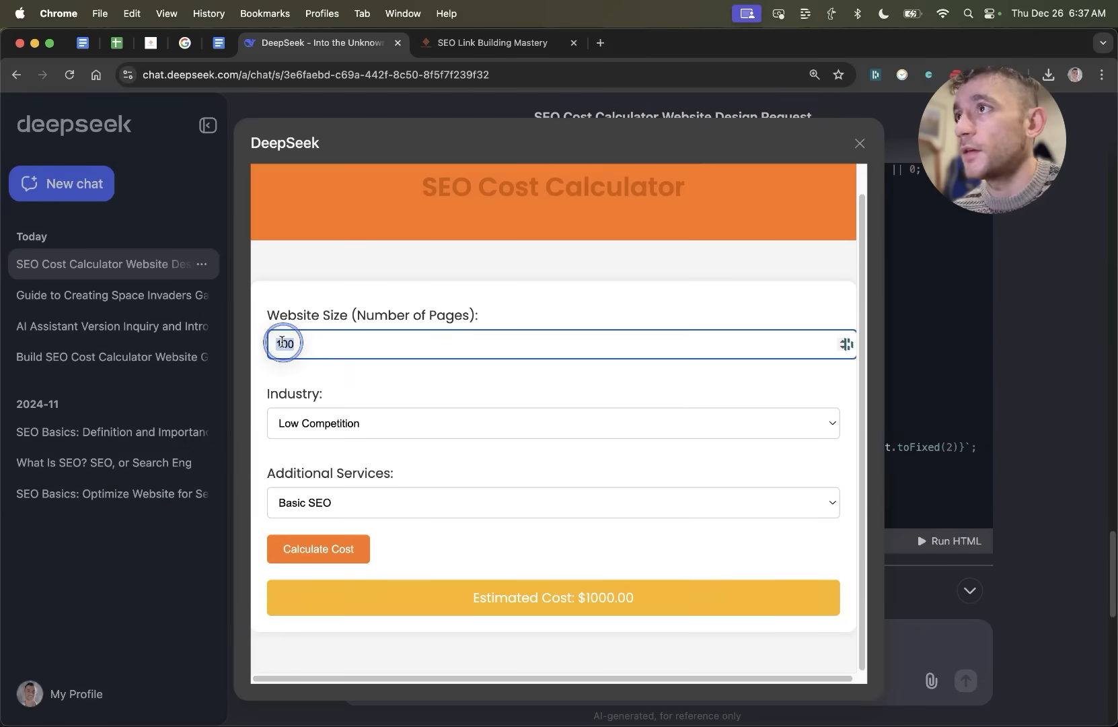
type("120")
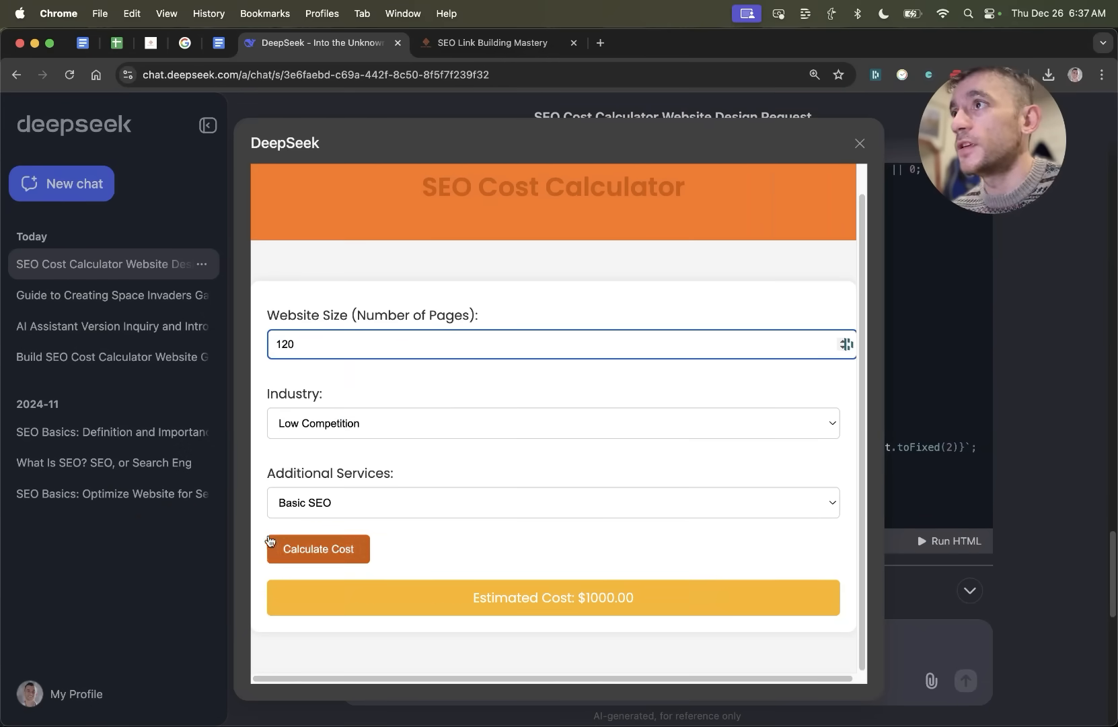
left_click(552, 423)
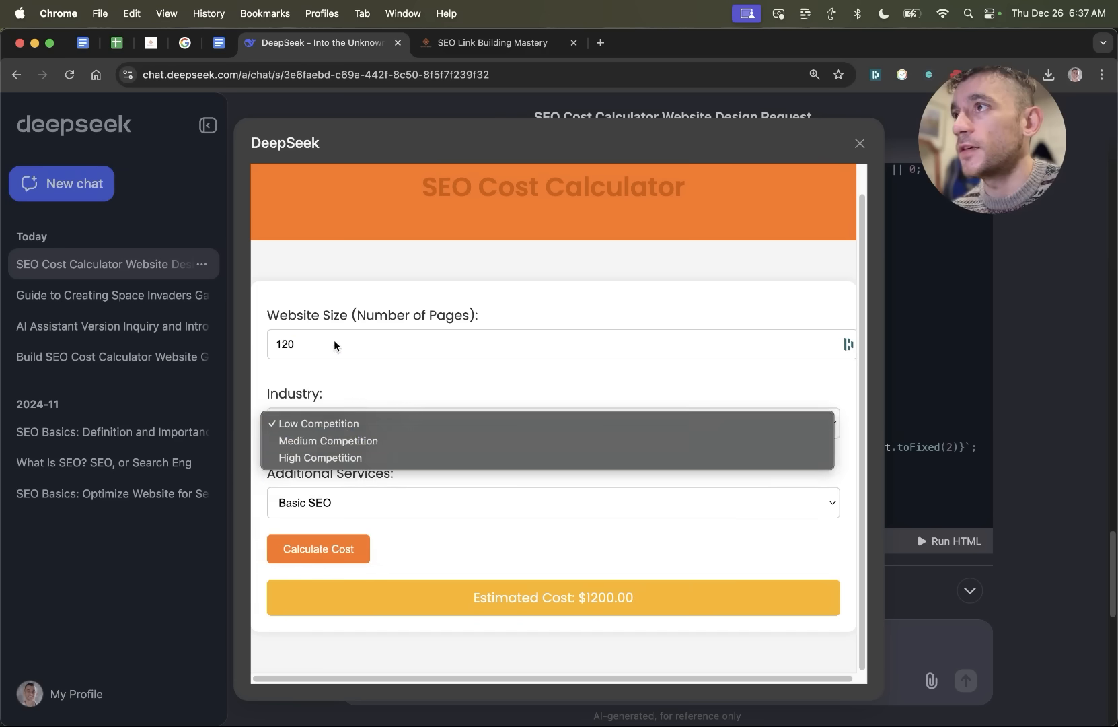
left_click(316, 422)
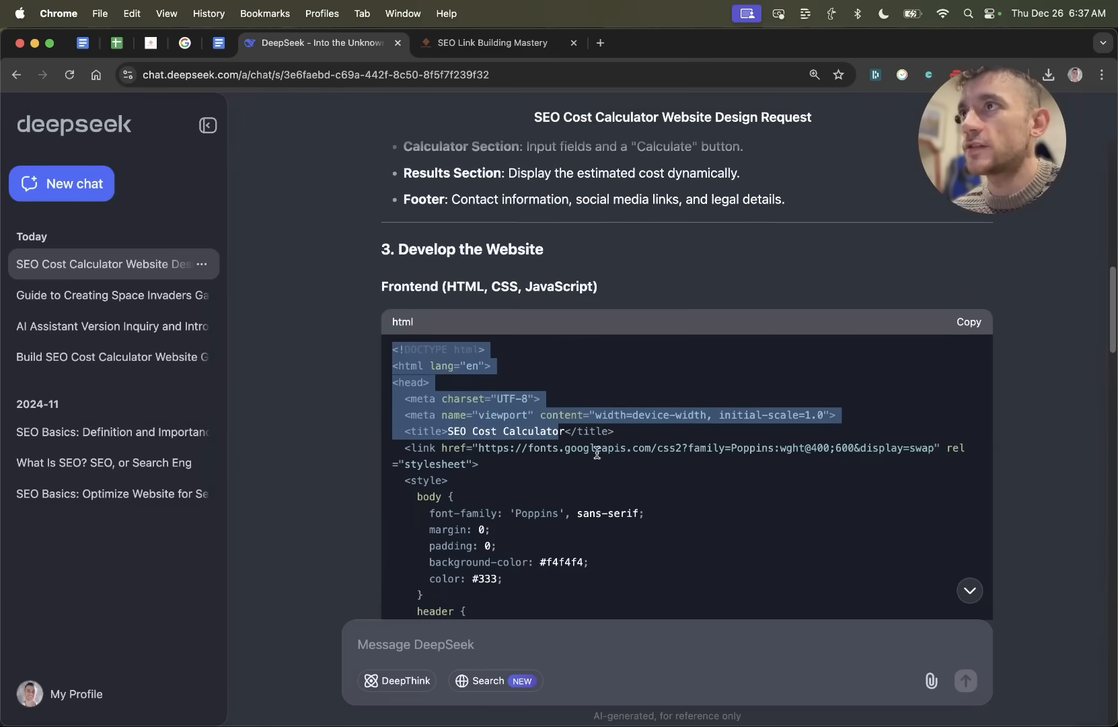
Scroll to the end of the calculator response and start a new chat
scroll("down", 3)
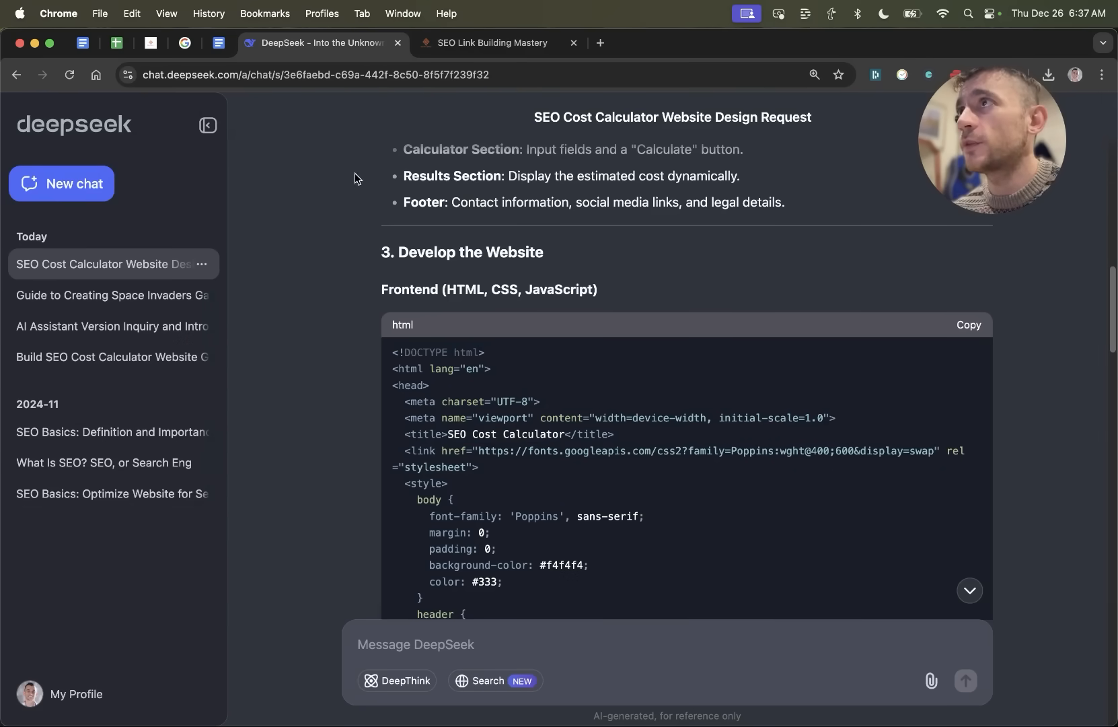
scroll("down", 3)
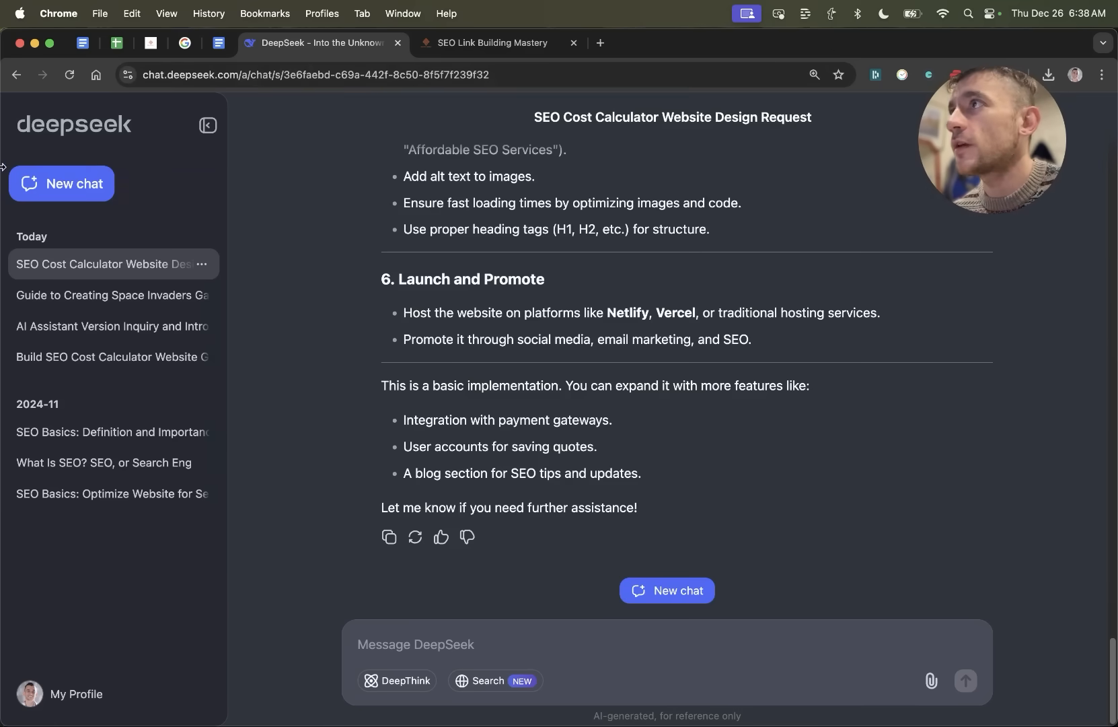
left_click(60, 183)
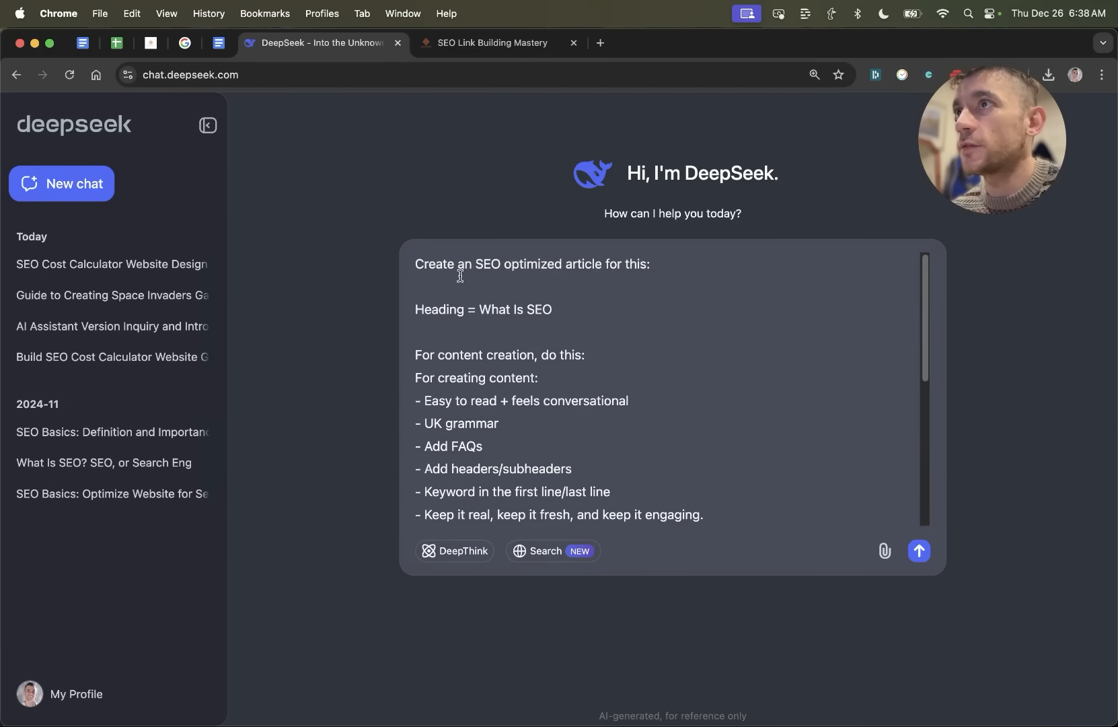
Send the 'What Is SEO' article prompt and scroll as the article generates
left_click(919, 549)
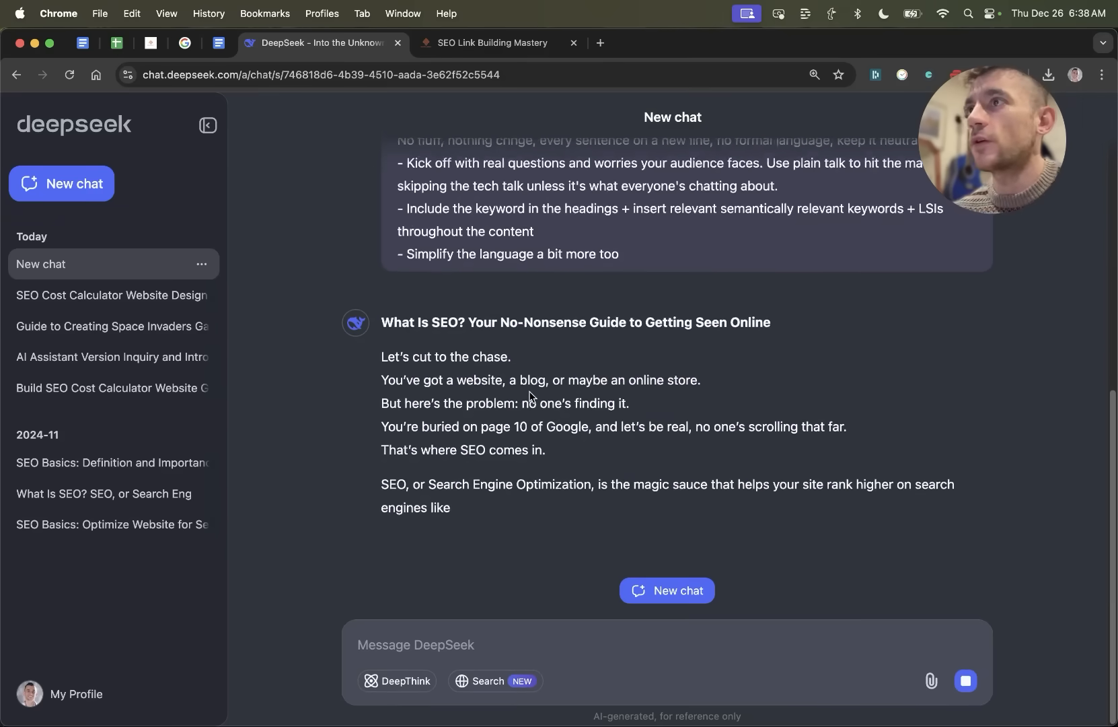
scroll("down", 3)
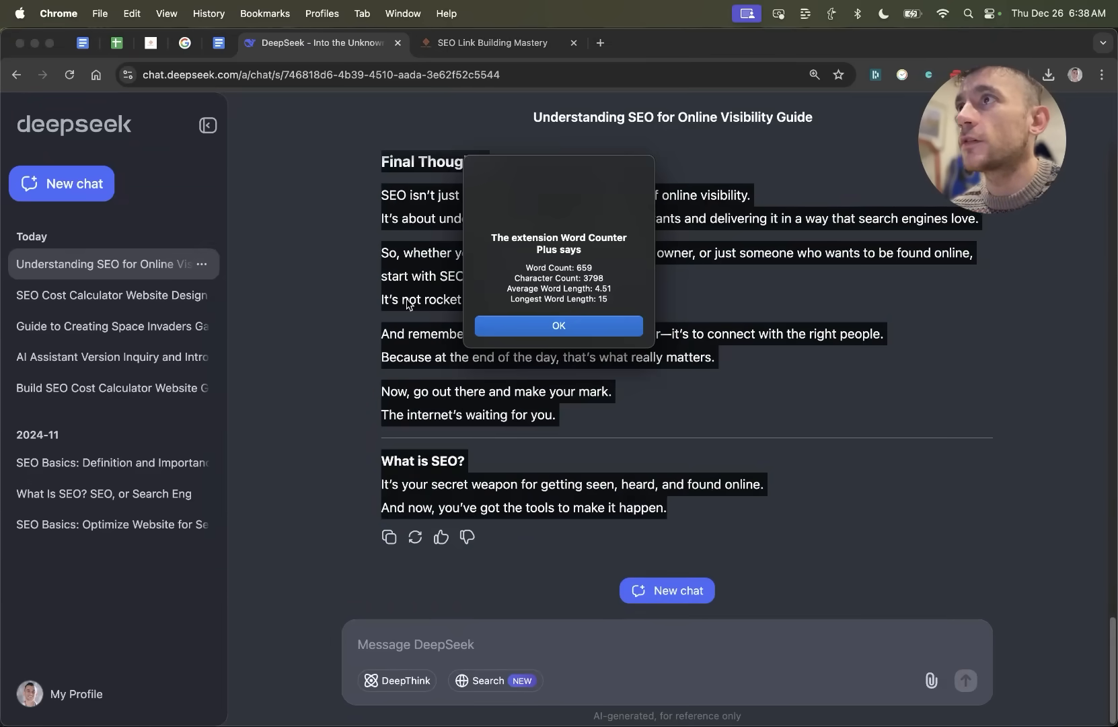
Dismiss the 659-word count popup and scroll through the article
left_click(559, 325)
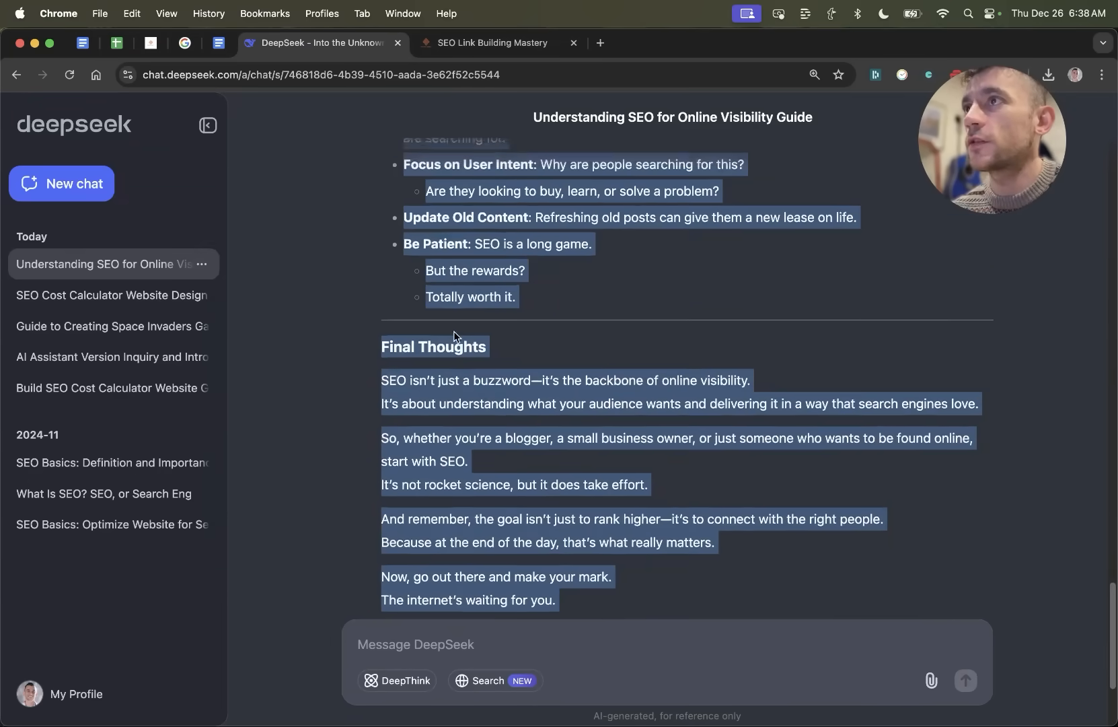
scroll("down", 3)
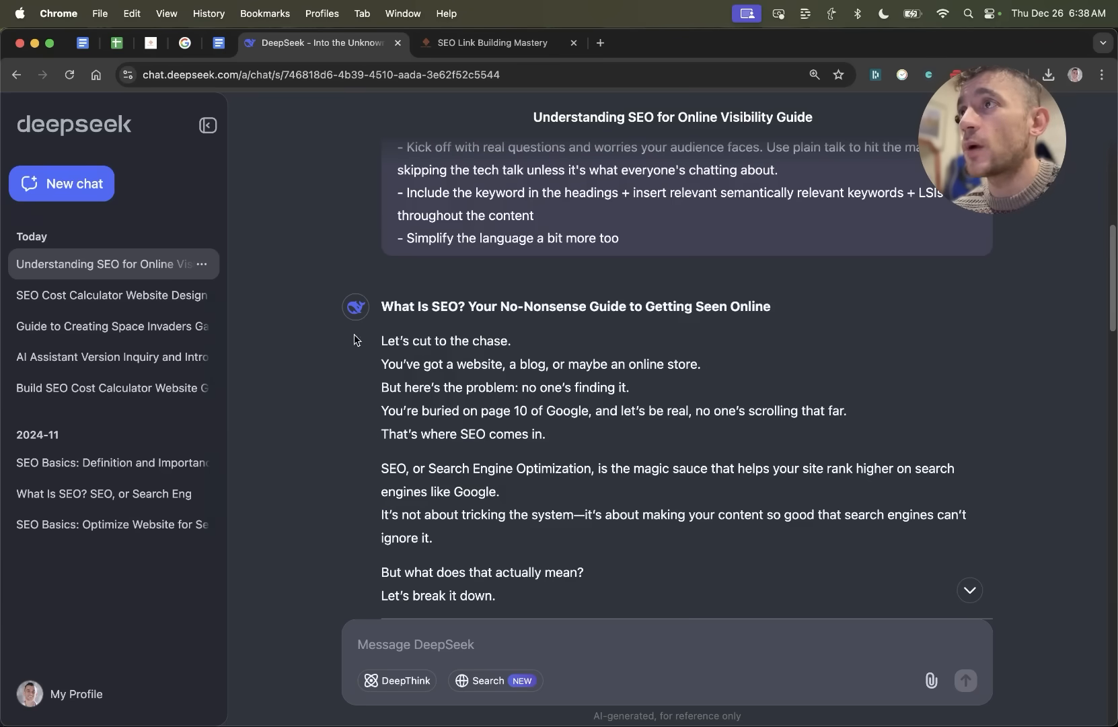
mouse_move(337, 121)
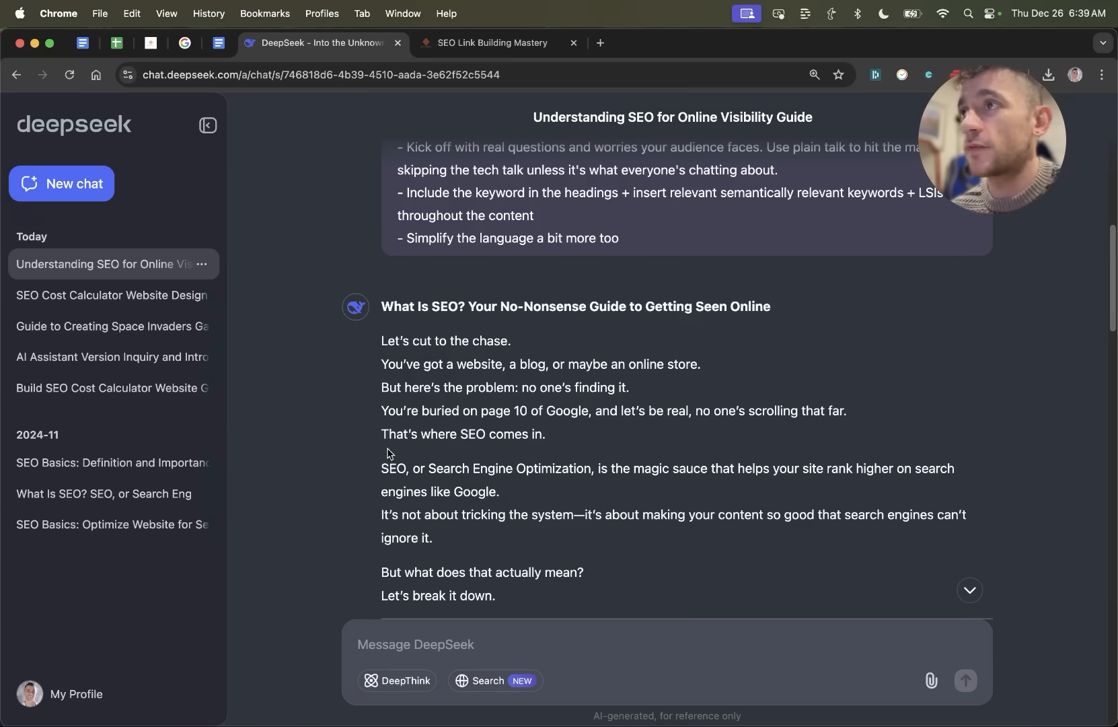
scroll("down", 3)
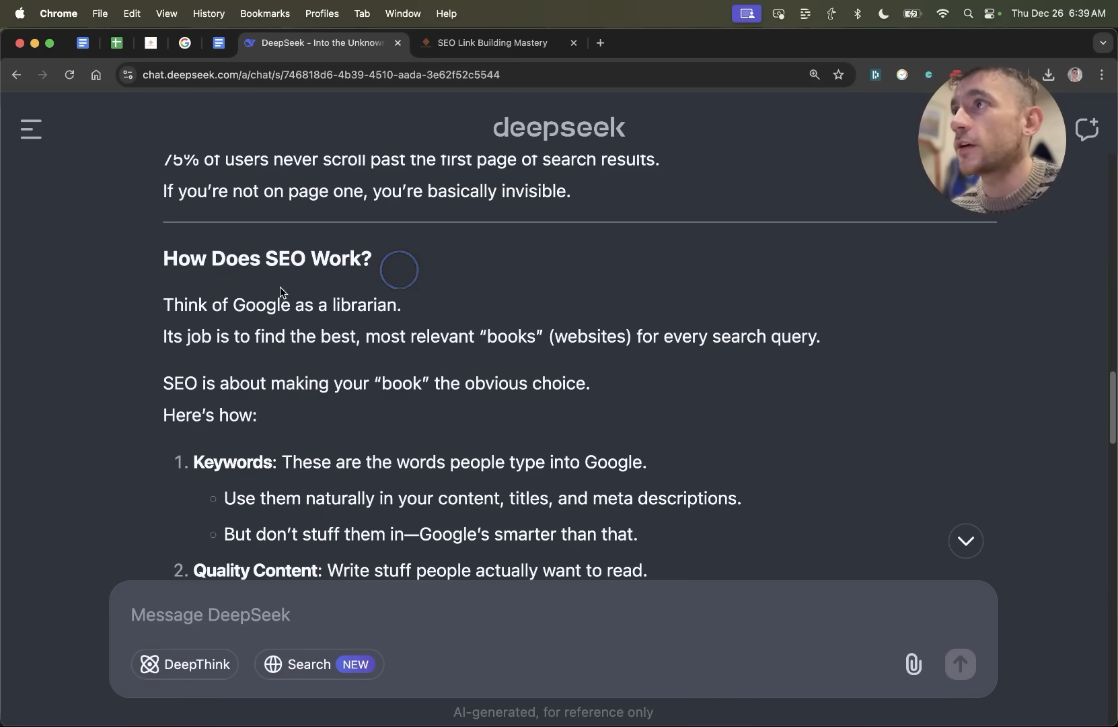
Highlight the librarian analogy paragraphs in the 'How Does SEO Work?' section
left_click_drag(163, 304, 409, 304)
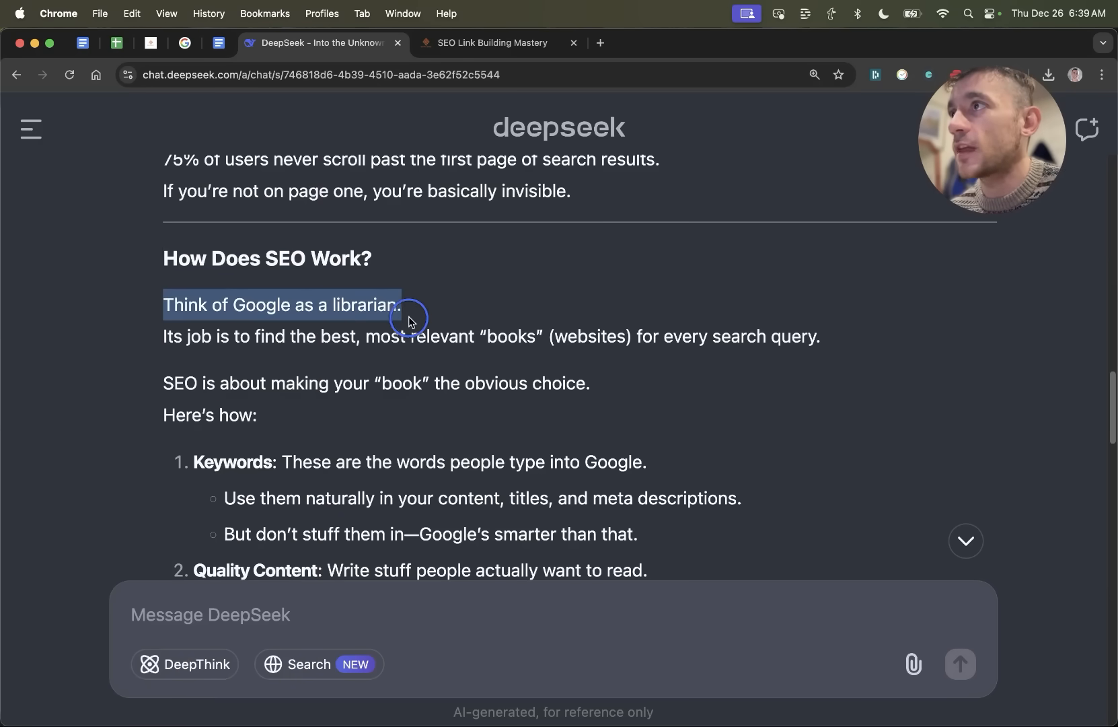
left_click_drag(410, 314, 538, 336)
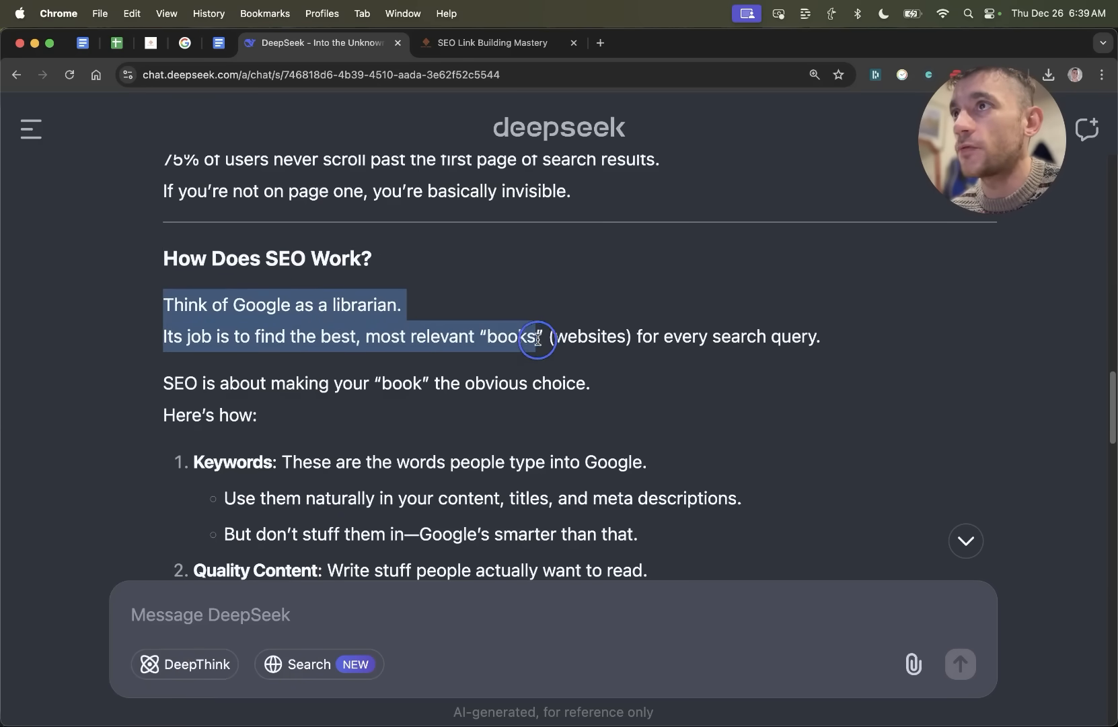
left_click_drag(537, 337, 848, 383)
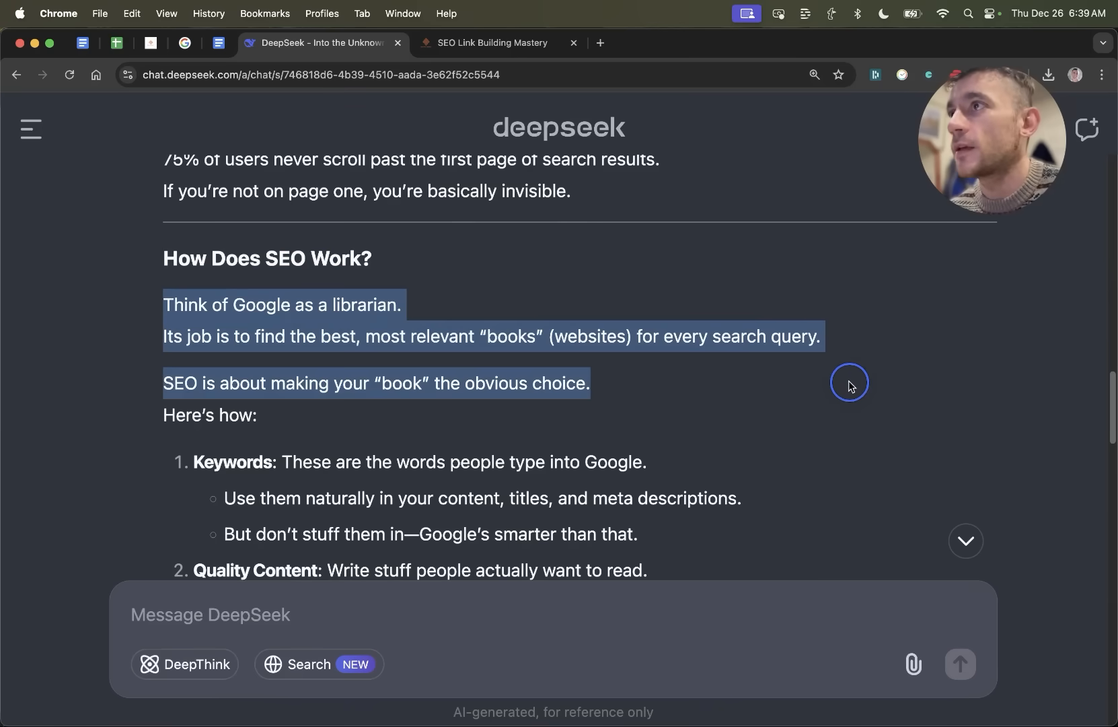
left_click_drag(849, 381, 860, 428)
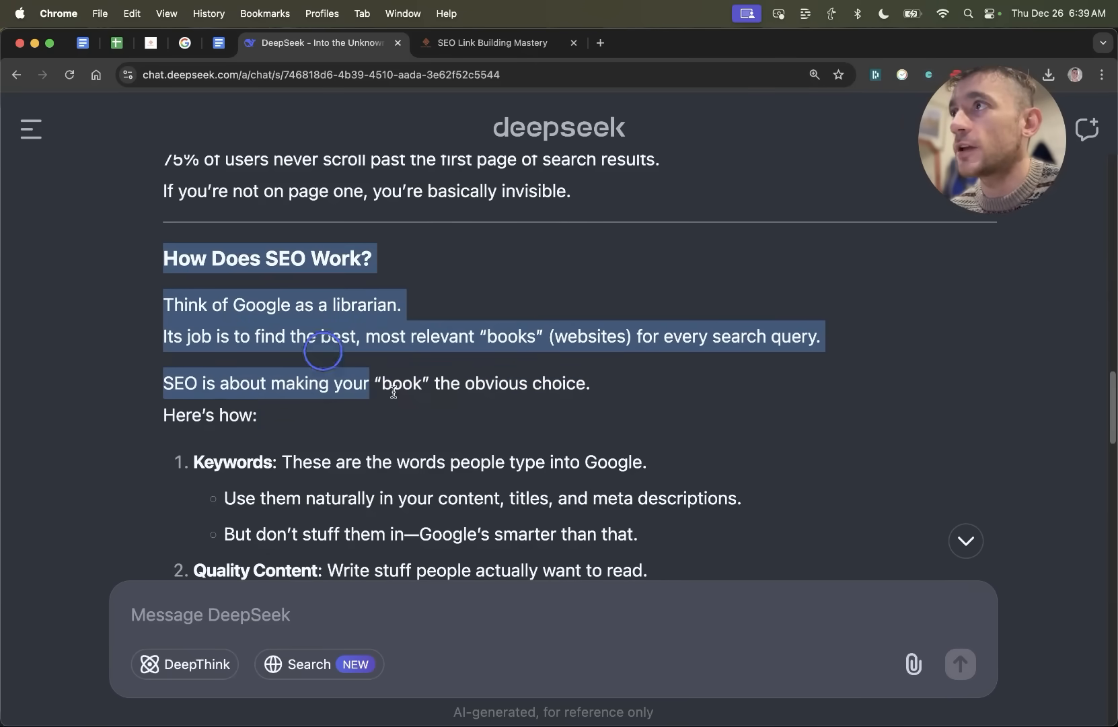
scroll("down", 3)
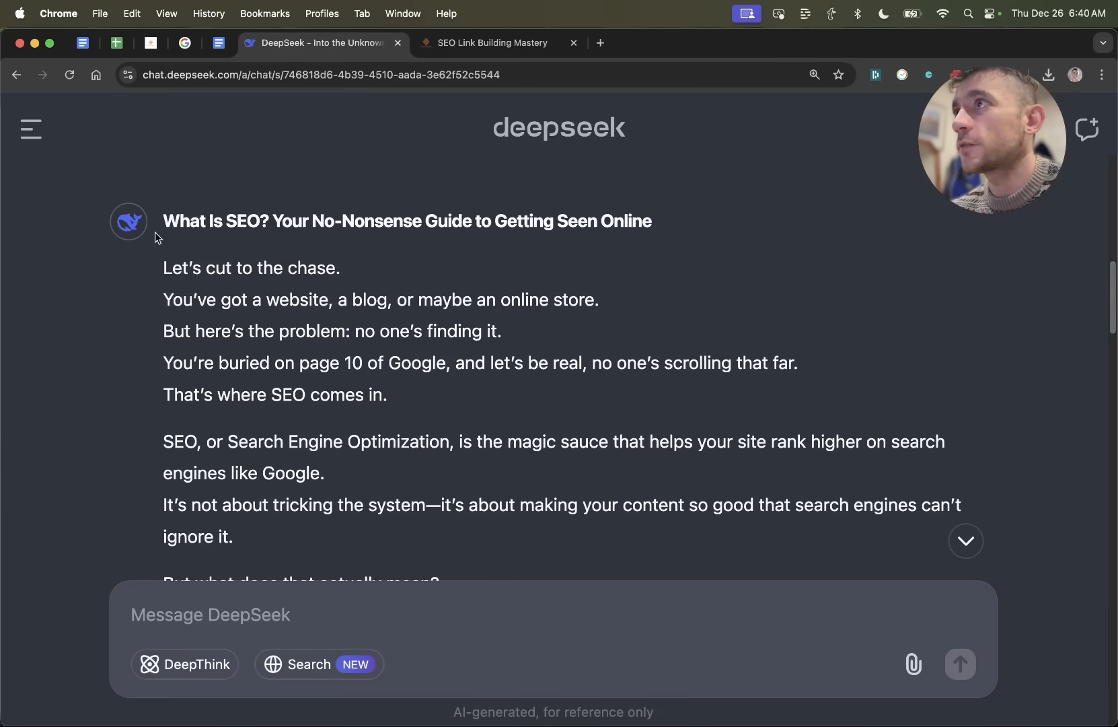
Ask DeepSeek to humanize the article to bypass AI detectors, then select the rewritten heading
type("Humanize this so it bypasses AI detectors 100% of the time.")
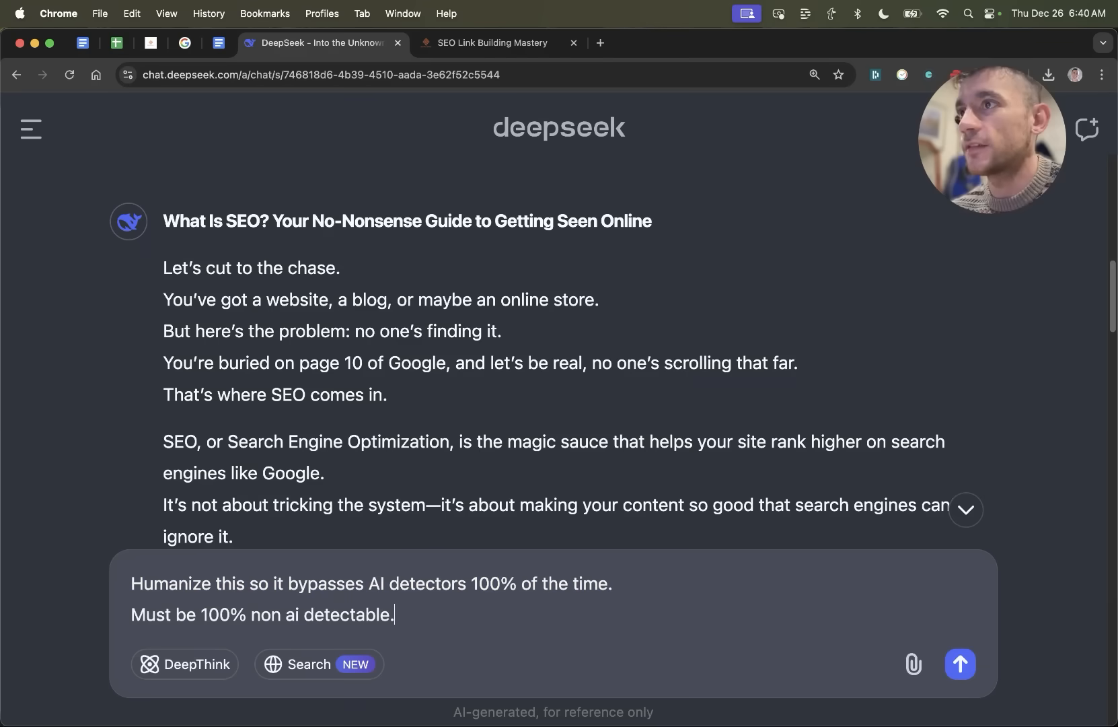
left_click(959, 663)
type("z")
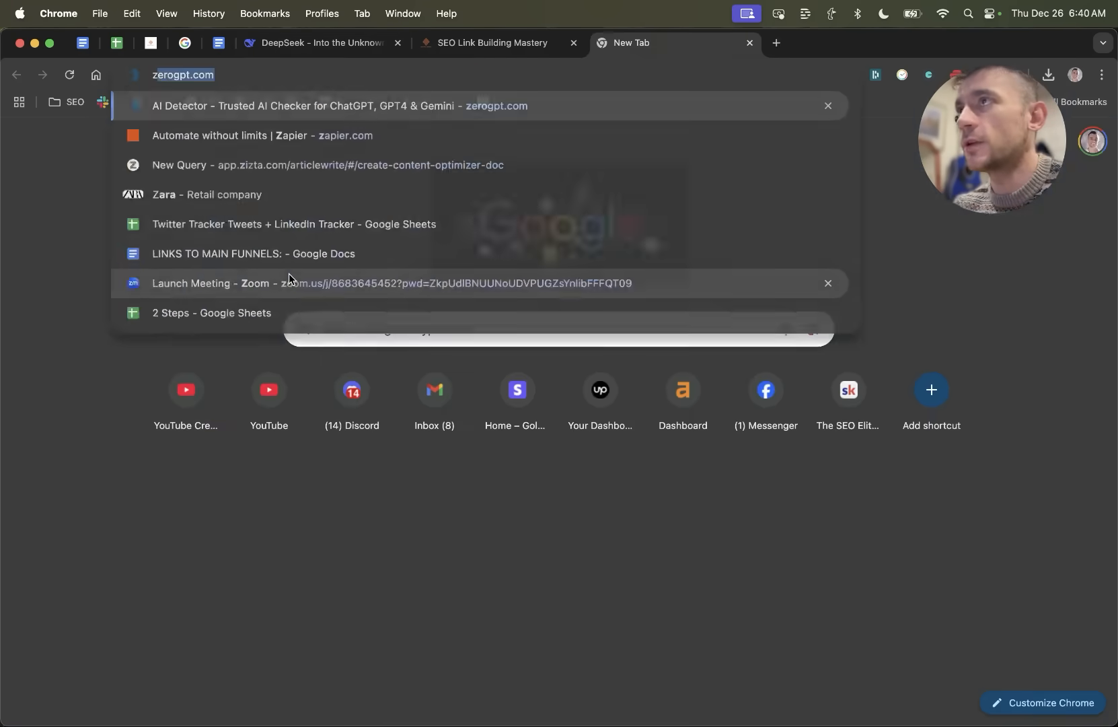
left_click(321, 43)
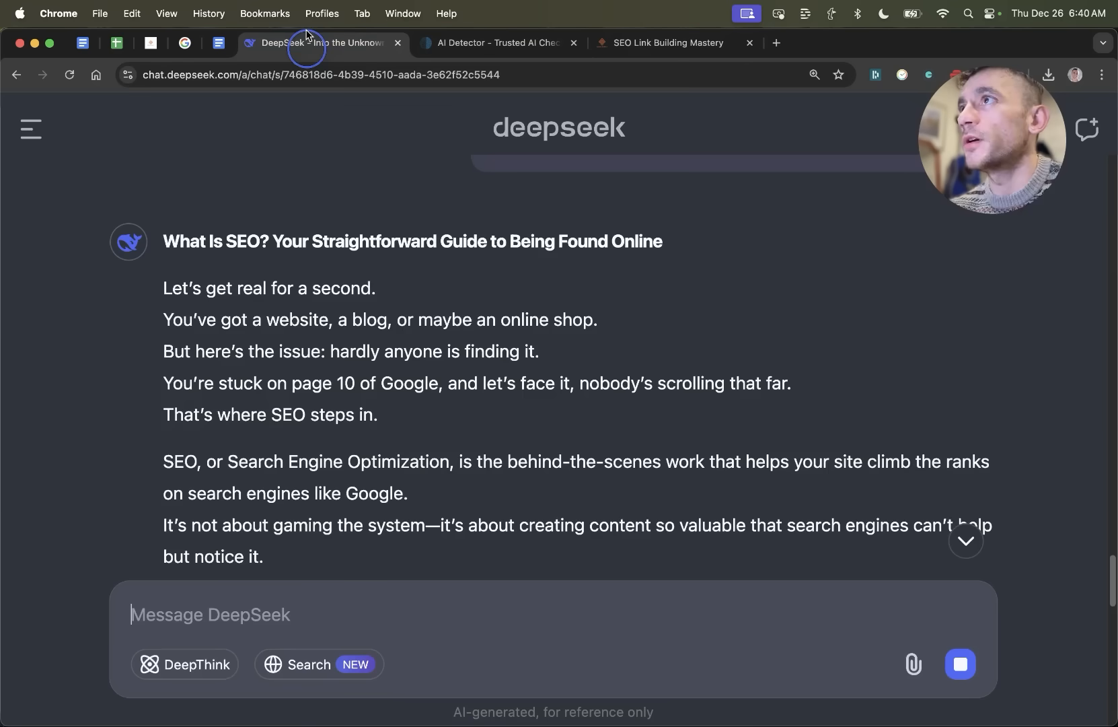
double_click(181, 241)
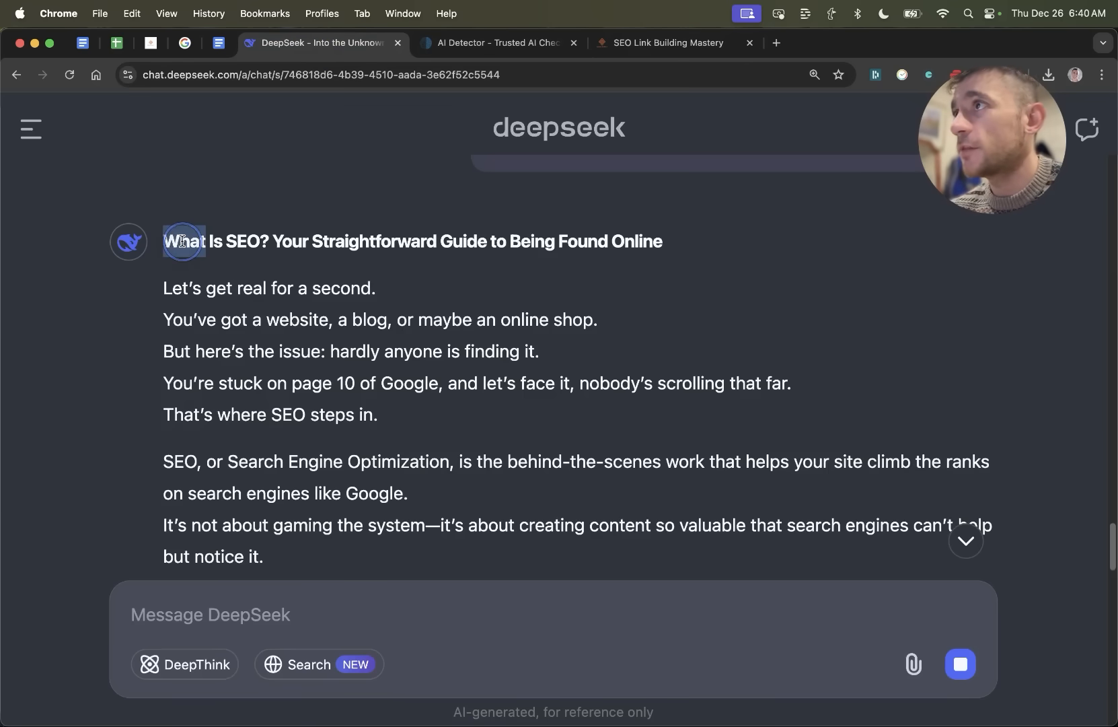
Dismiss the ZeroGPT ad and select its 73.65% AI verdict with the article title
left_click(491, 43)
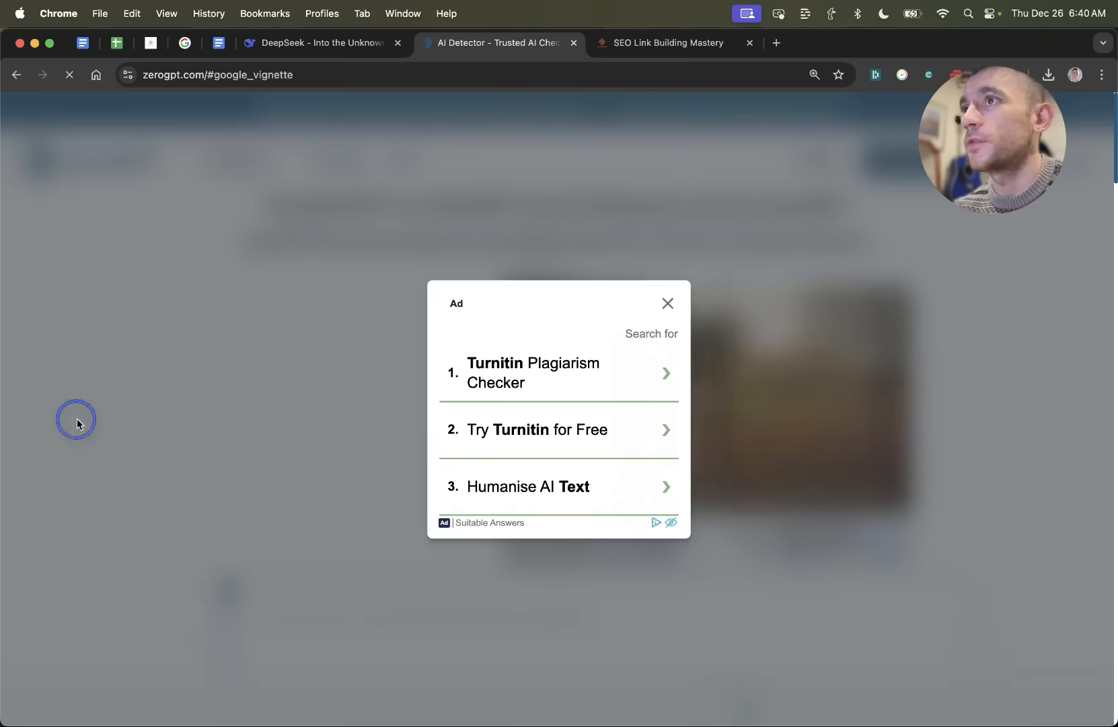
left_click(666, 302)
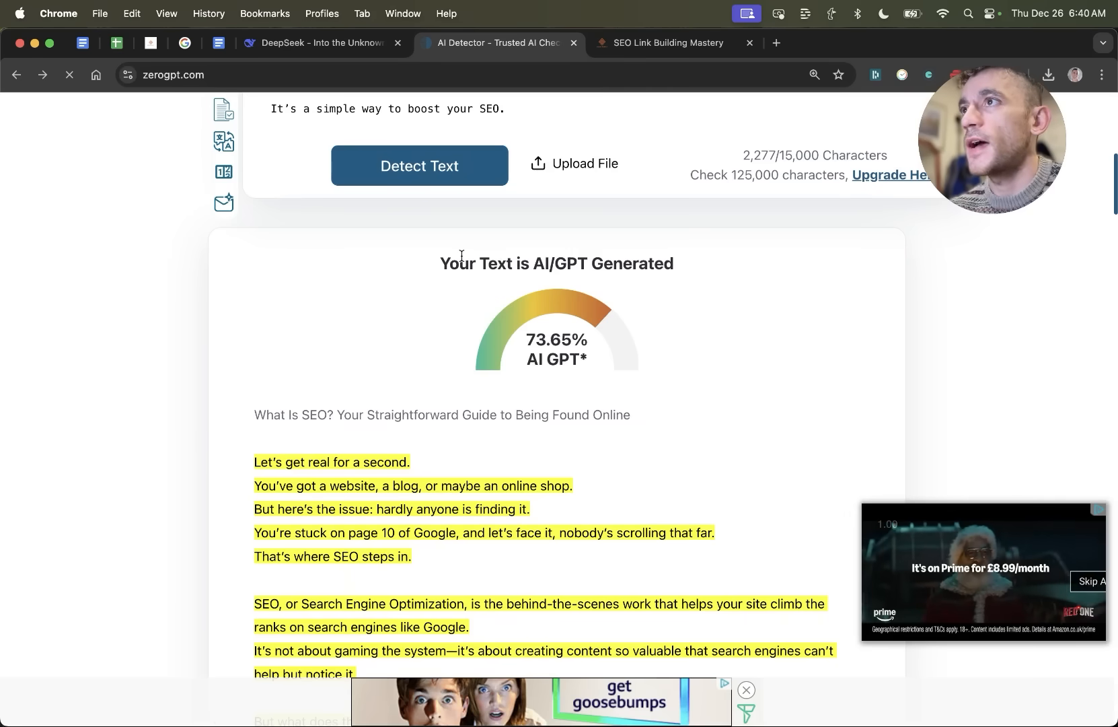
left_click_drag(460, 262, 630, 415)
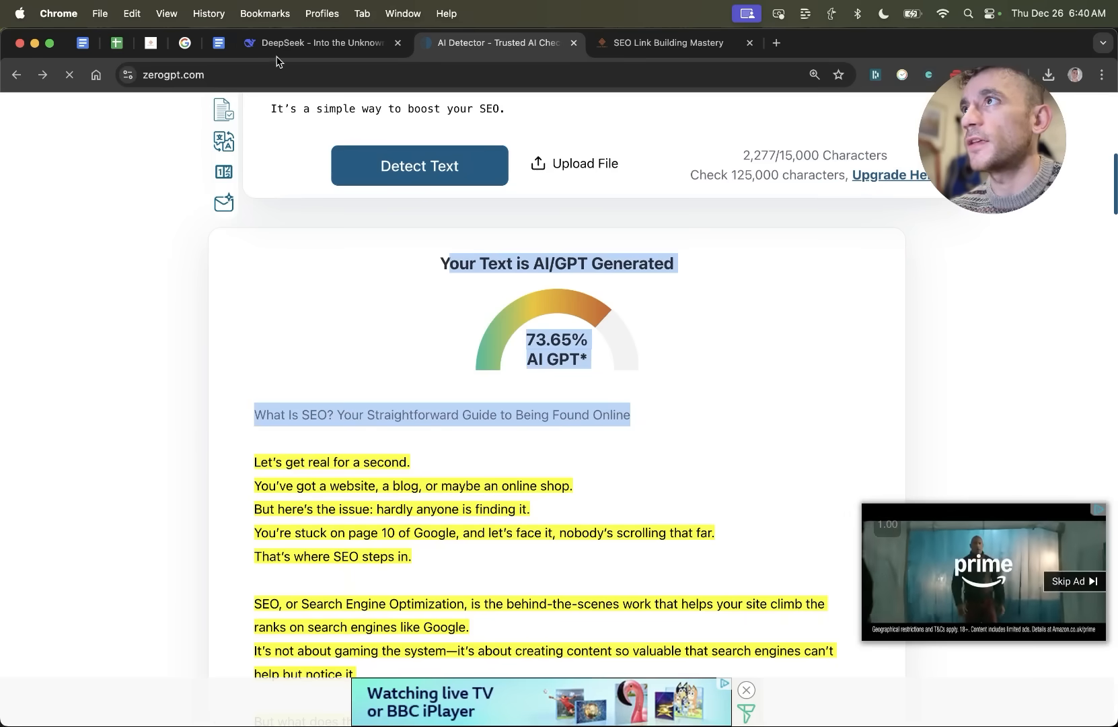
left_click(320, 43)
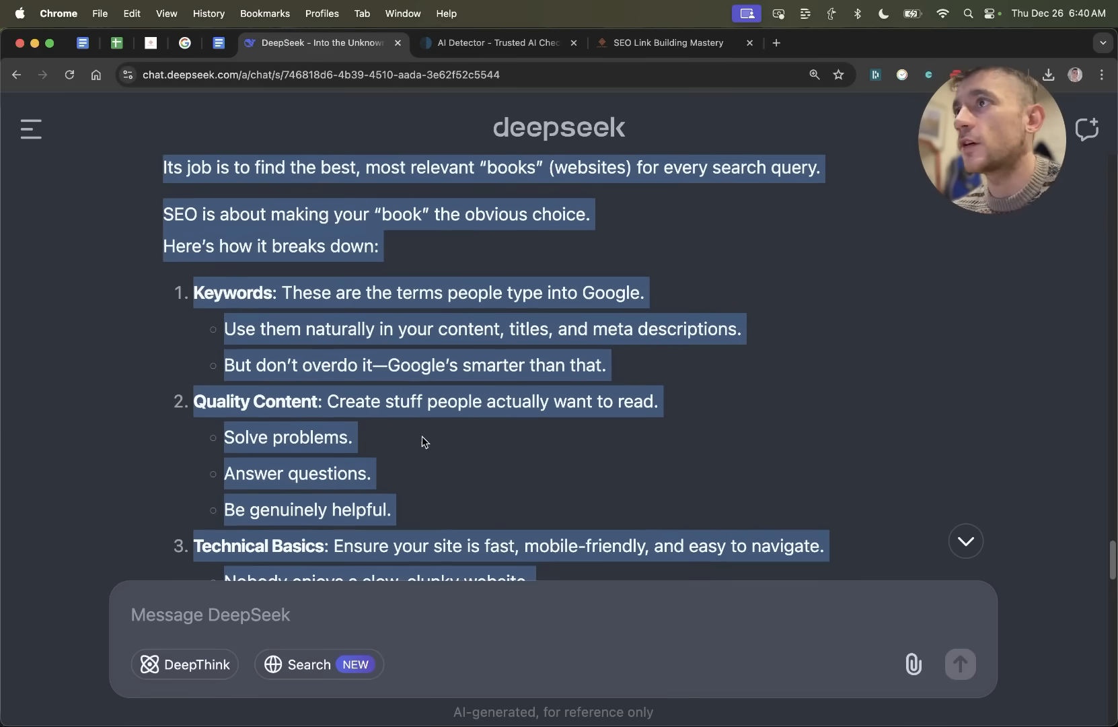
Read DeepSeek's SEO article from the intro to My Top SEO Tips, then view Prompt 6
scroll("up", 3)
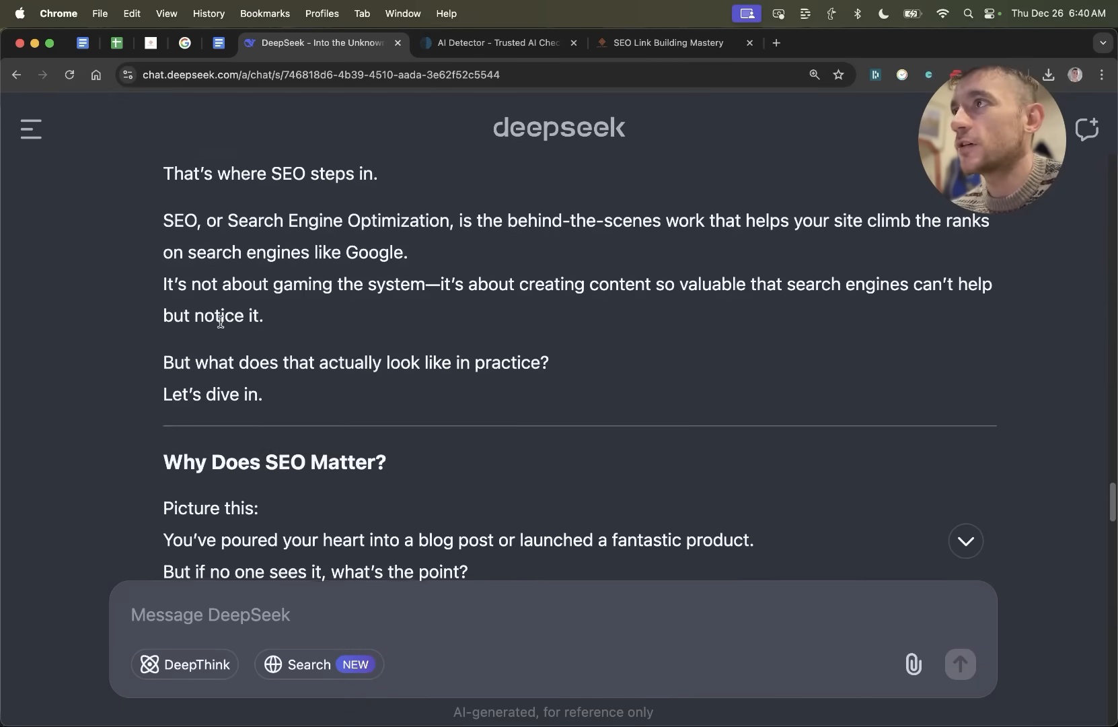
scroll("up", 3)
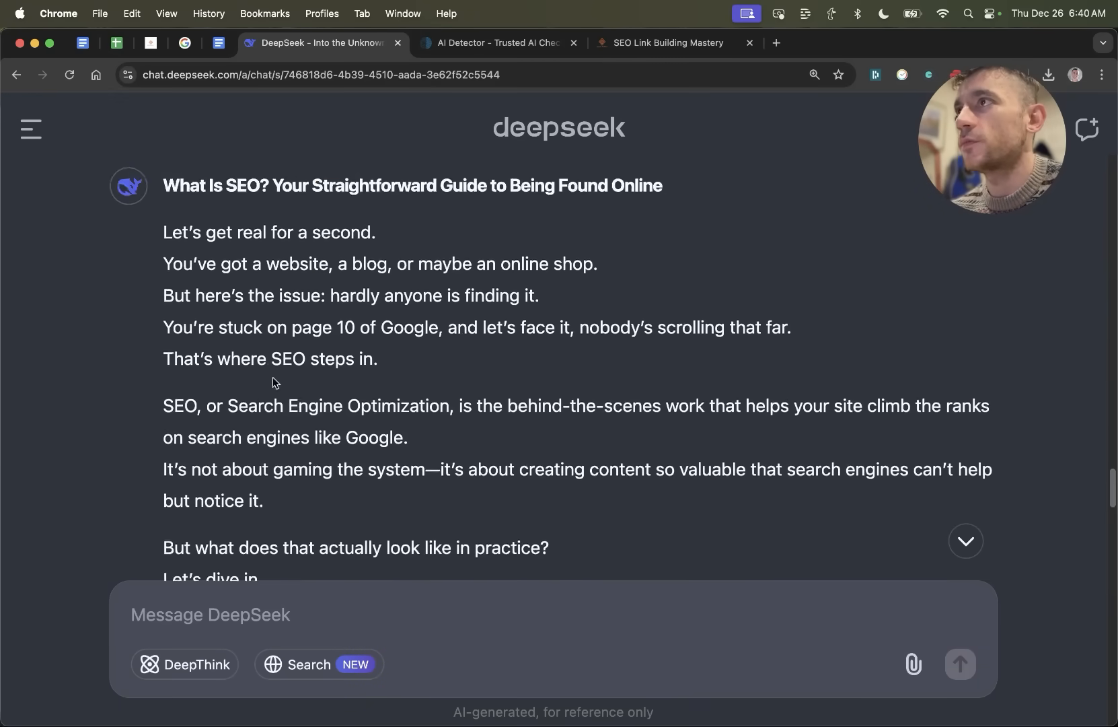
scroll("down", 3)
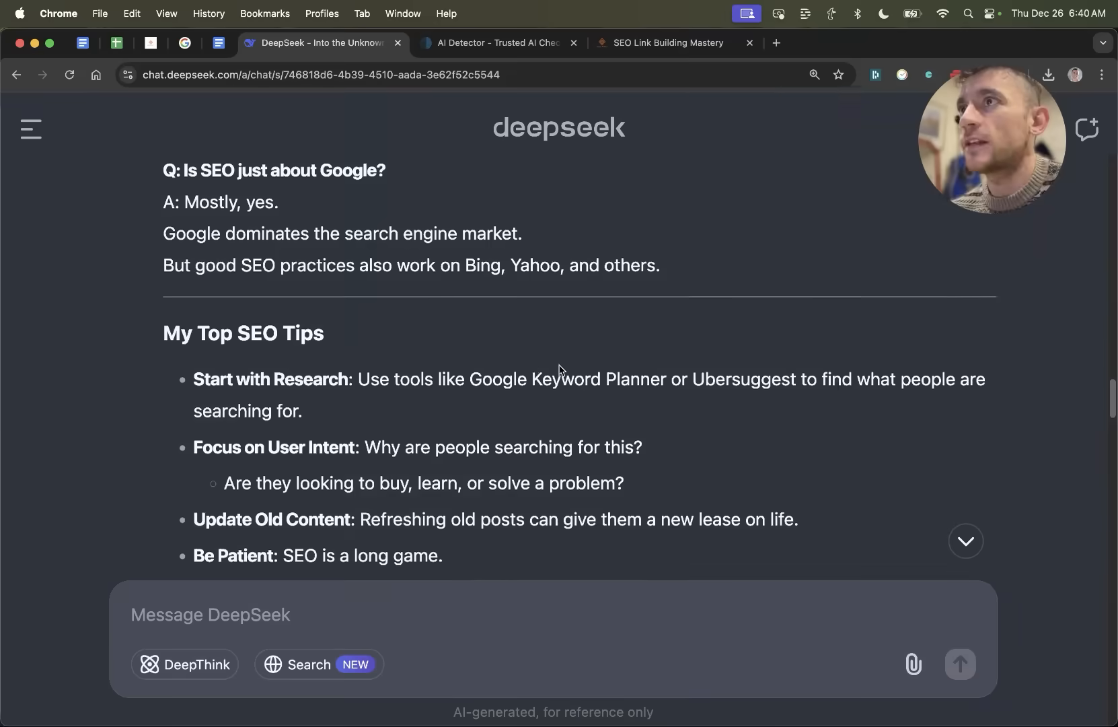
left_click(218, 43)
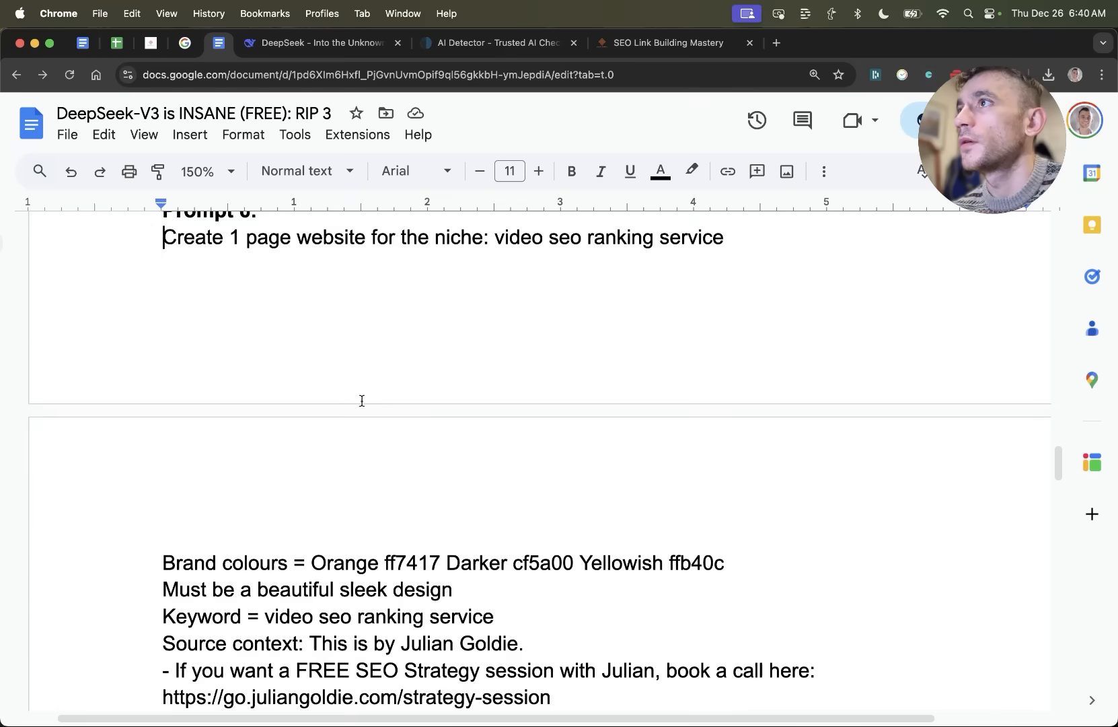
Copy Prompt 6's video SEO website brief into DeepSeek's message box
scroll("down", 3)
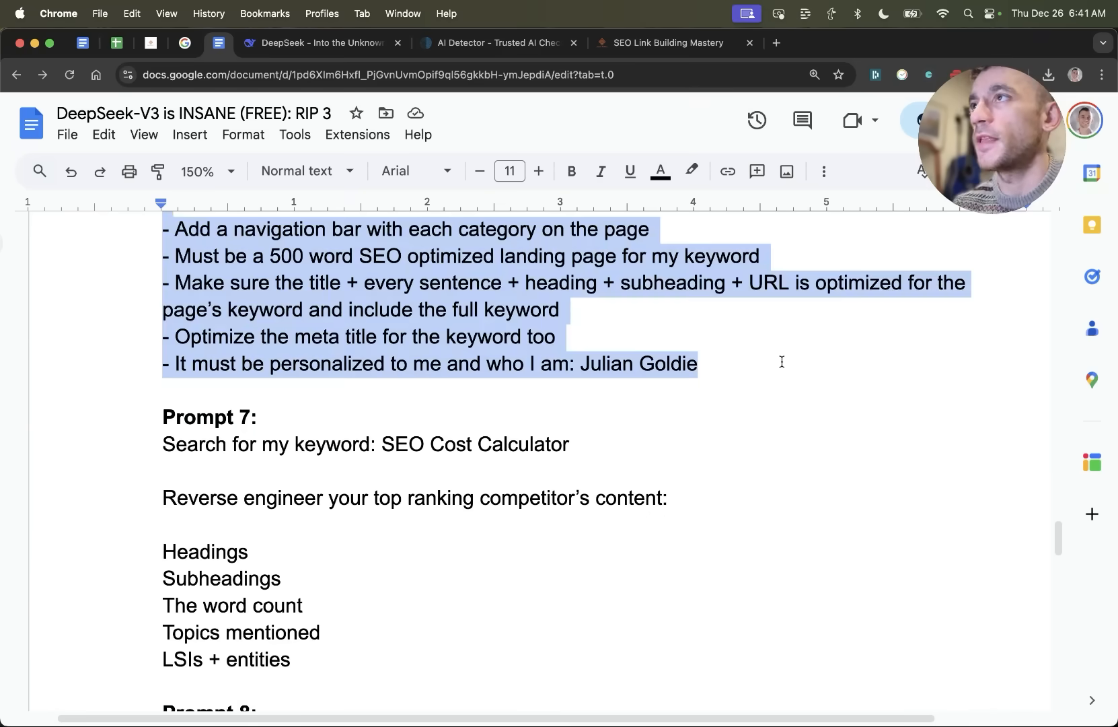
left_click(321, 43)
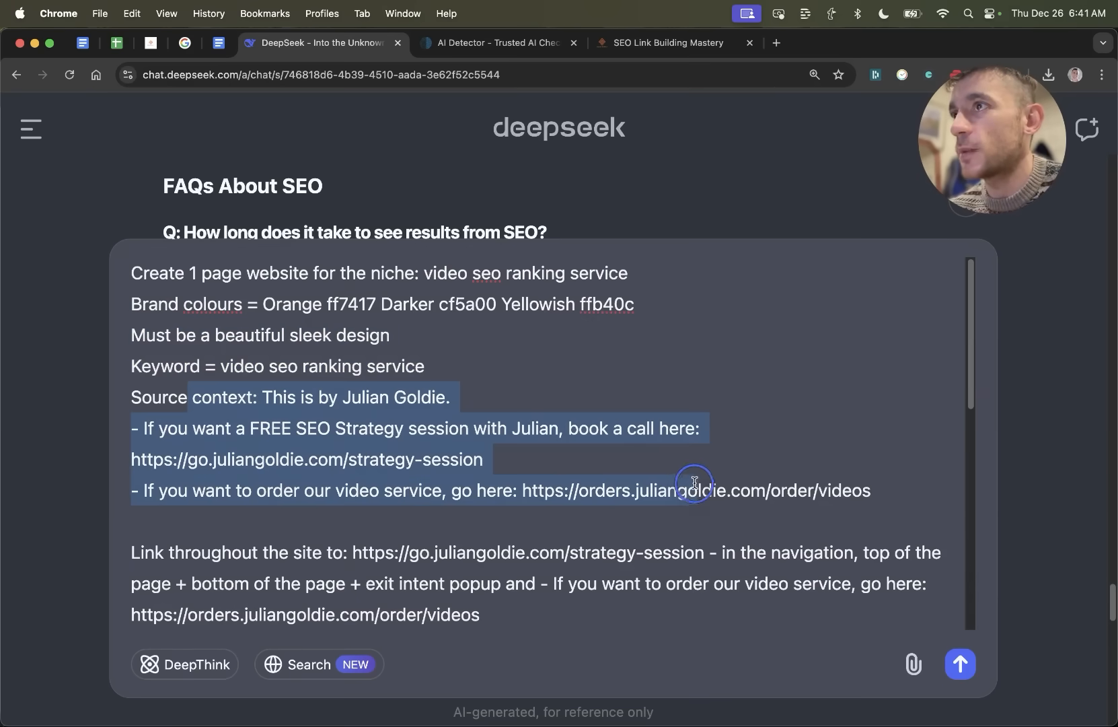
Check the example landing page, then send the one-page video SEO site brief to DeepSeek
scroll("down", 3)
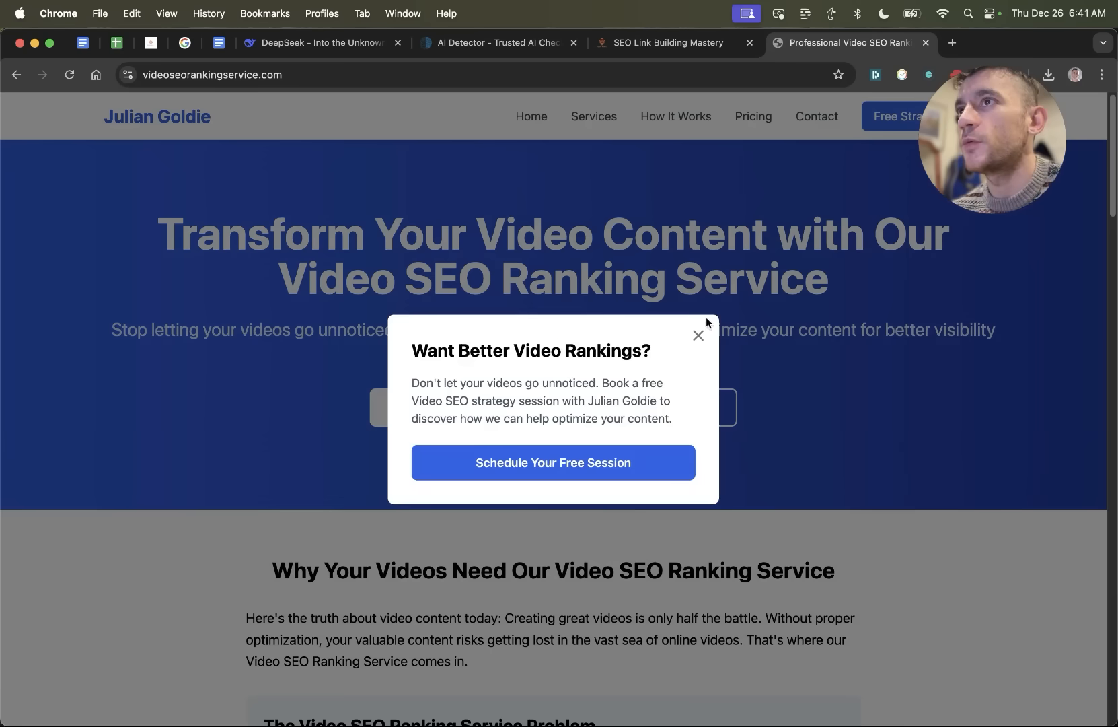
left_click(698, 335)
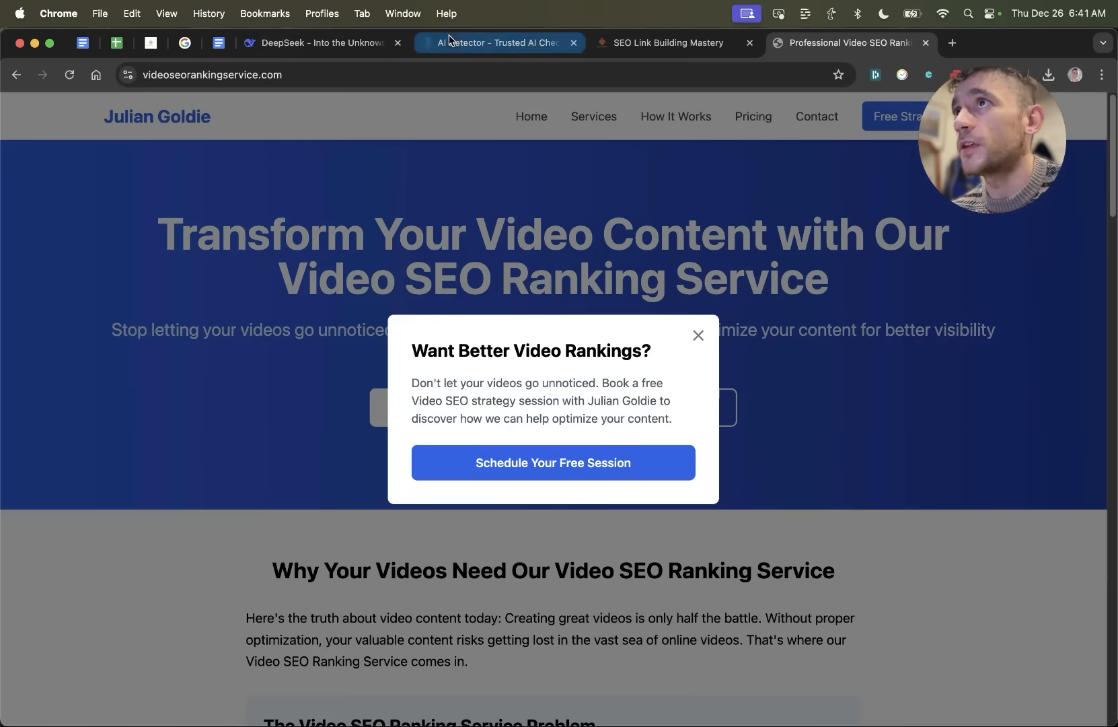
left_click(321, 43)
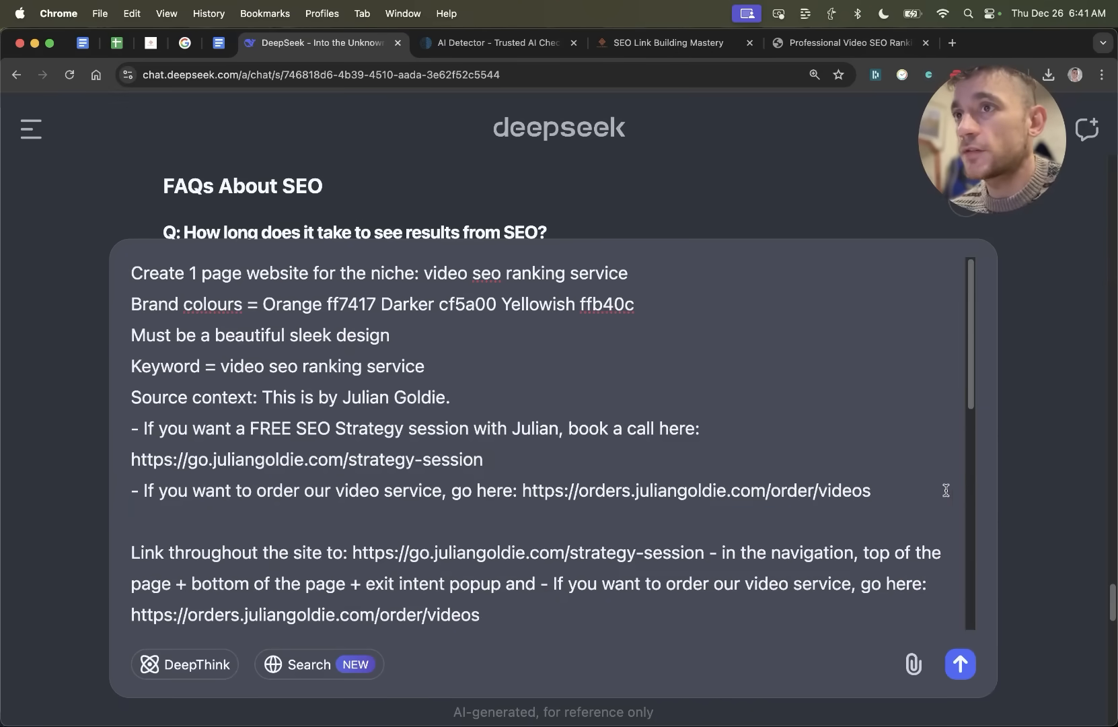
left_click(959, 664)
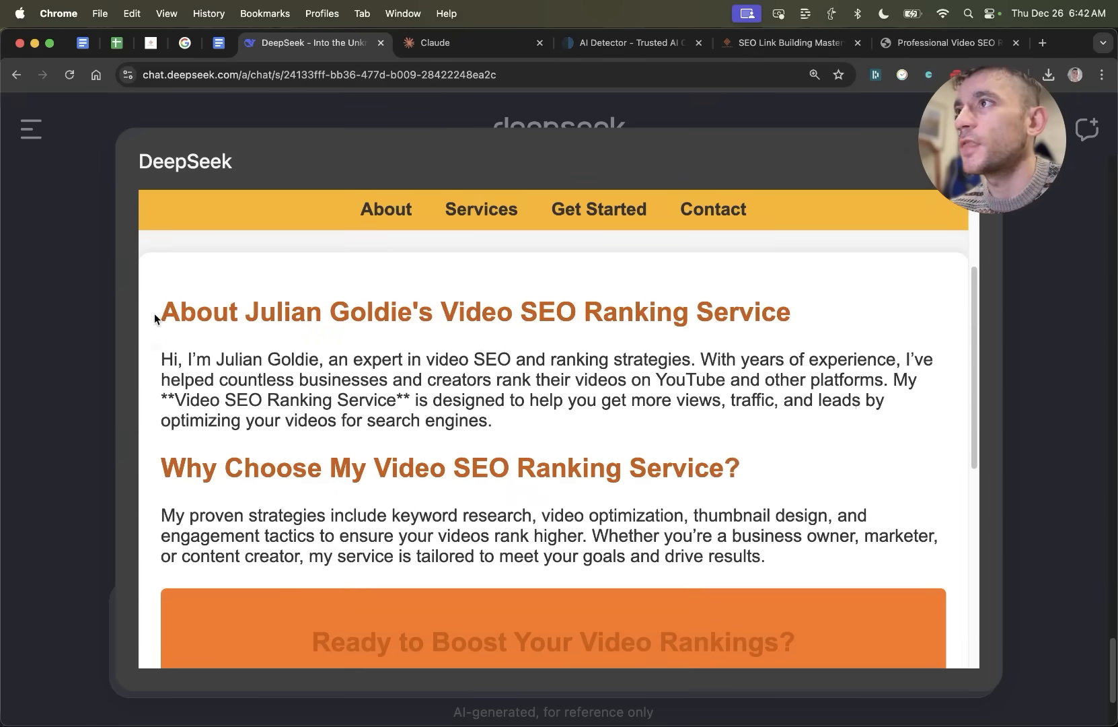
View the generated site's header, then switch to Bolt's build of the same brief
scroll("down", 3)
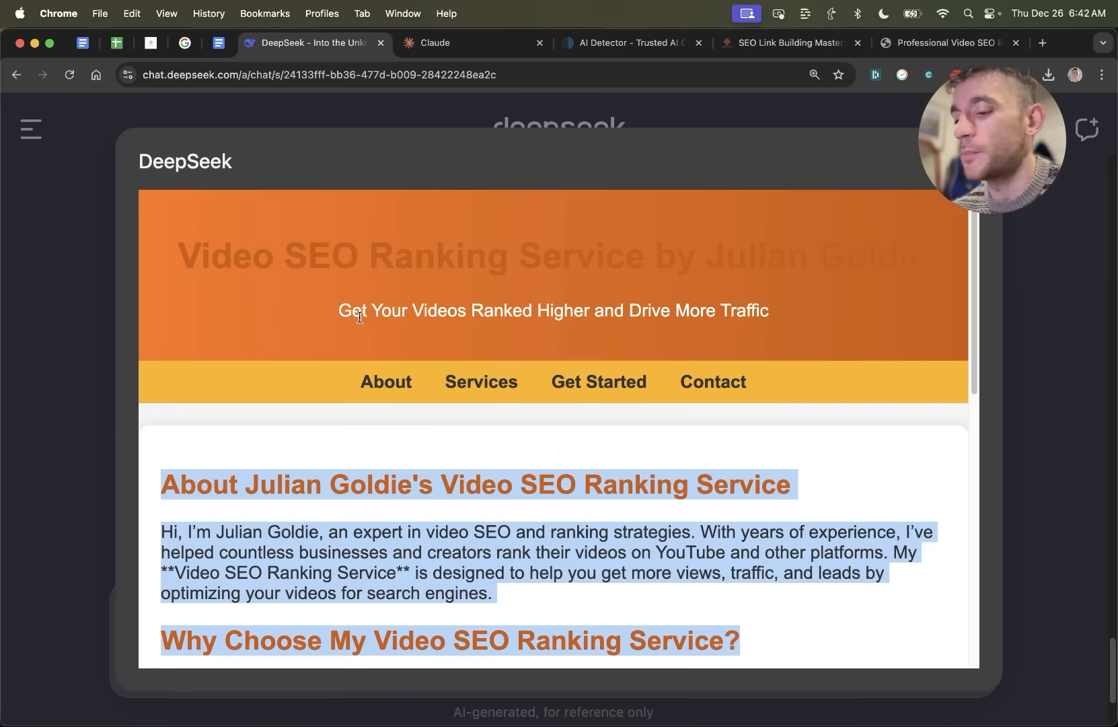
left_click(427, 43)
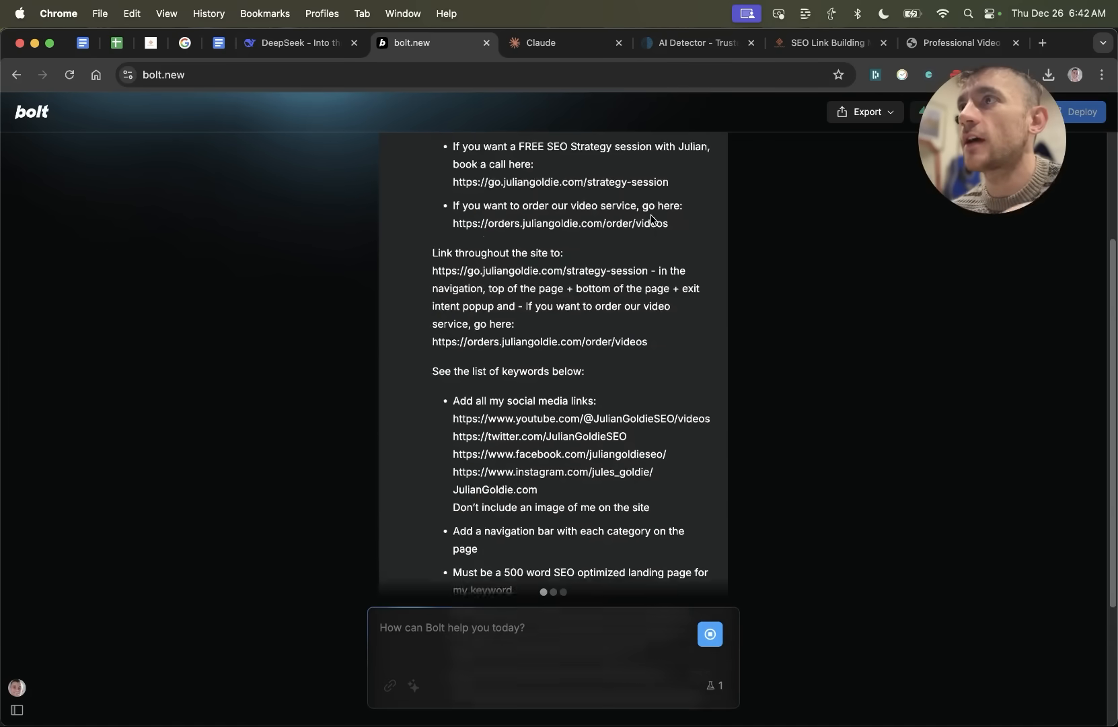
Watch Bolt set up the Video SEO landing page files and dependencies, then switch to Claude
scroll("down", 3)
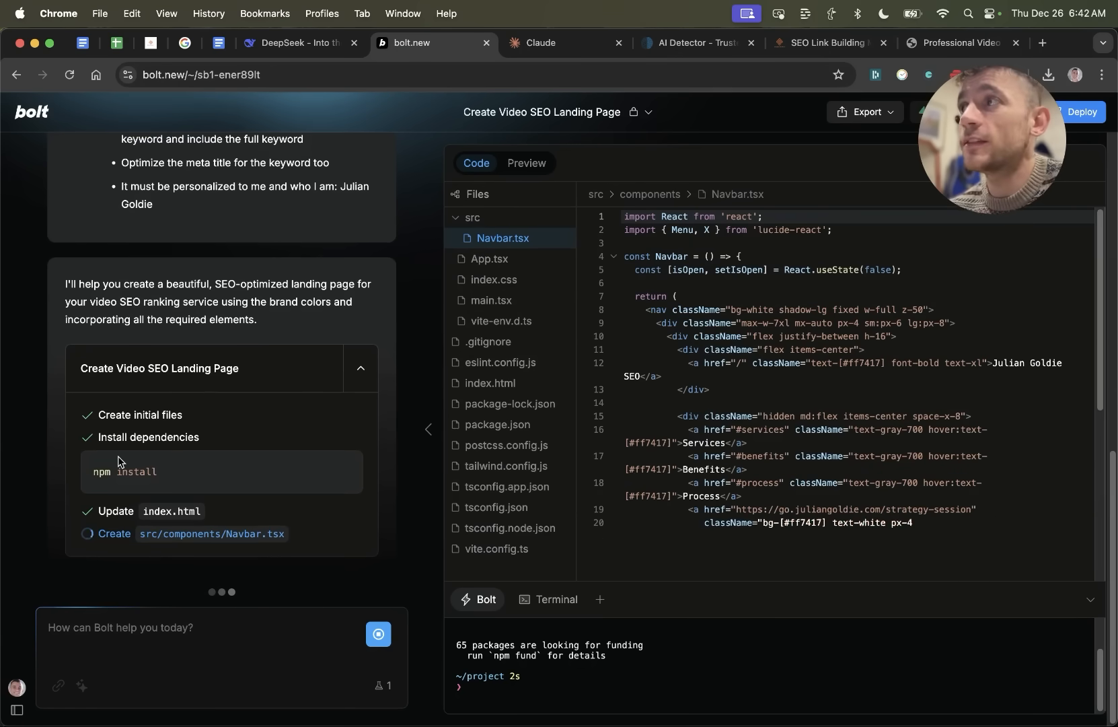
left_click(546, 43)
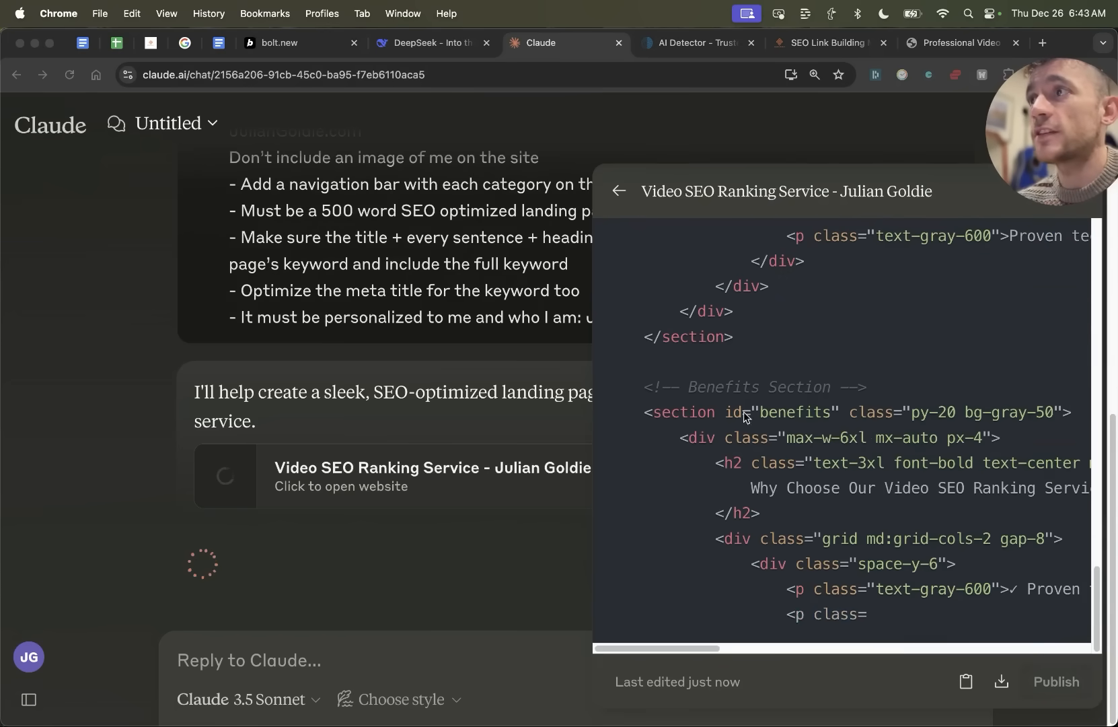
Preview Claude's finished Video SEO landing page and compare it with DeepSeek's generated site
scroll("down", 3)
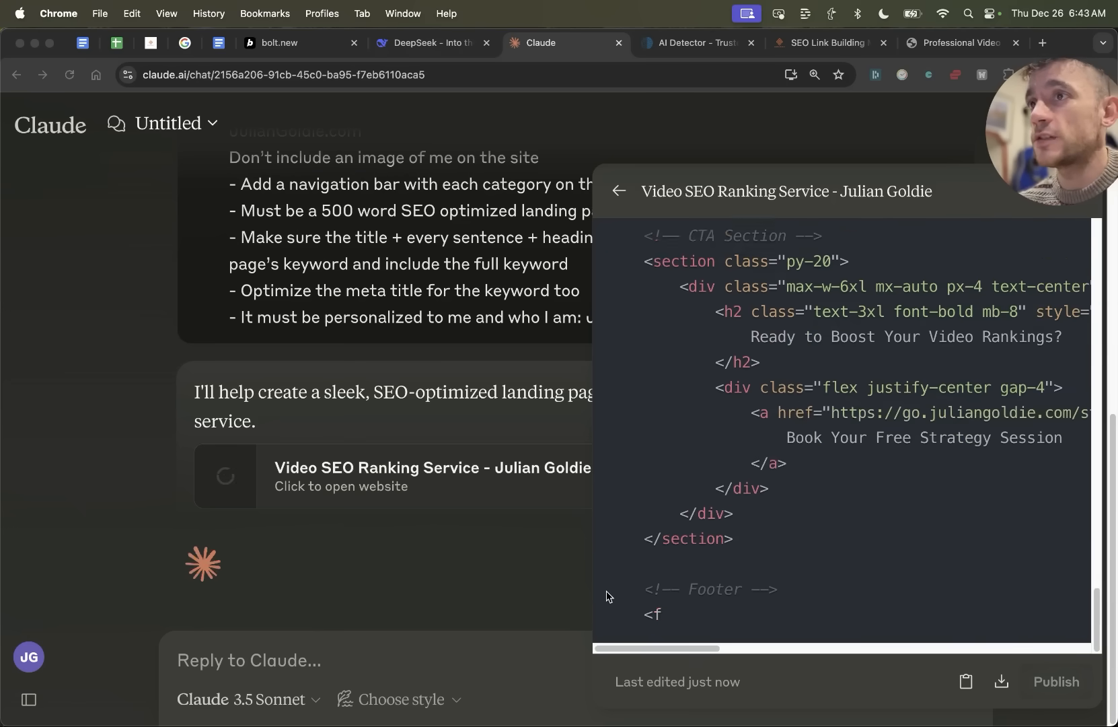
scroll("down", 3)
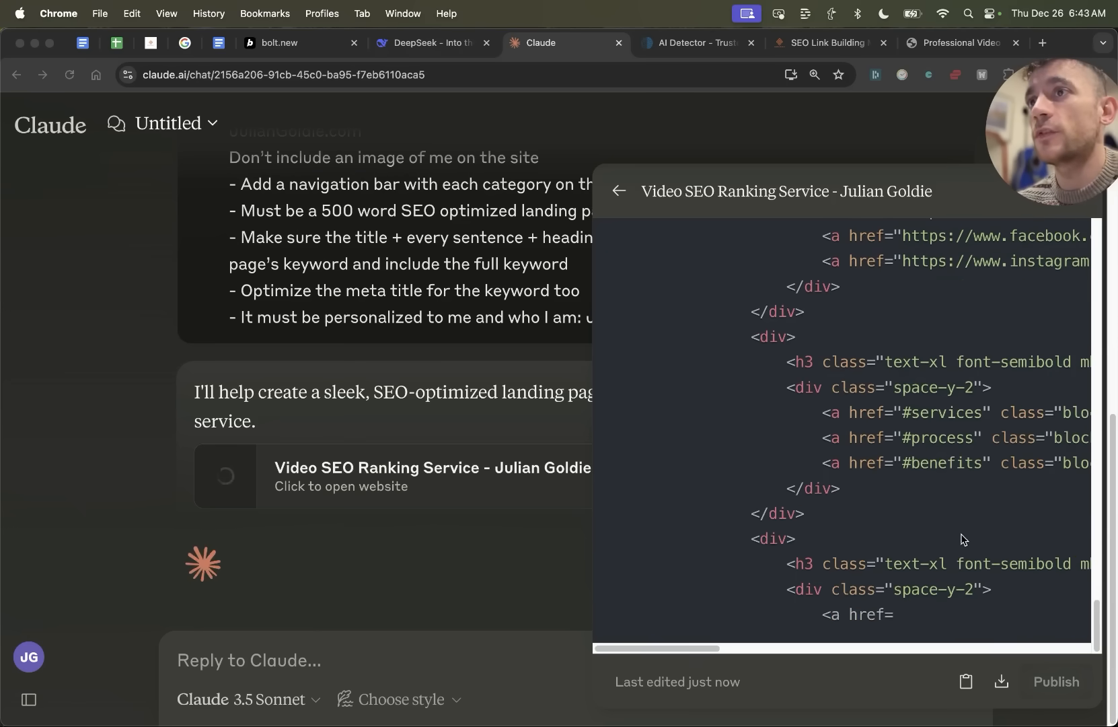
left_click(960, 191)
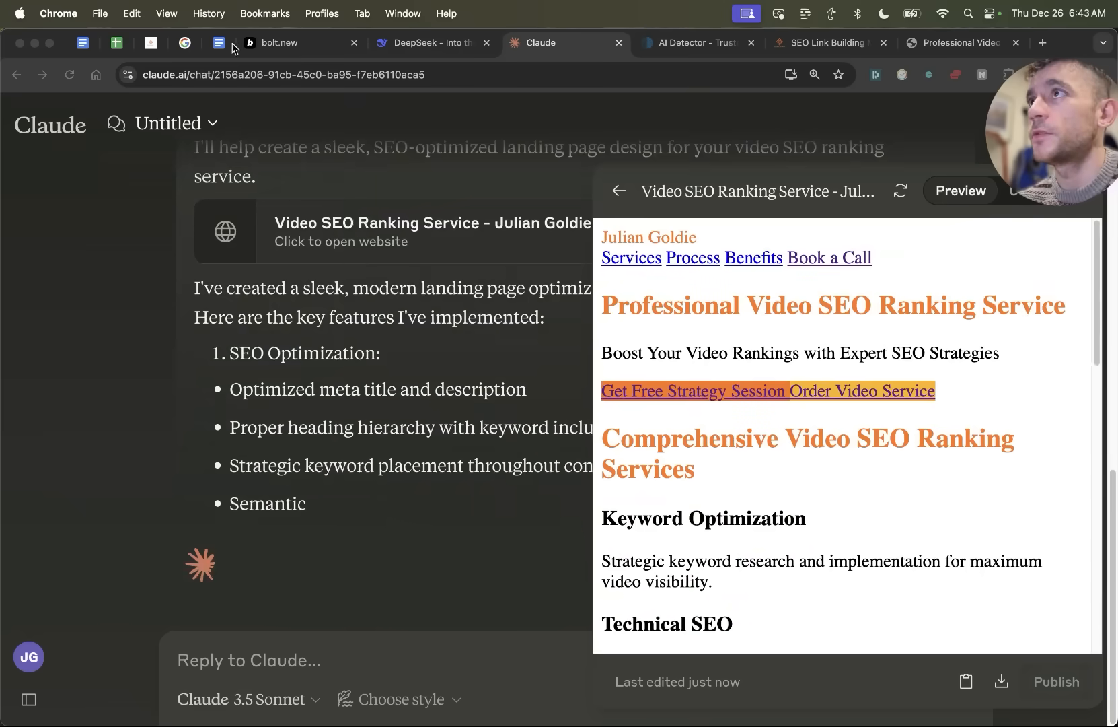
left_click(428, 43)
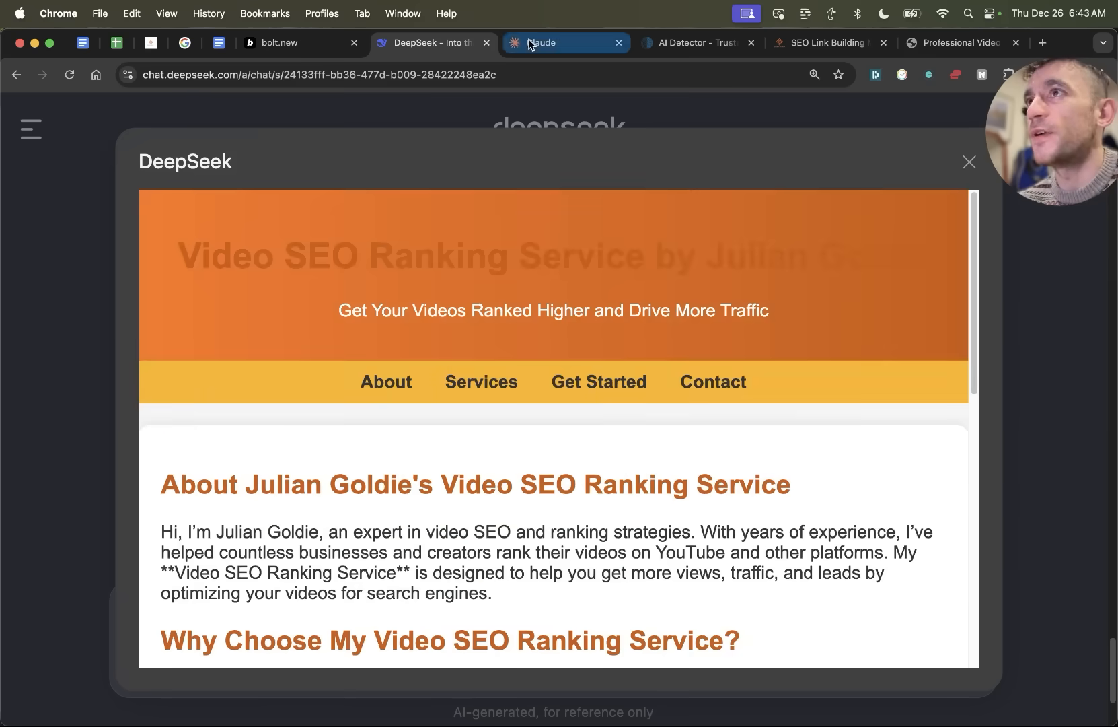
left_click(565, 43)
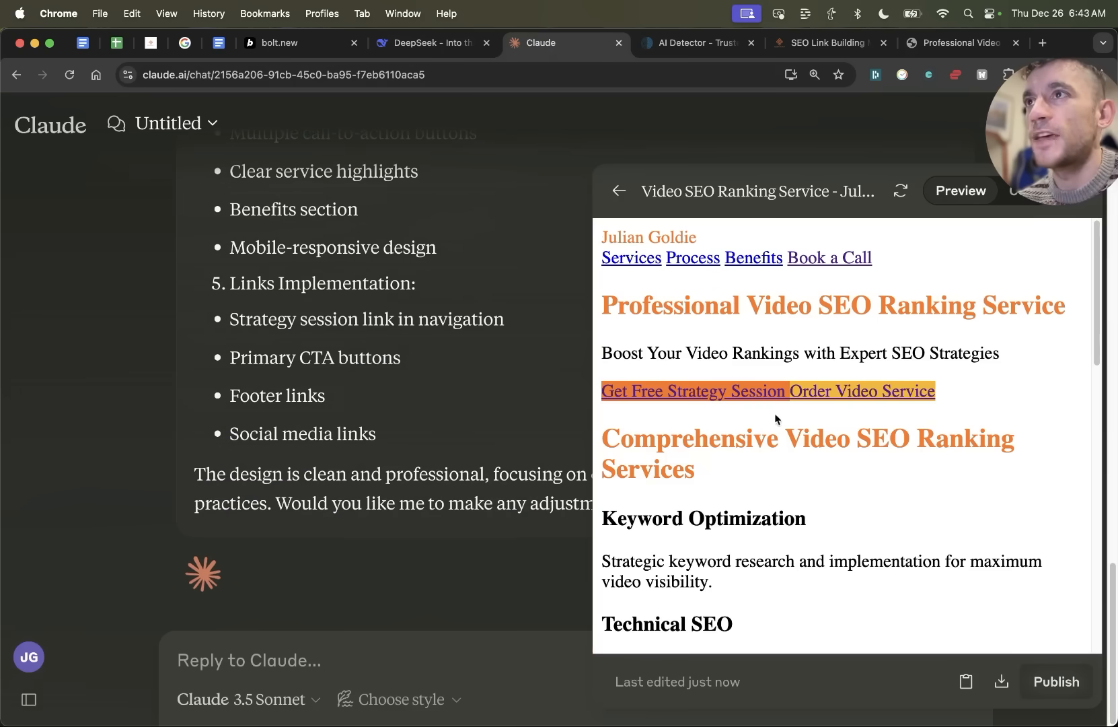
scroll("down", 3)
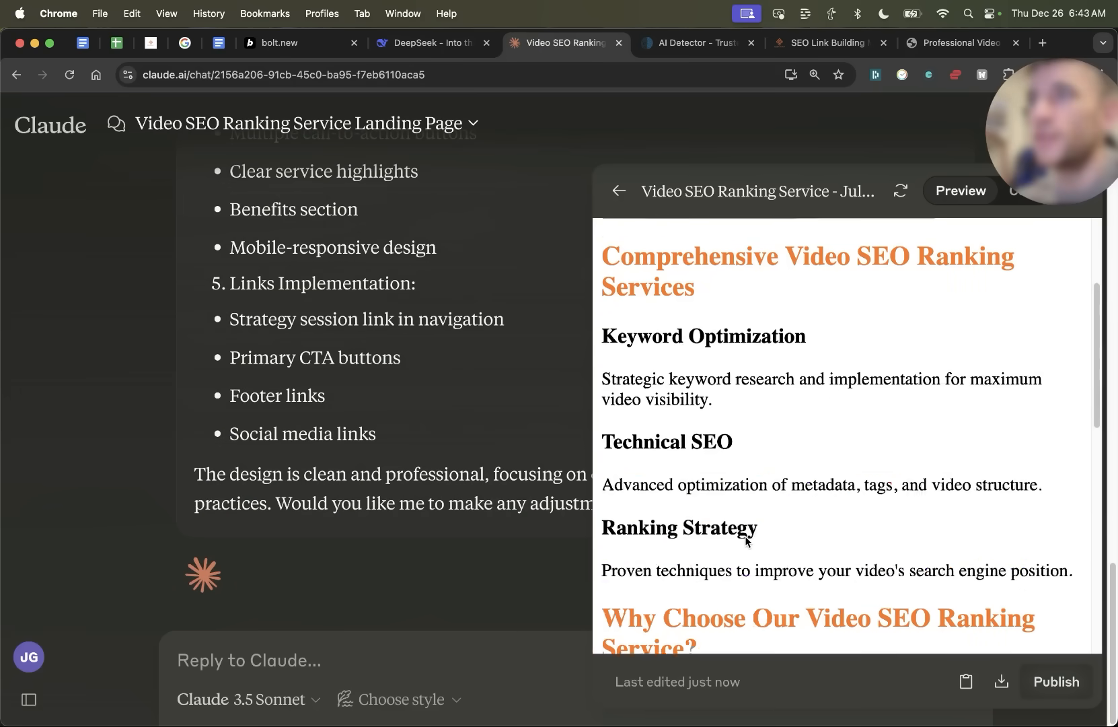
left_click(428, 43)
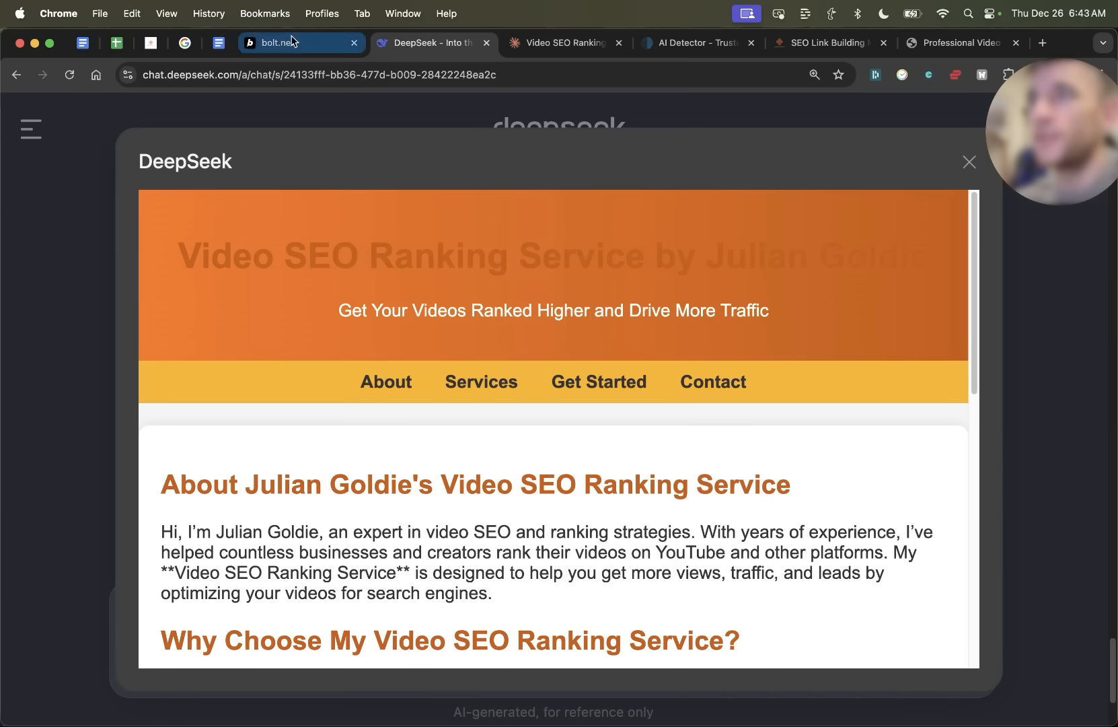
Reorder the tabs and check Bolt's build showing an Unterminated JSX error
left_click(300, 43)
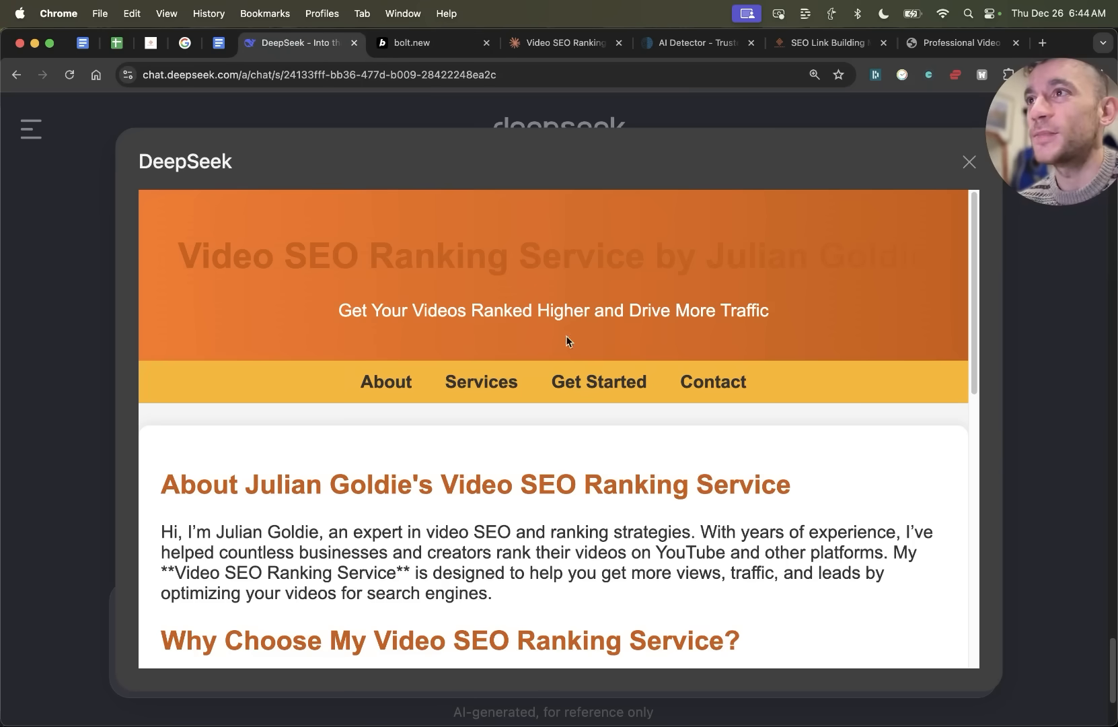
left_click(464, 43)
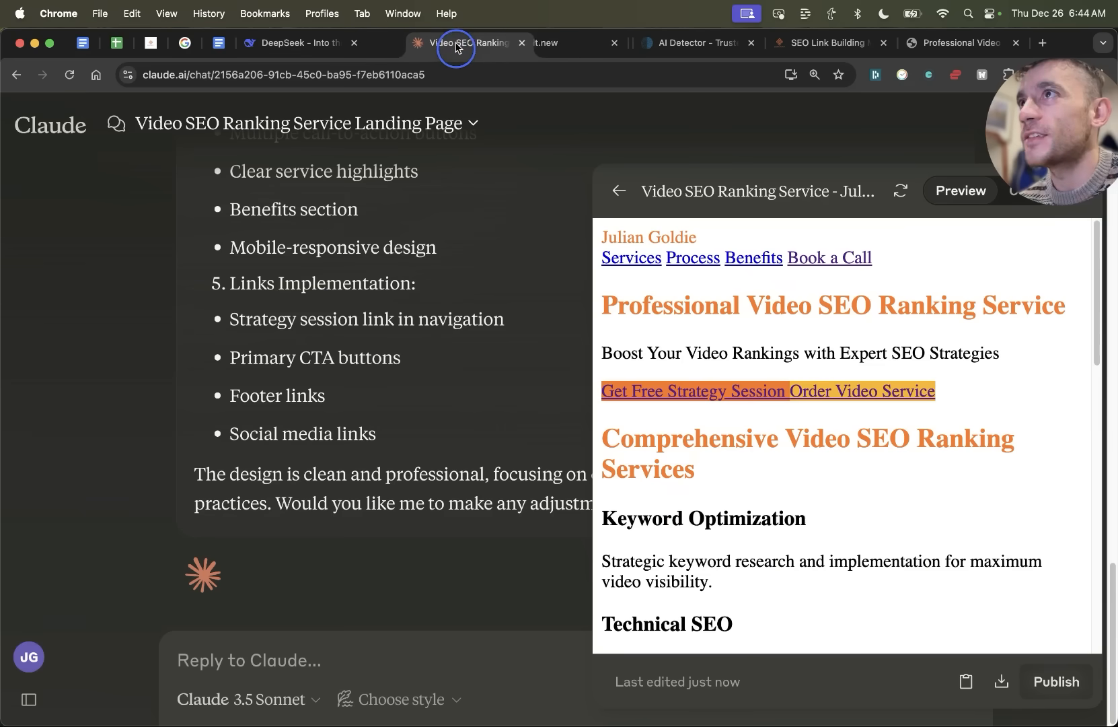
left_click(563, 43)
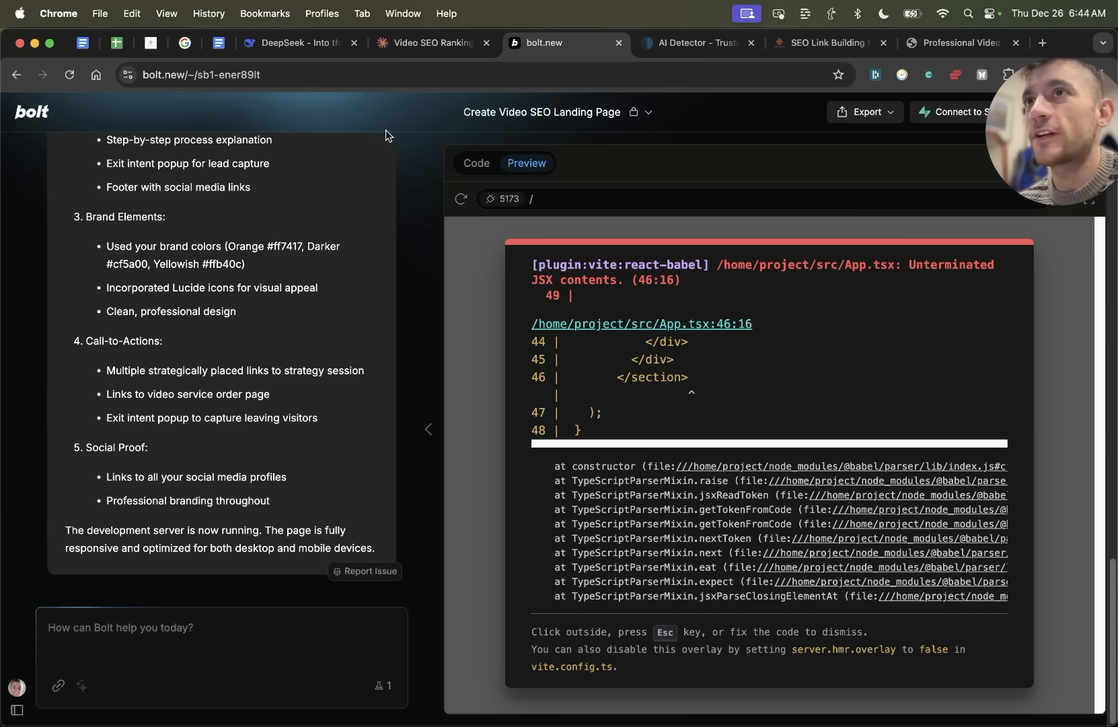
left_click(299, 43)
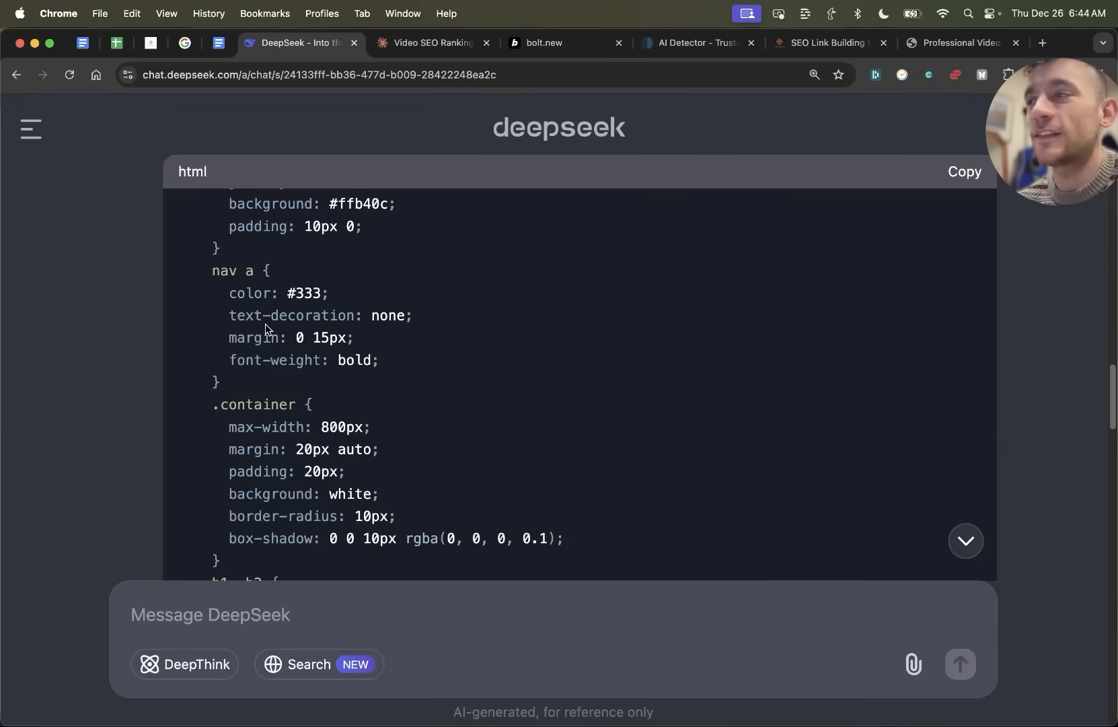
Review the landing page code's five Key Features, skim the prompts document, and view the free SEO course
scroll("down", 3)
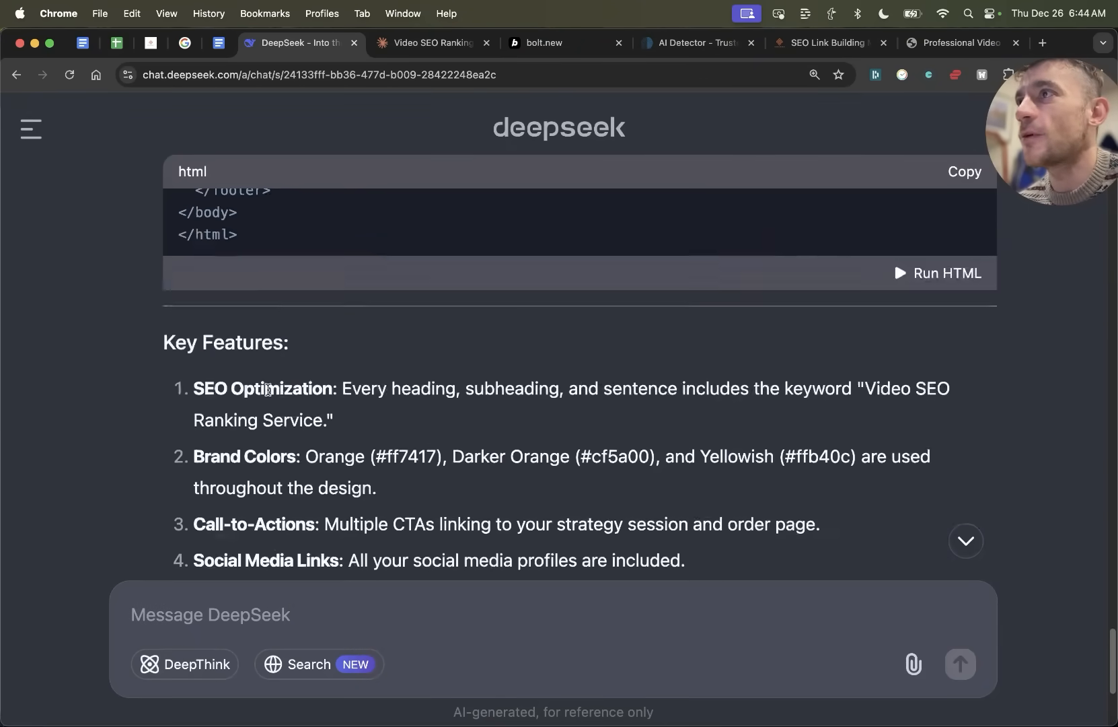
scroll("down", 3)
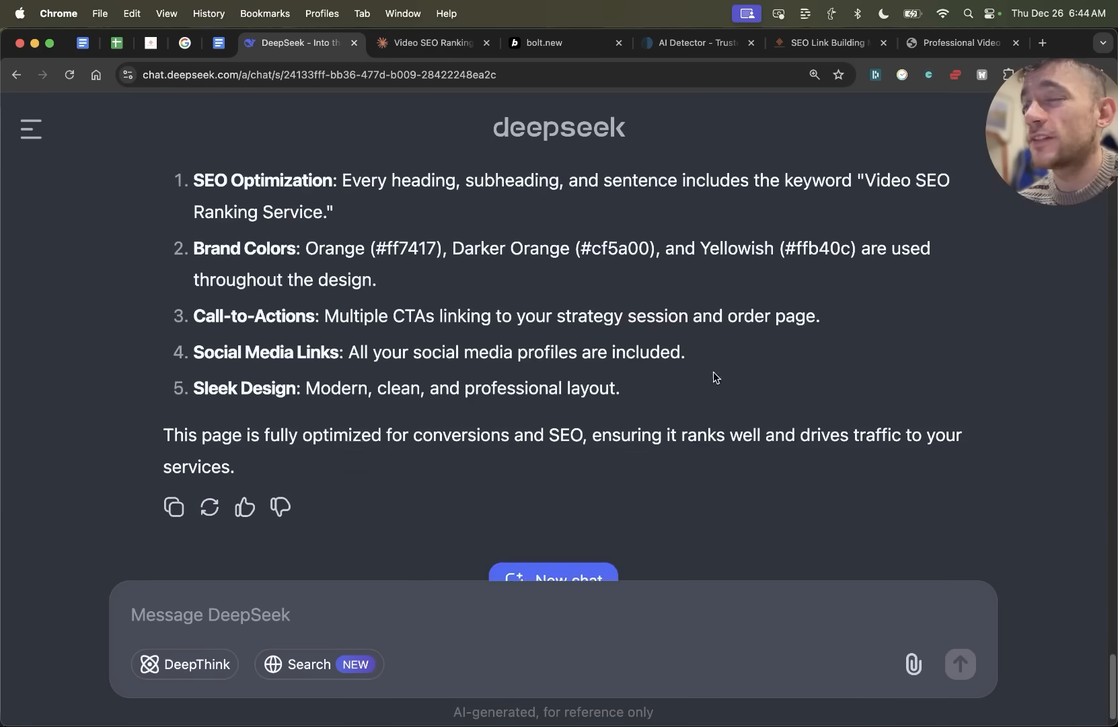
left_click(218, 43)
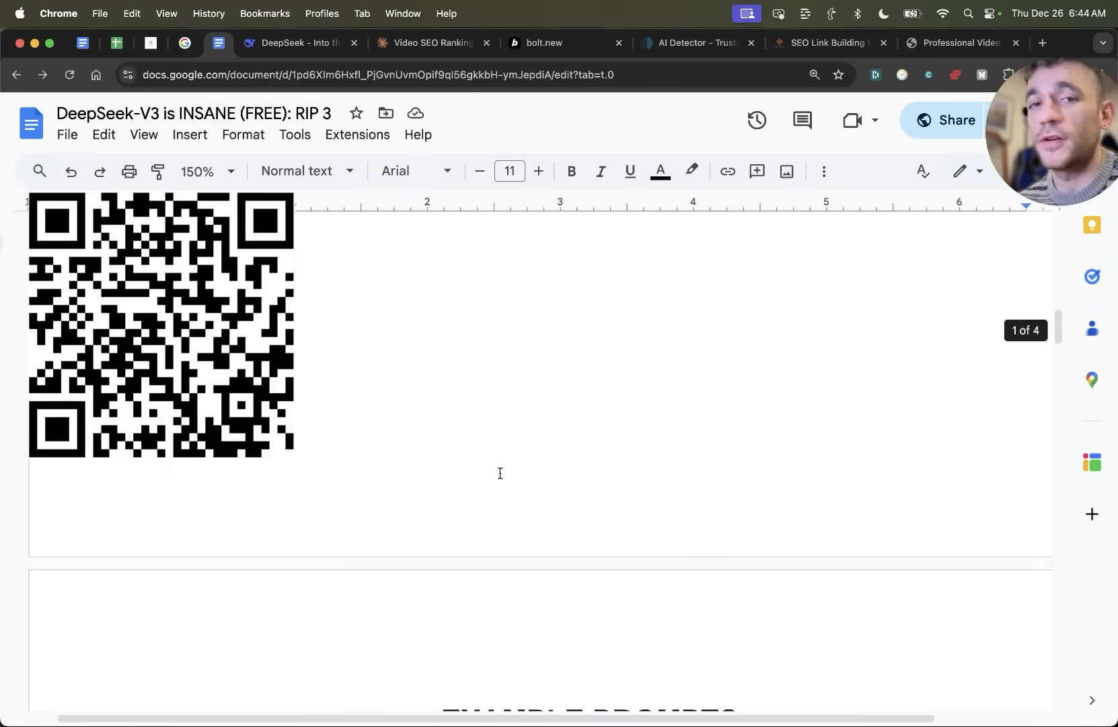
scroll("down", 3)
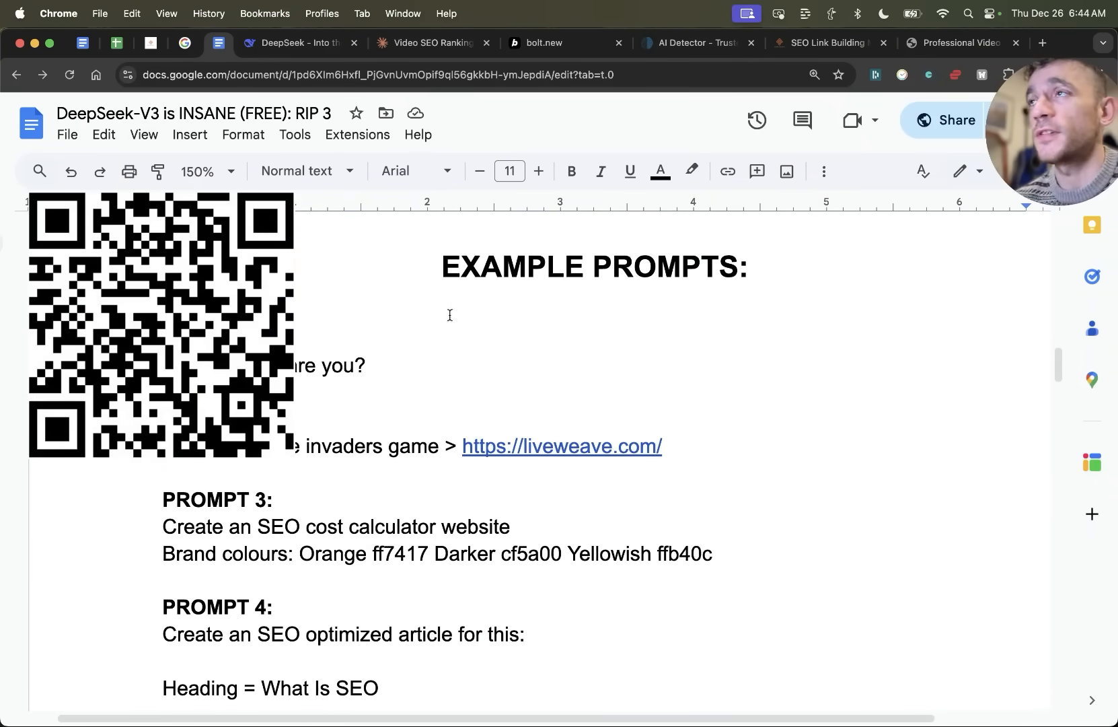
left_click(822, 43)
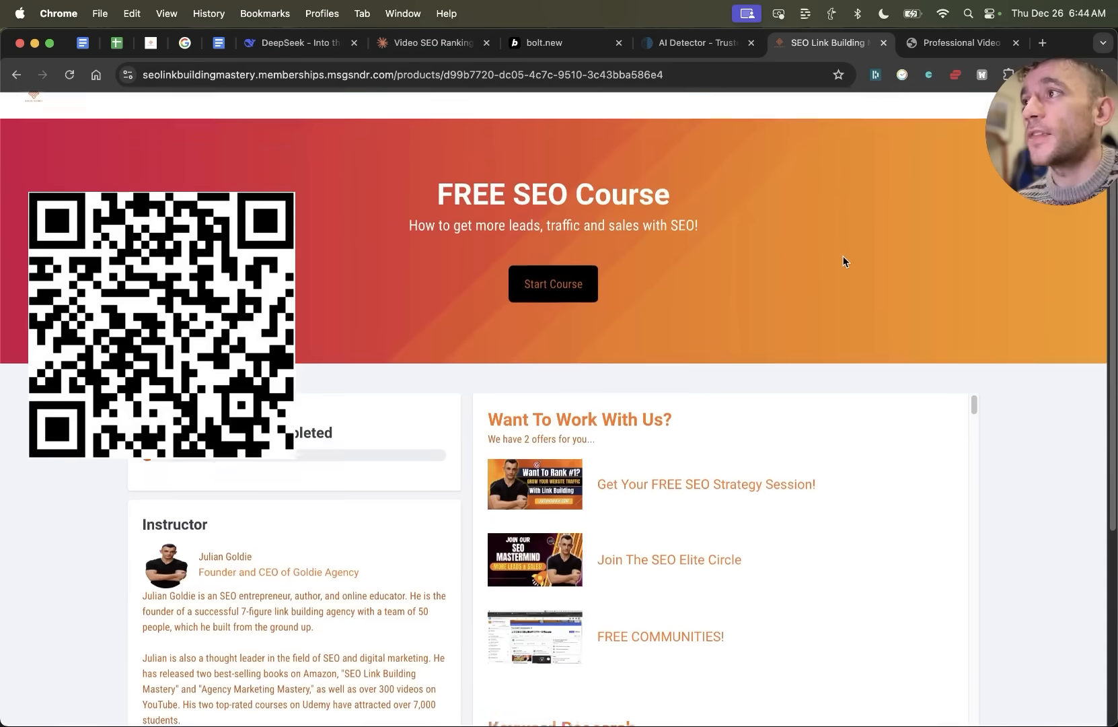
Browse the SEO Link Building Mastery 203-lesson list, then return to DeepSeek
scroll("down", 3)
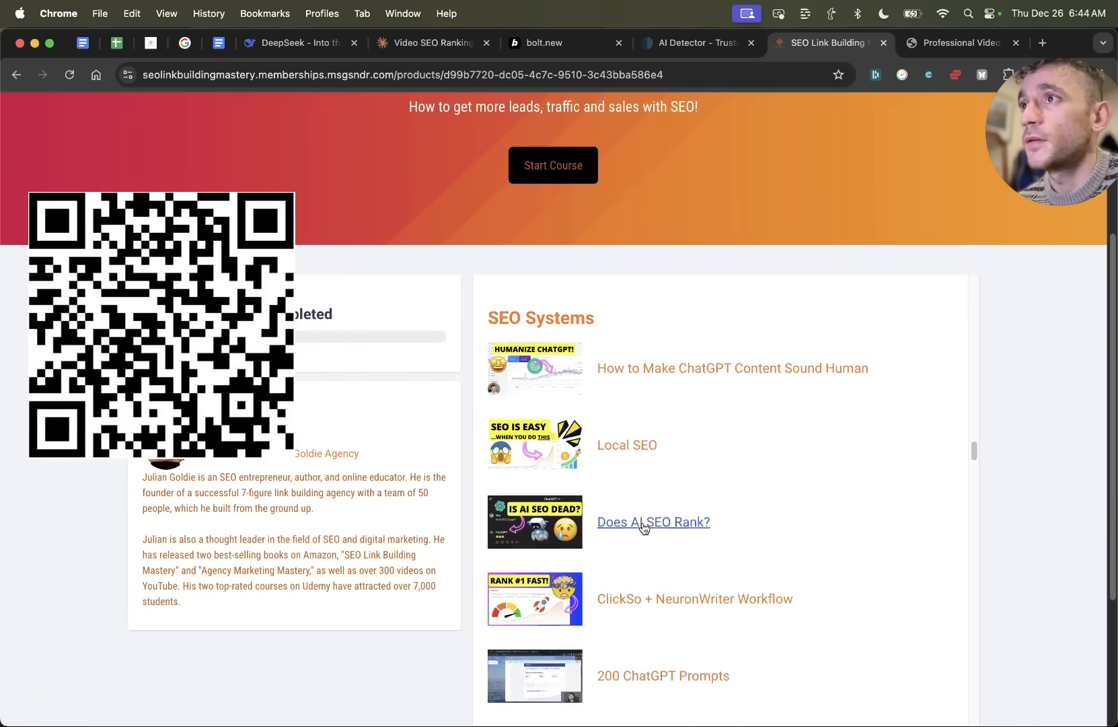
scroll("down", 3)
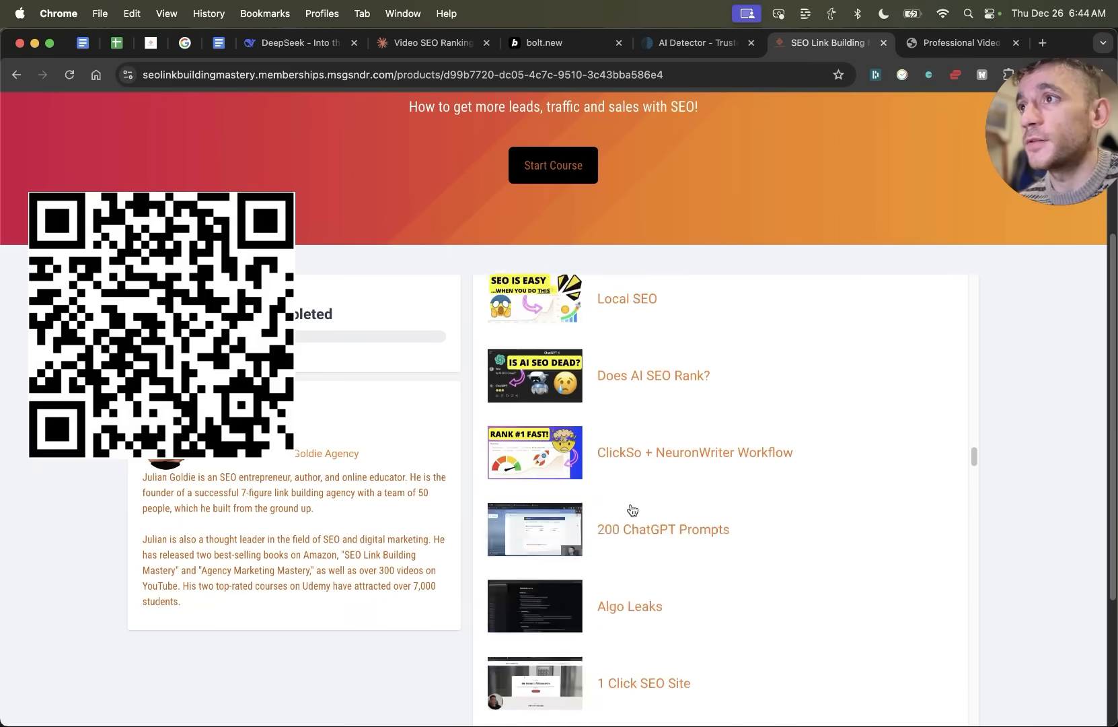
scroll("down", 3)
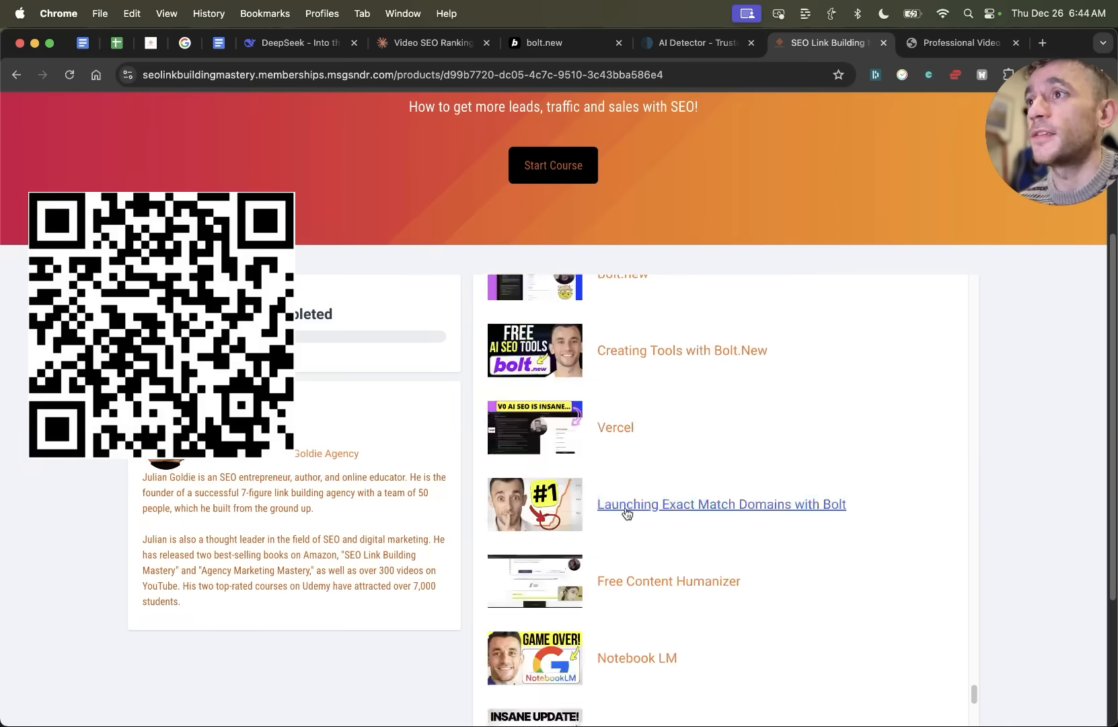
scroll("down", 3)
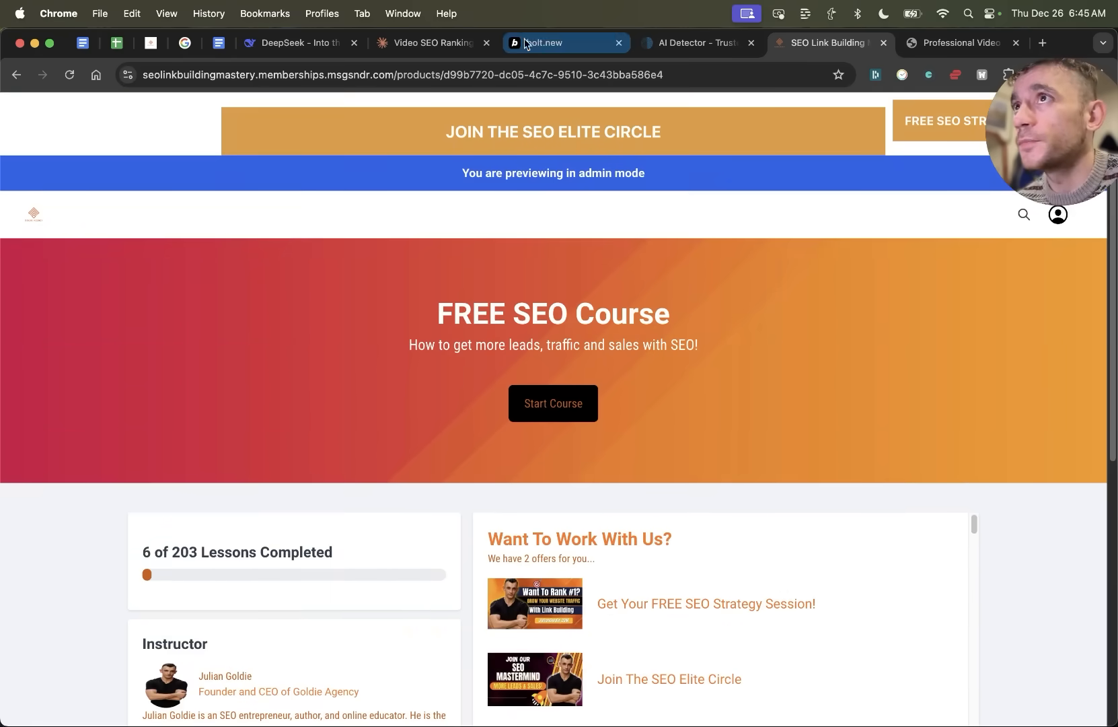
left_click(299, 43)
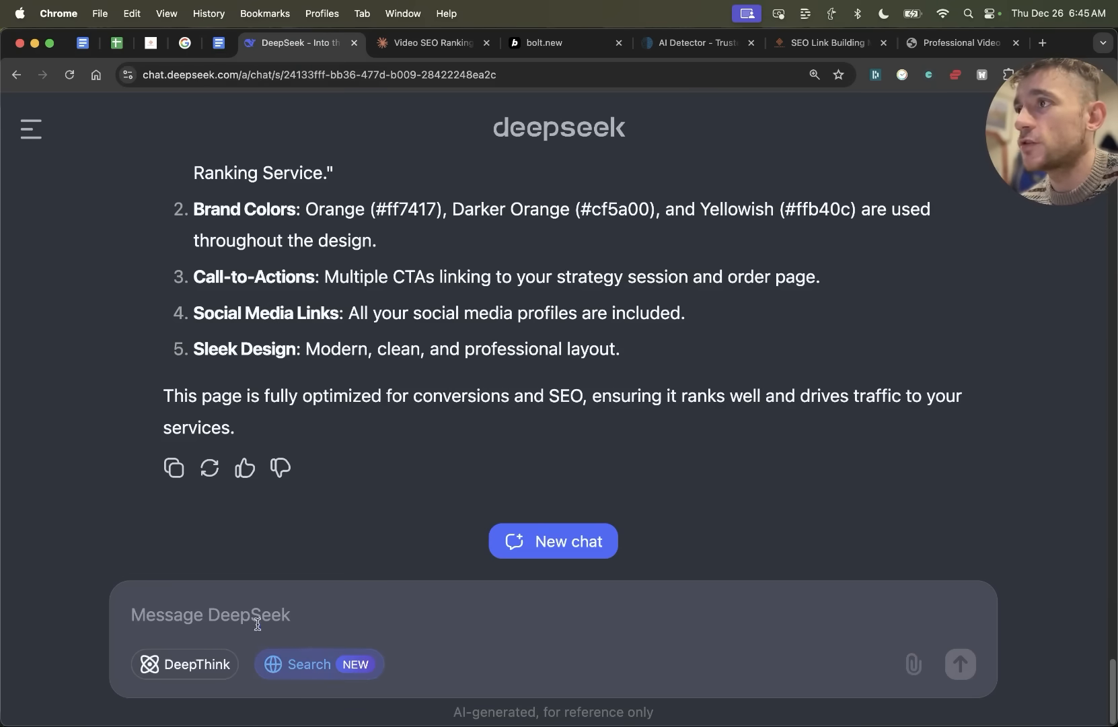
Enter the Prompt 7 competitor research prompt for the keyword 'SEO Cost Calculator'
type("Search for my keyword: SEO Cost Calculator")
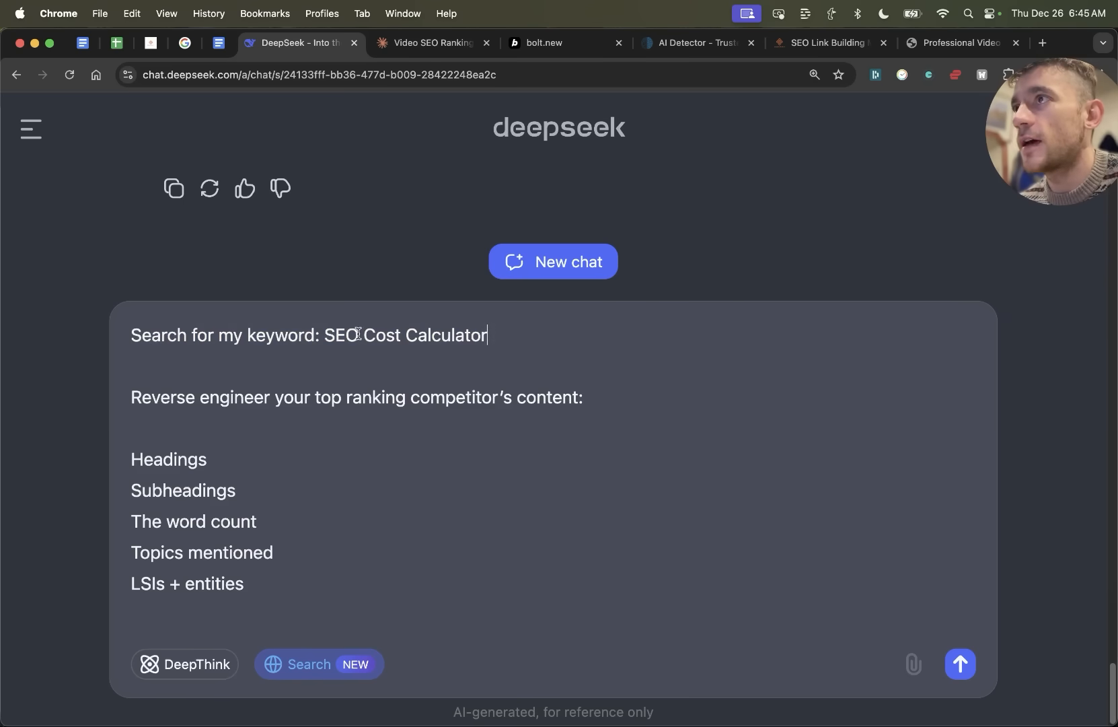
double_click(405, 335)
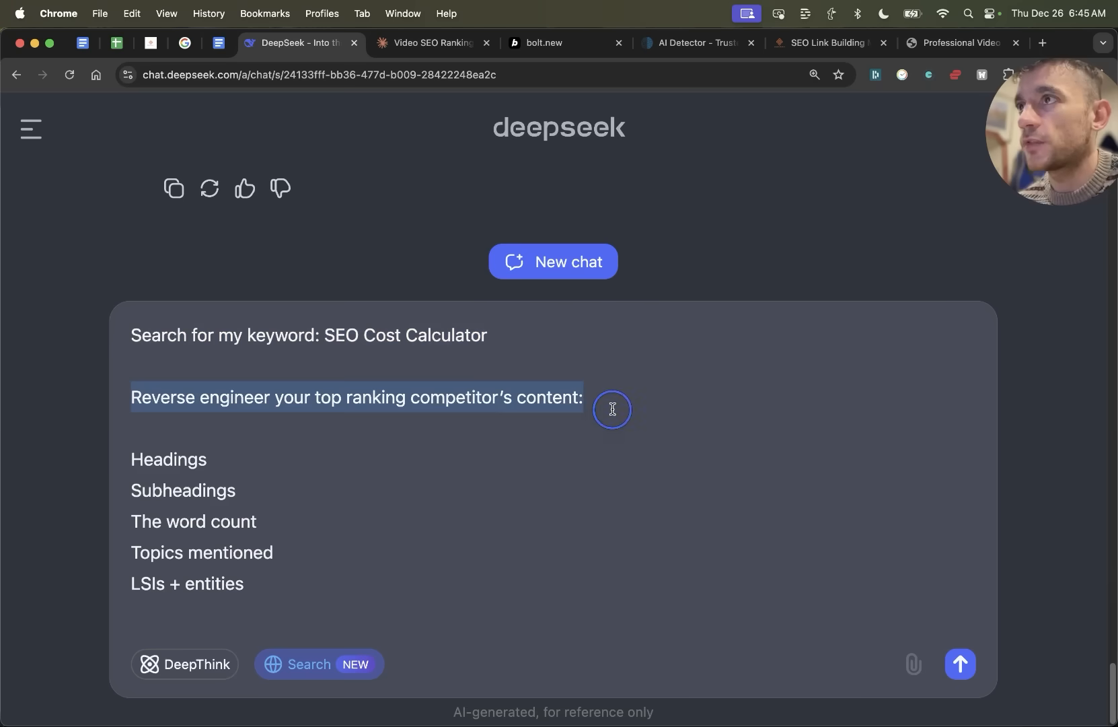
left_click(611, 397)
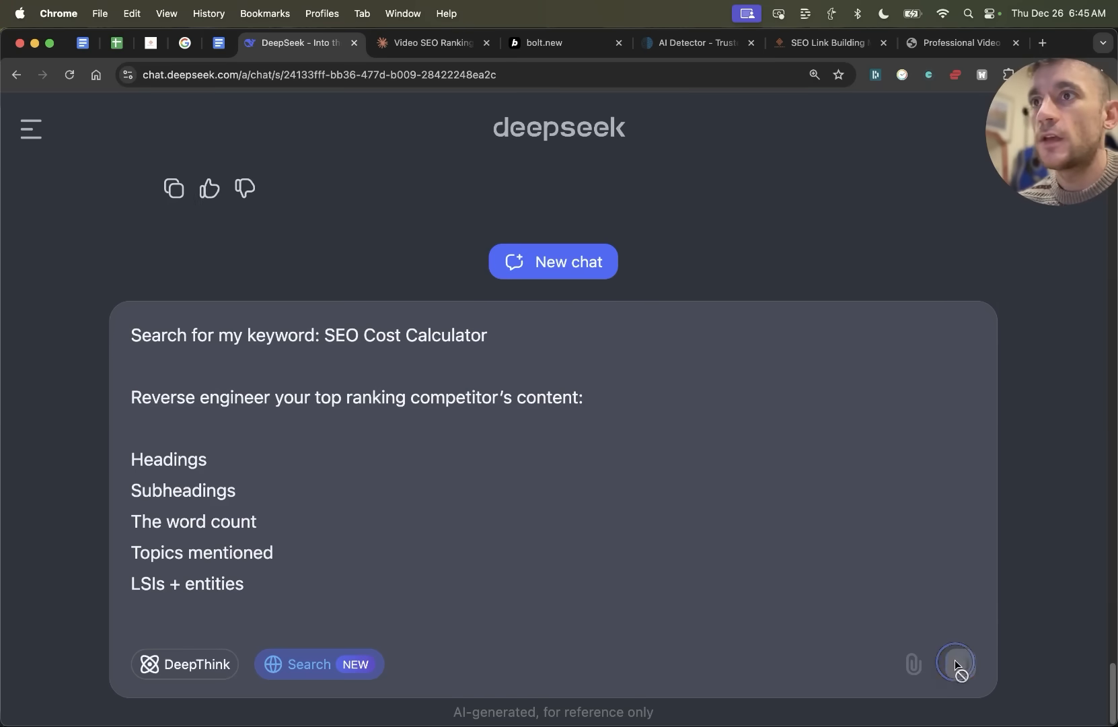
Send the competitor research prompt and highlight the 1,000–2,500 word count in the reply
left_click(956, 663)
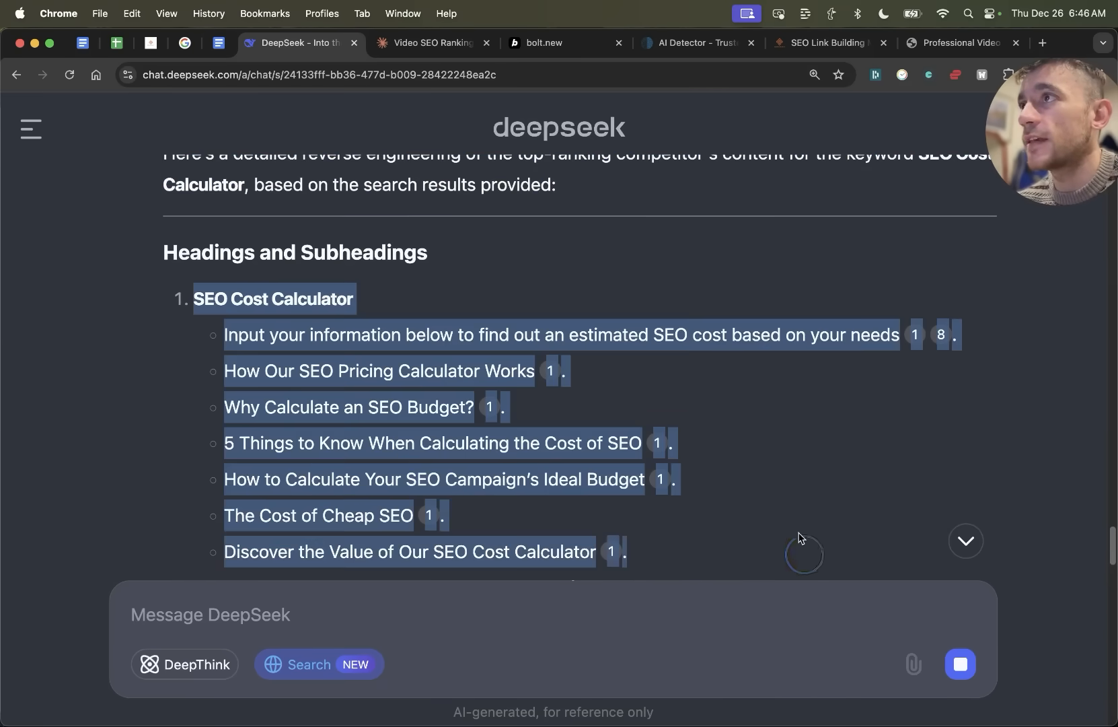
scroll("down", 3)
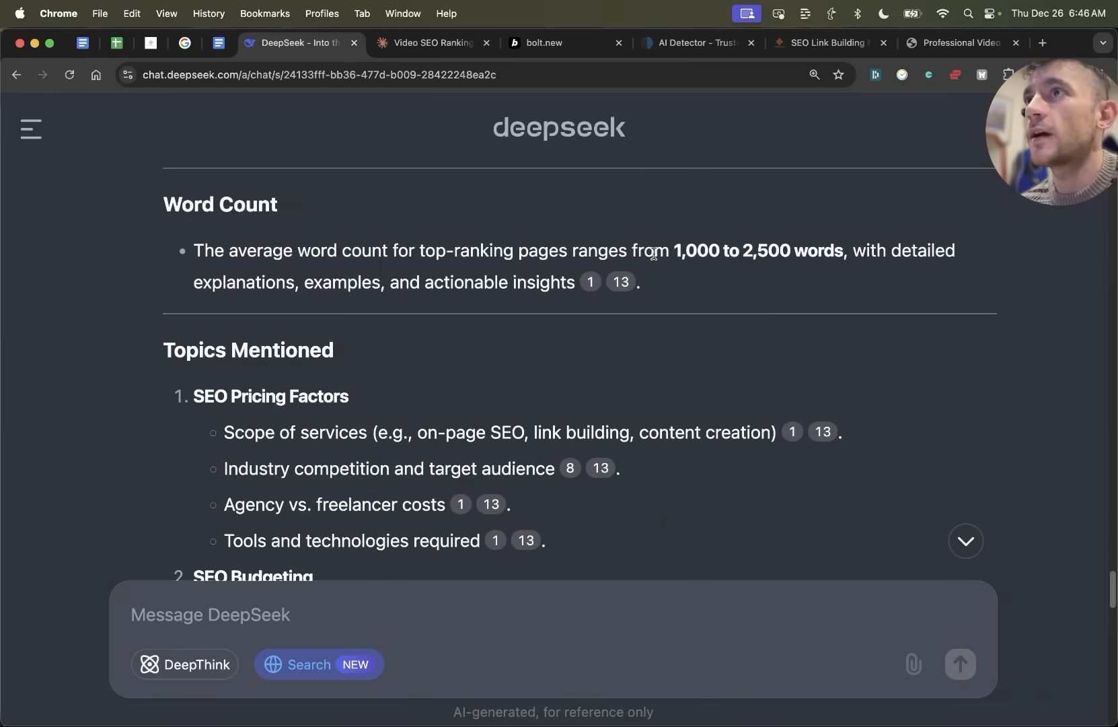
left_click_drag(670, 250, 841, 250)
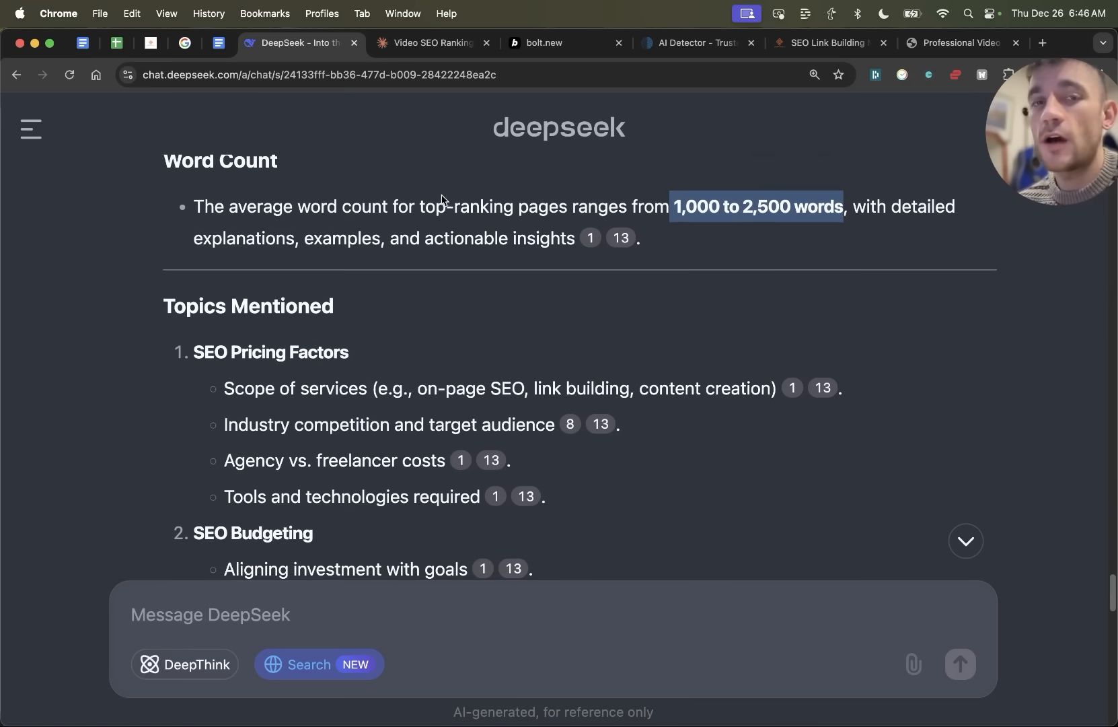
Read through the listed topics, LSIs, entities and key takeaways
scroll("down", 3)
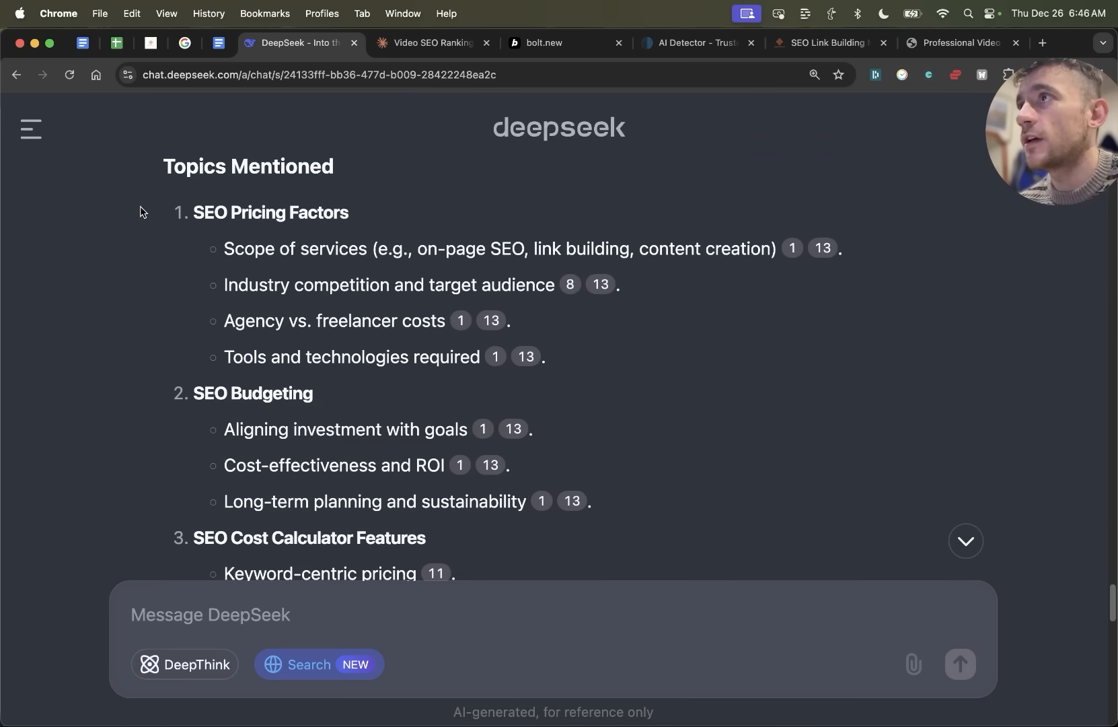
scroll("down", 3)
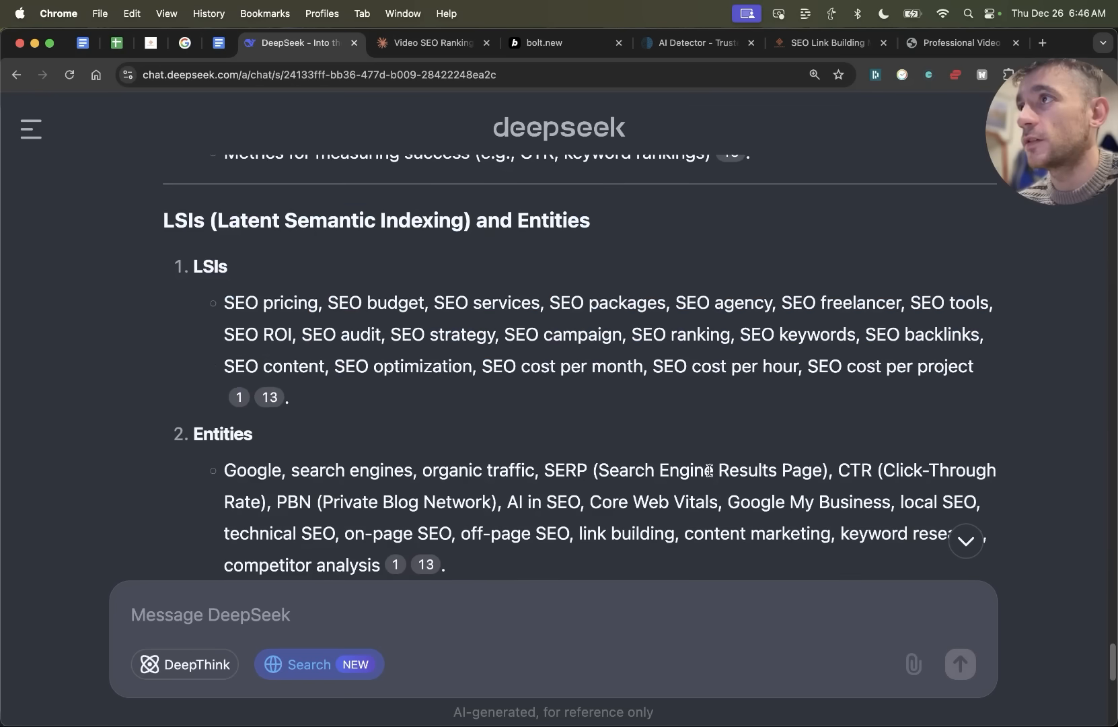
scroll("down", 3)
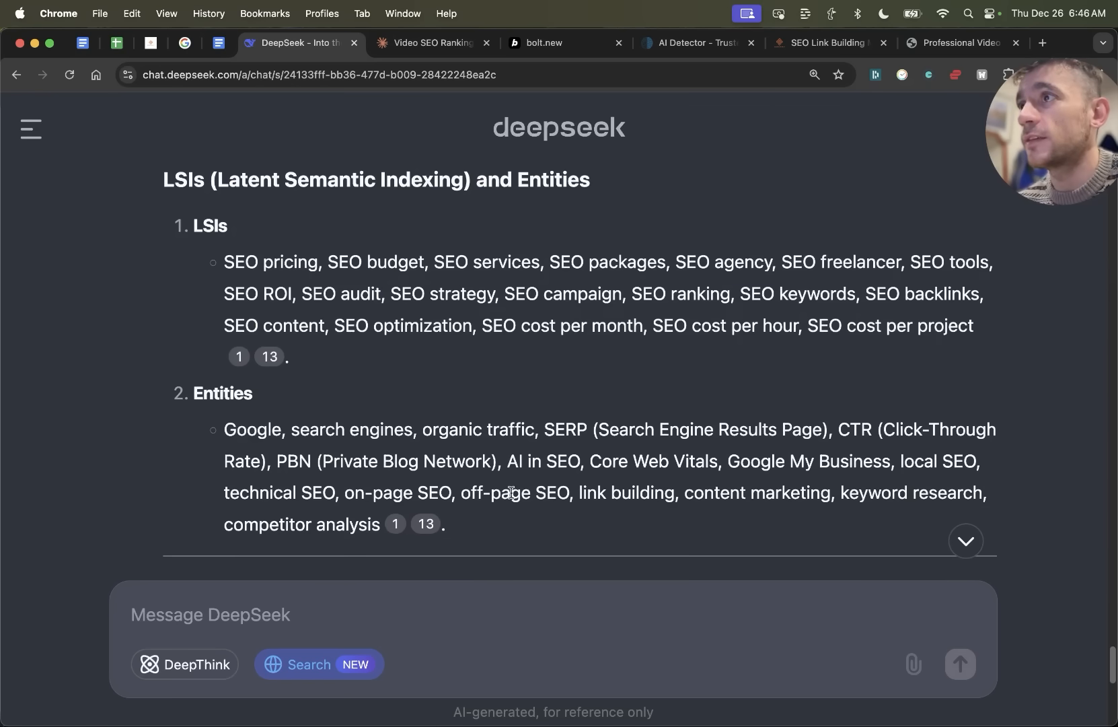
scroll("down", 3)
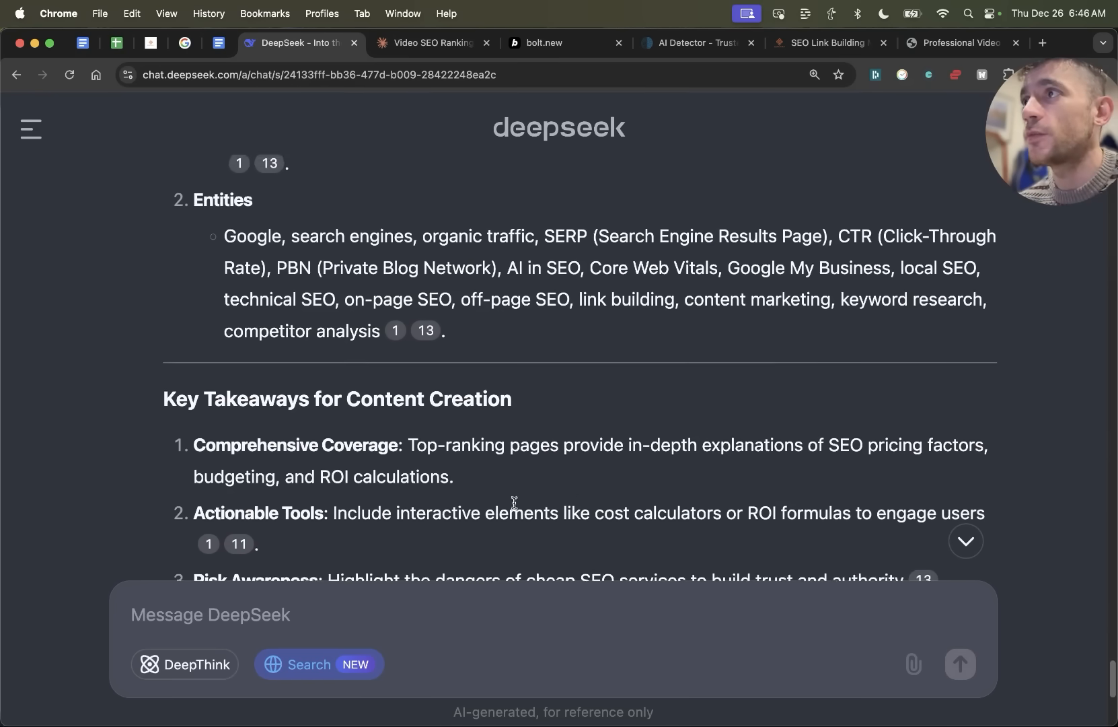
scroll("down", 3)
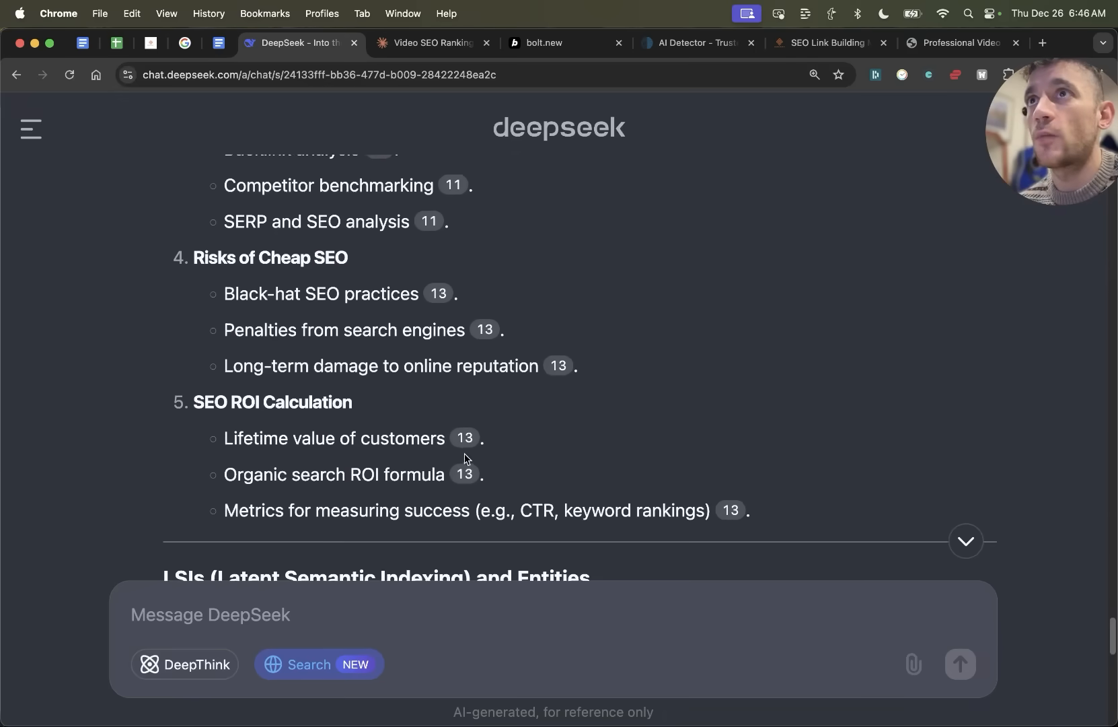
scroll("down", 3)
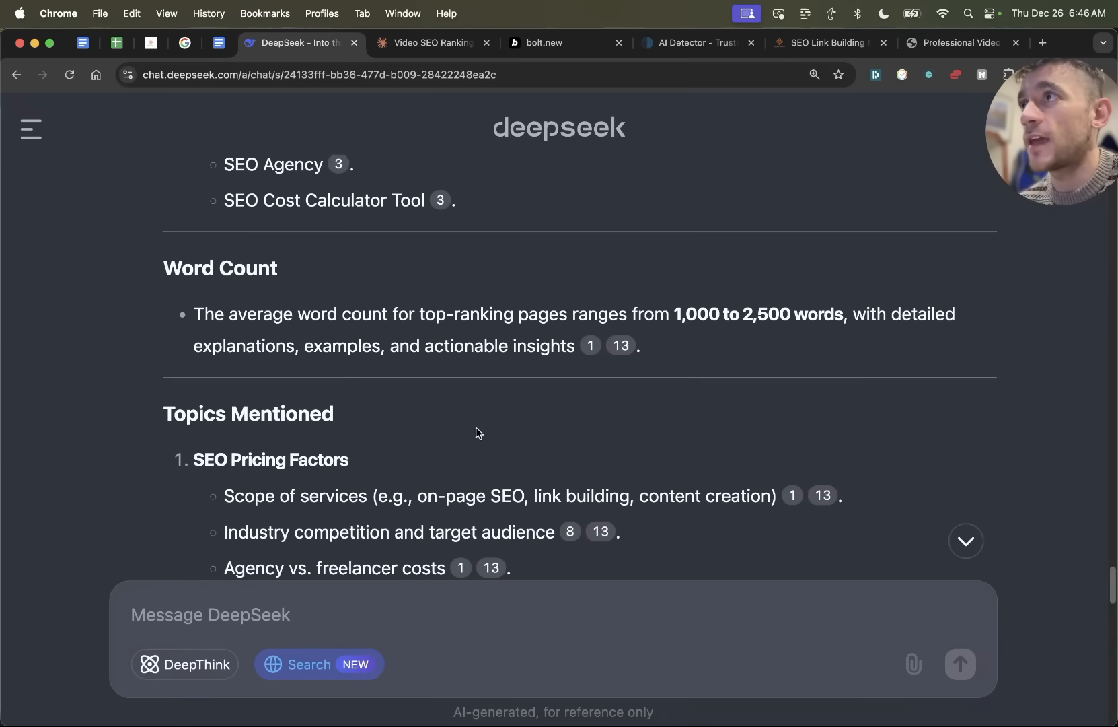
scroll("down", 3)
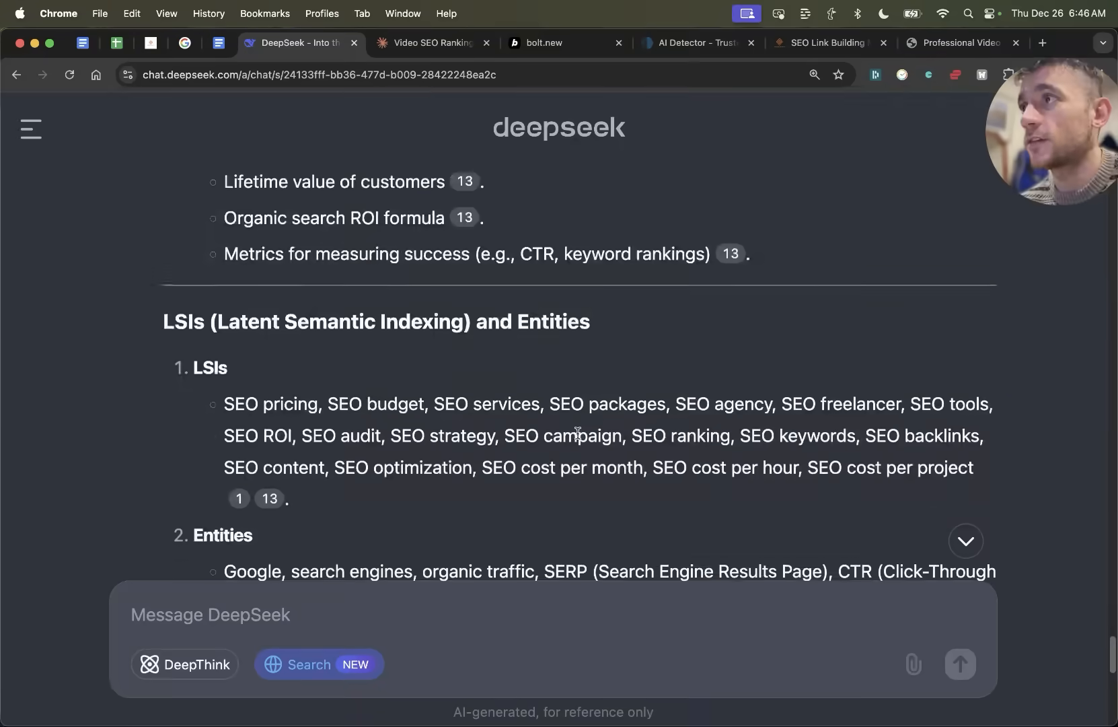
scroll("down", 3)
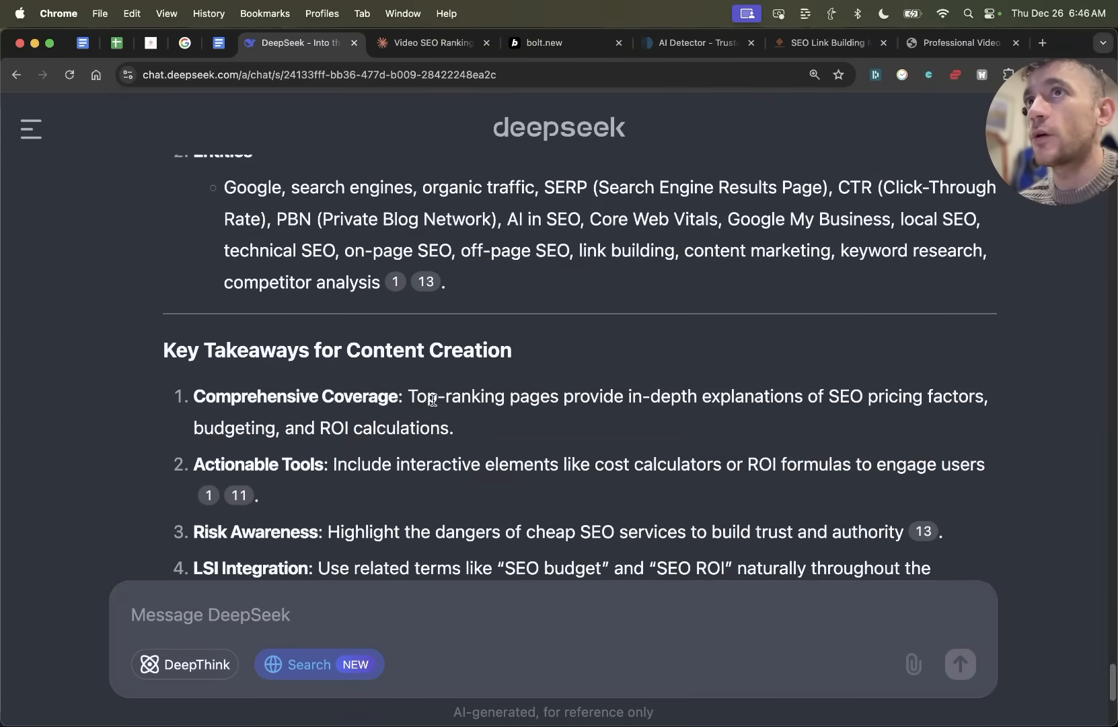
left_click(222, 614)
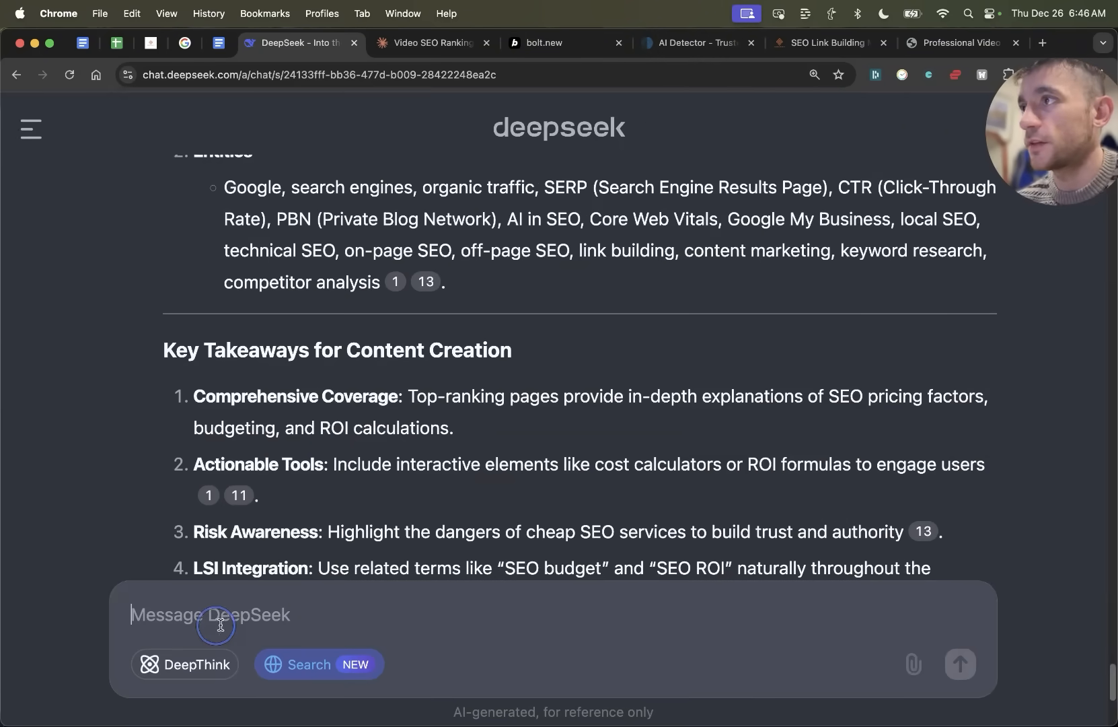
type("Now create the article")
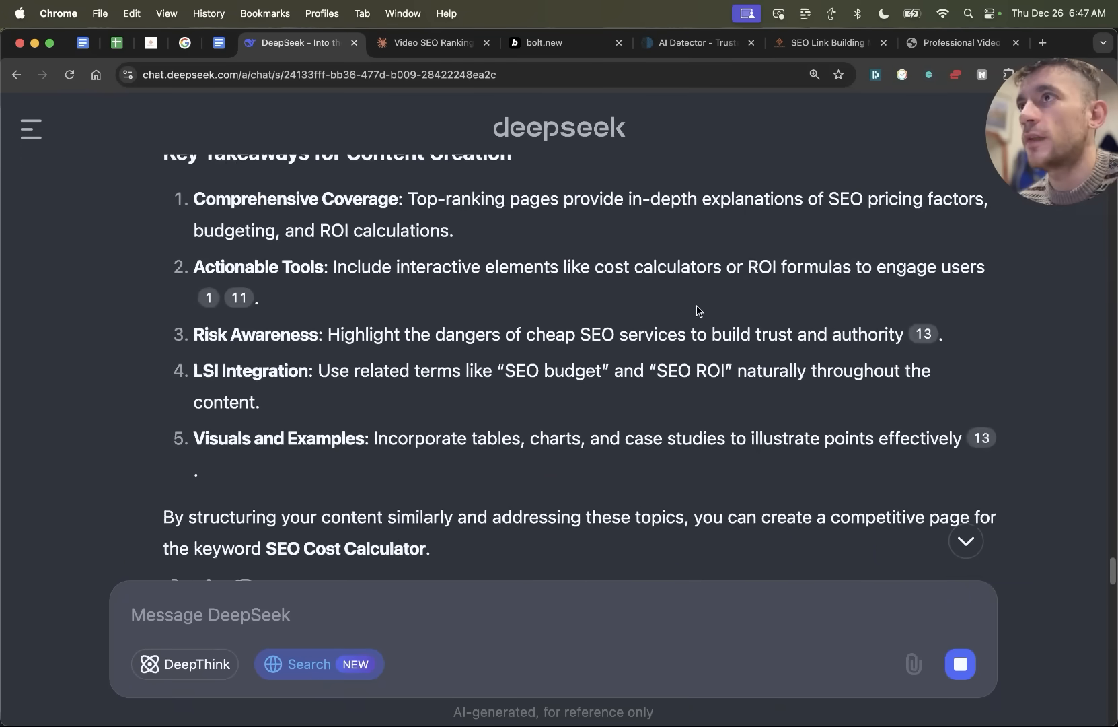
left_click(218, 43)
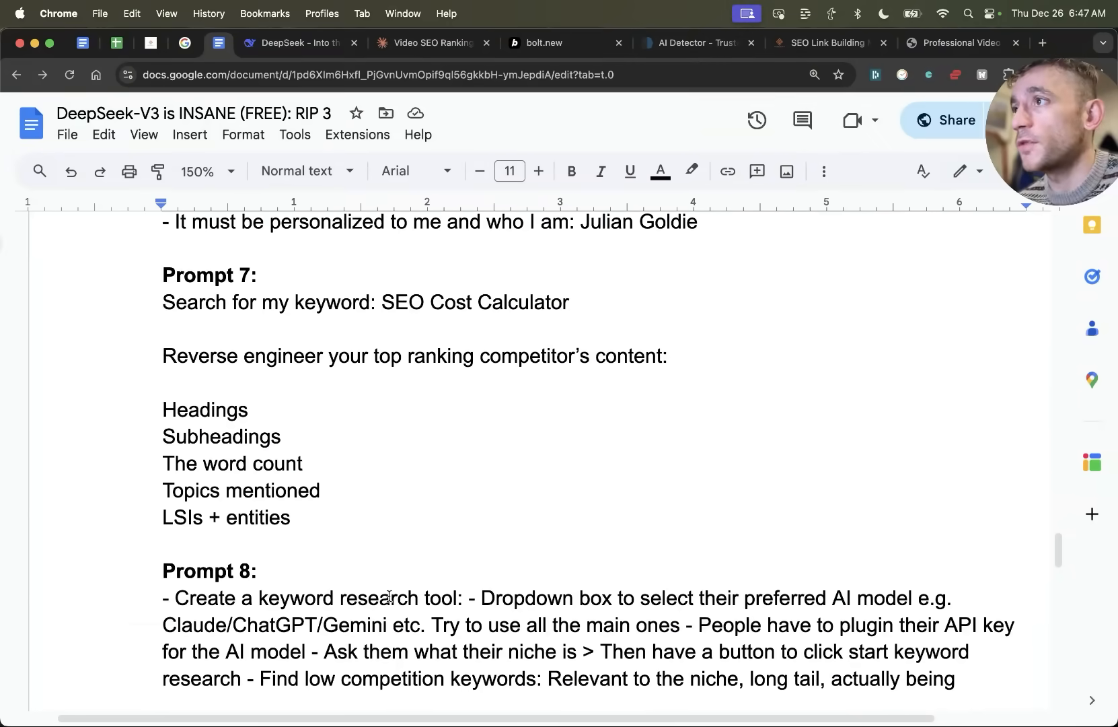
left_click_drag(163, 300, 289, 517)
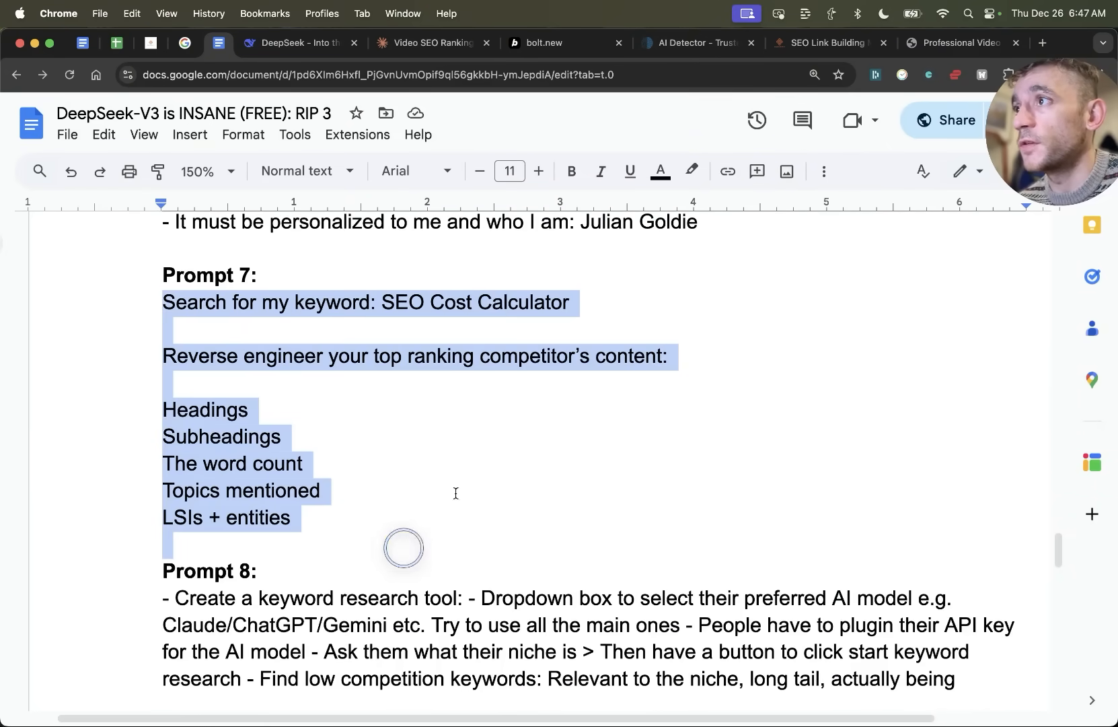
left_click(296, 43)
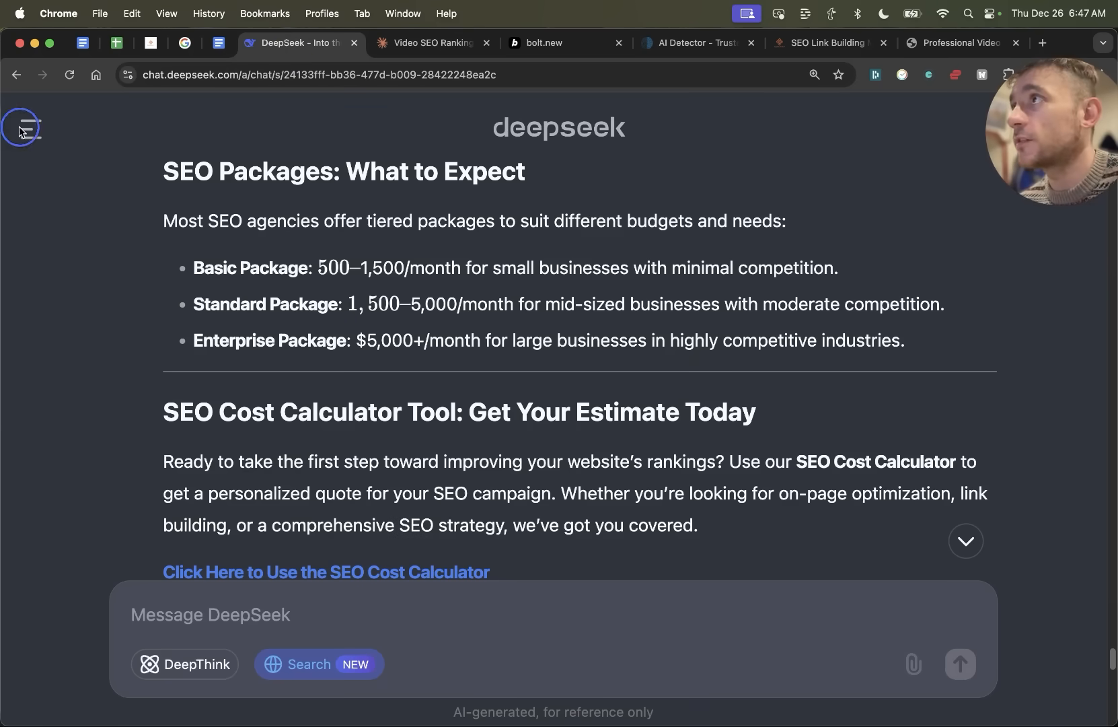
Start a new chat and send Prompt 8 requesting an AI keyword research tool
left_click(23, 128)
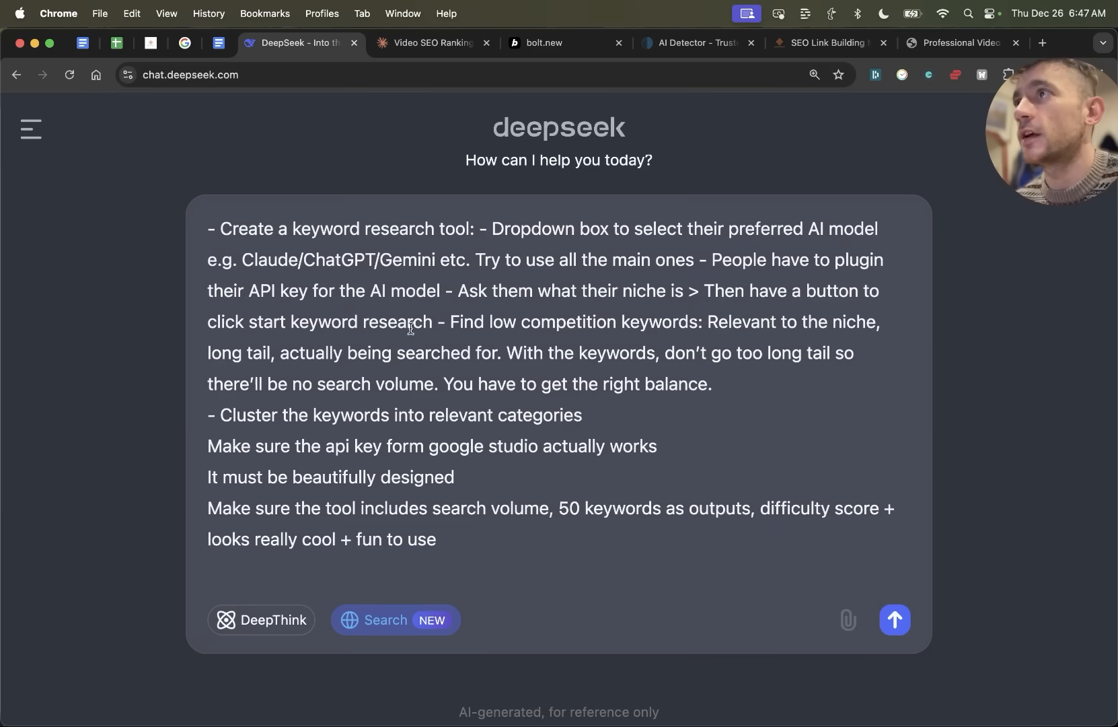
left_click_drag(491, 229, 727, 239)
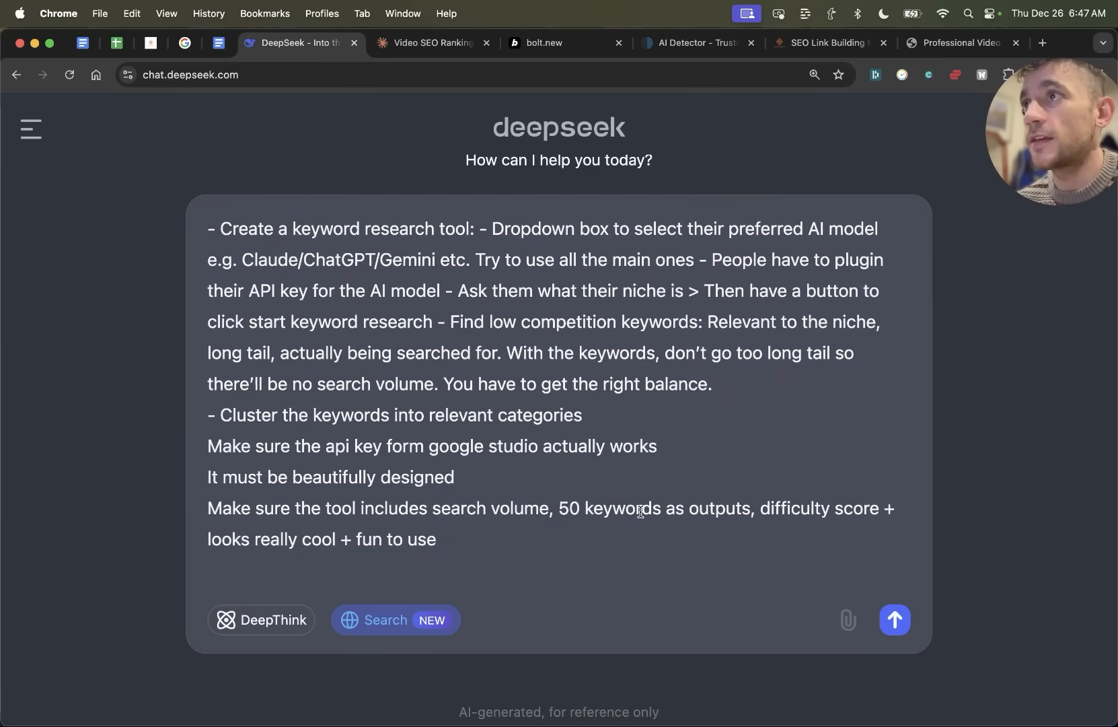
left_click(894, 619)
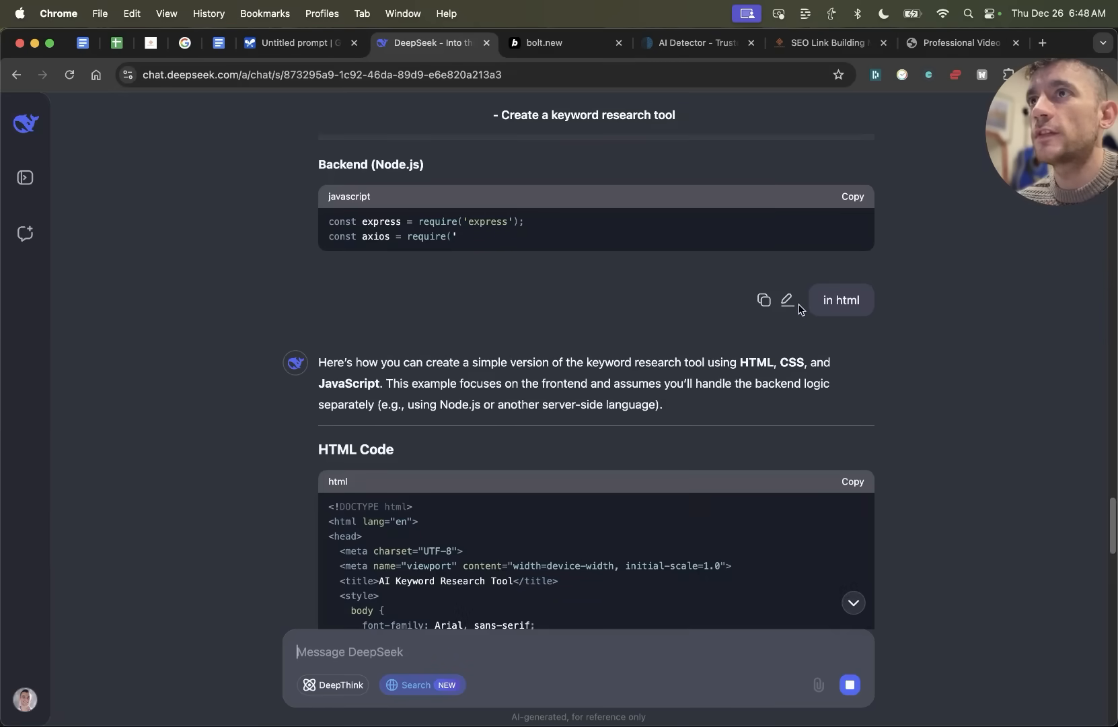
Preview the keyword tool with Gemini and niche 'SEO', then go to the SEO course page
scroll("down", 3)
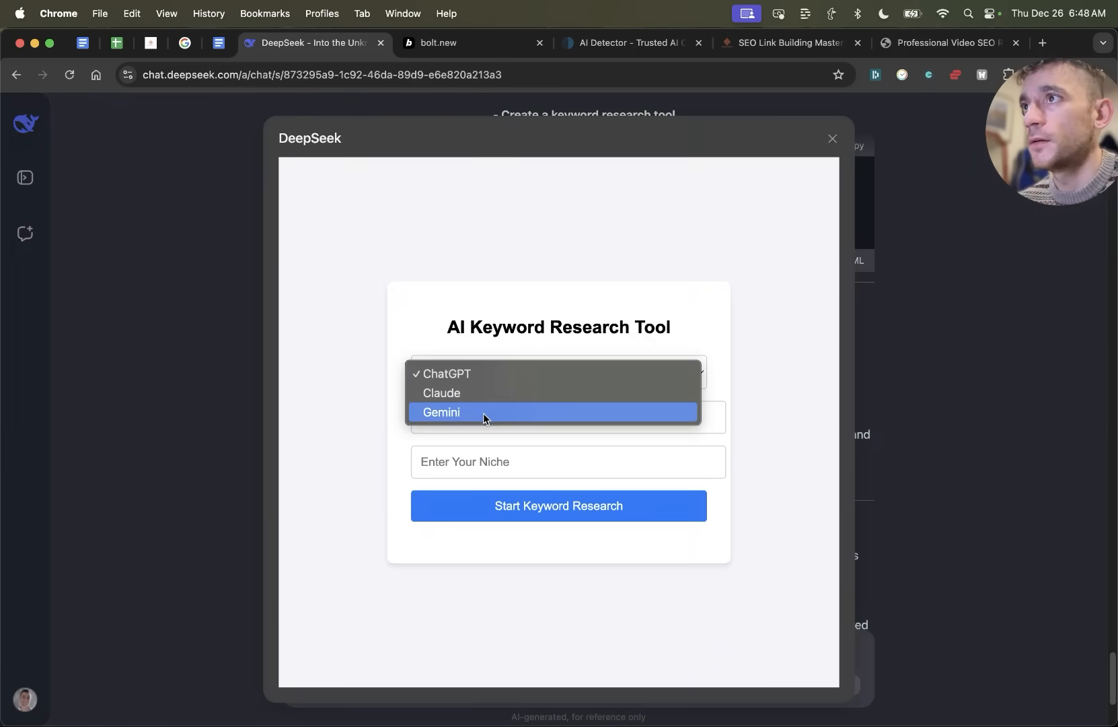
left_click(442, 412)
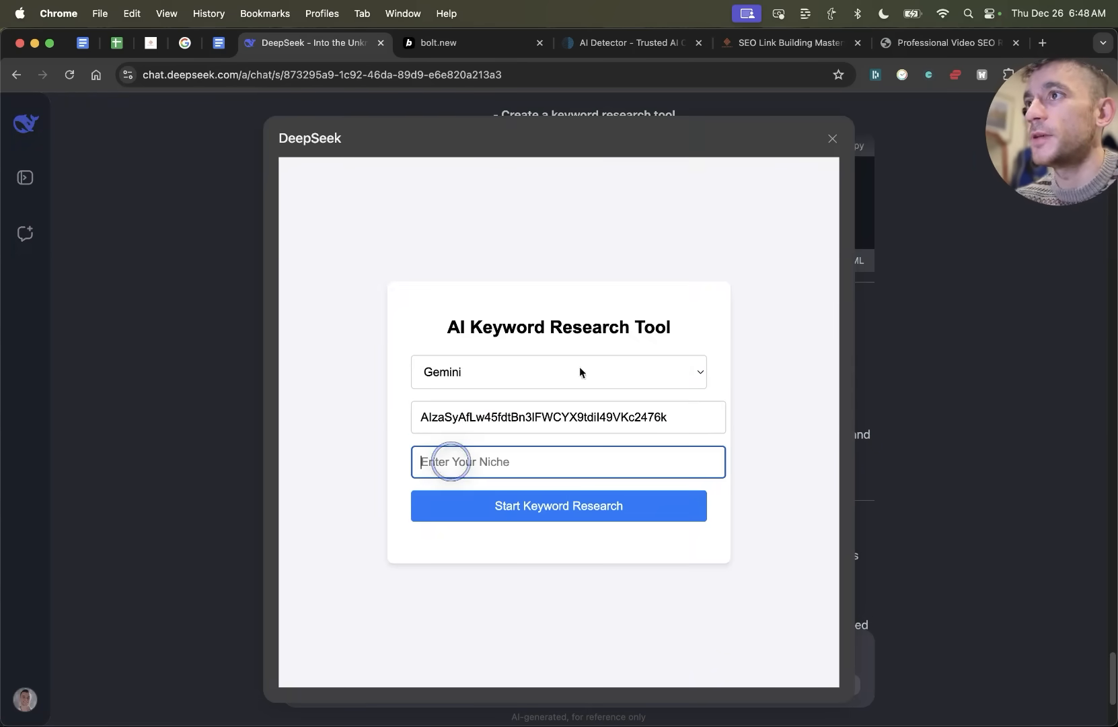
type("SEO")
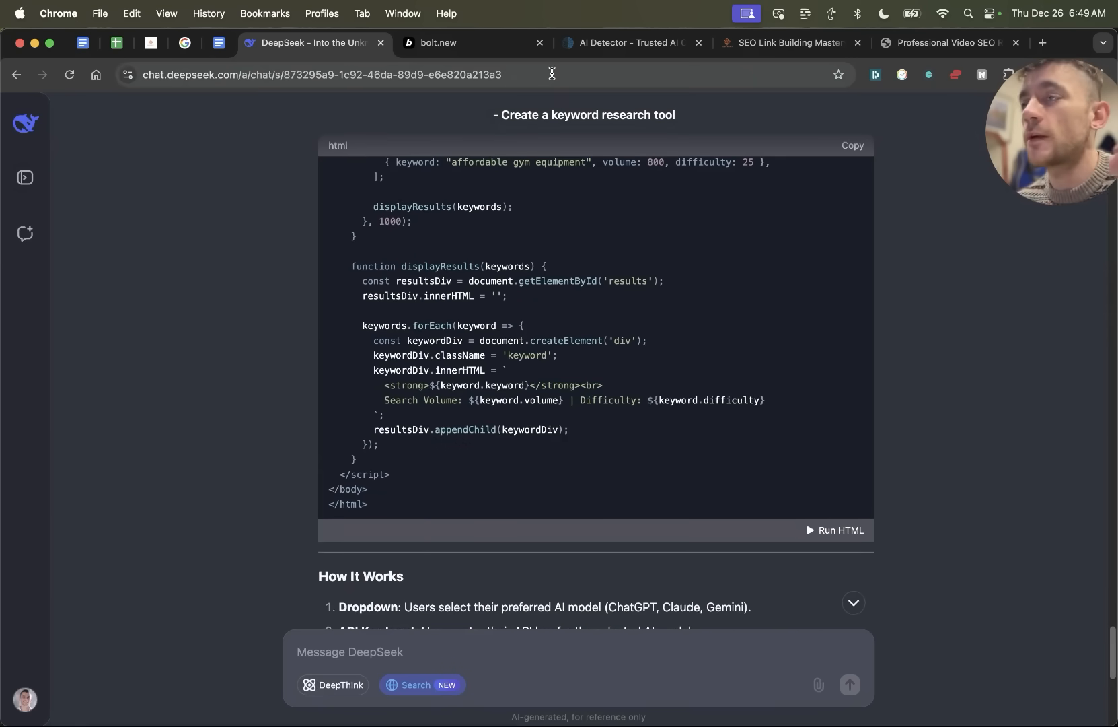
left_click(464, 43)
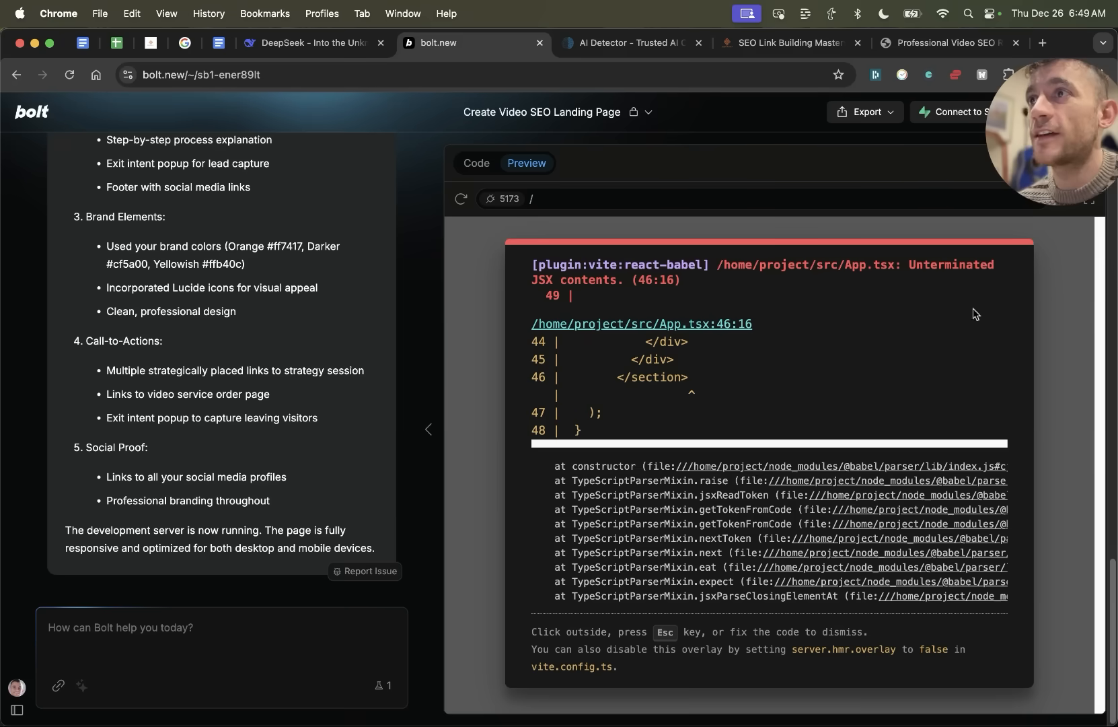
left_click(699, 43)
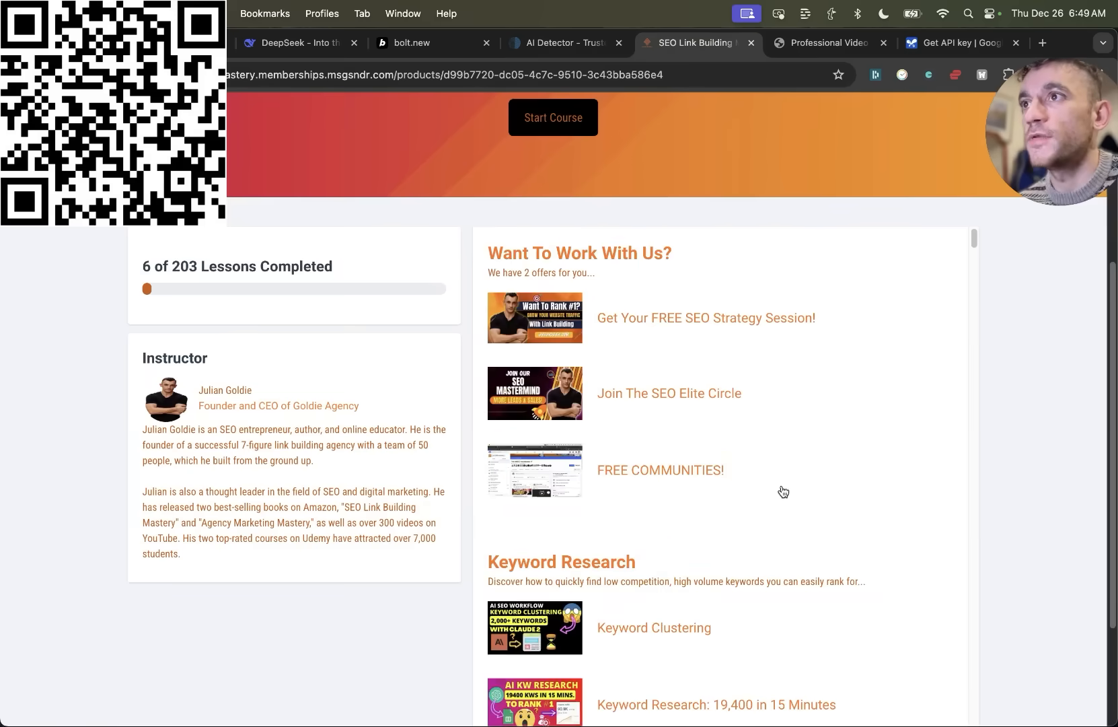
Browse the keyword research, link building and traffic diversification lessons in the course
scroll("down", 3)
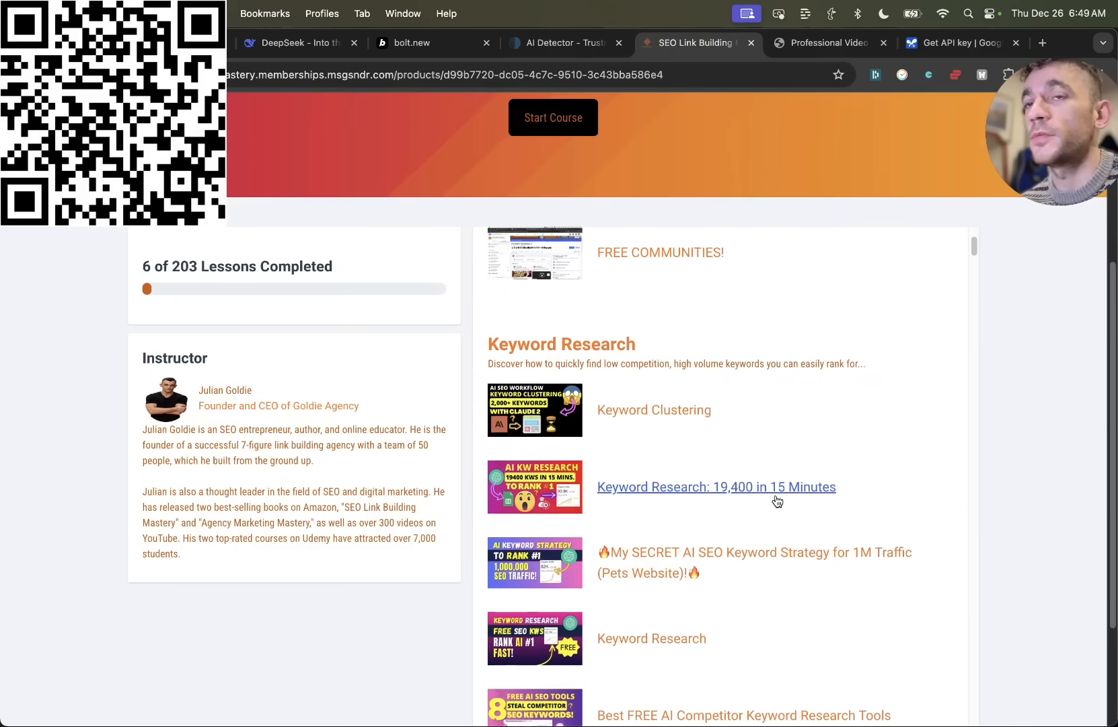
scroll("down", 3)
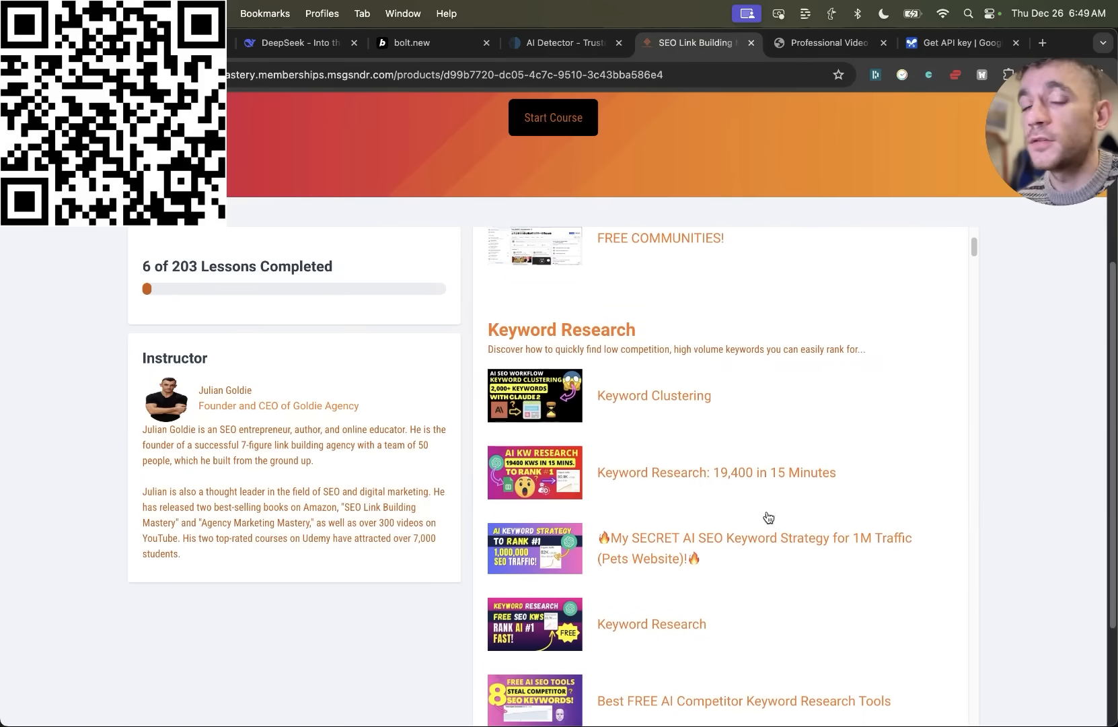
scroll("down", 3)
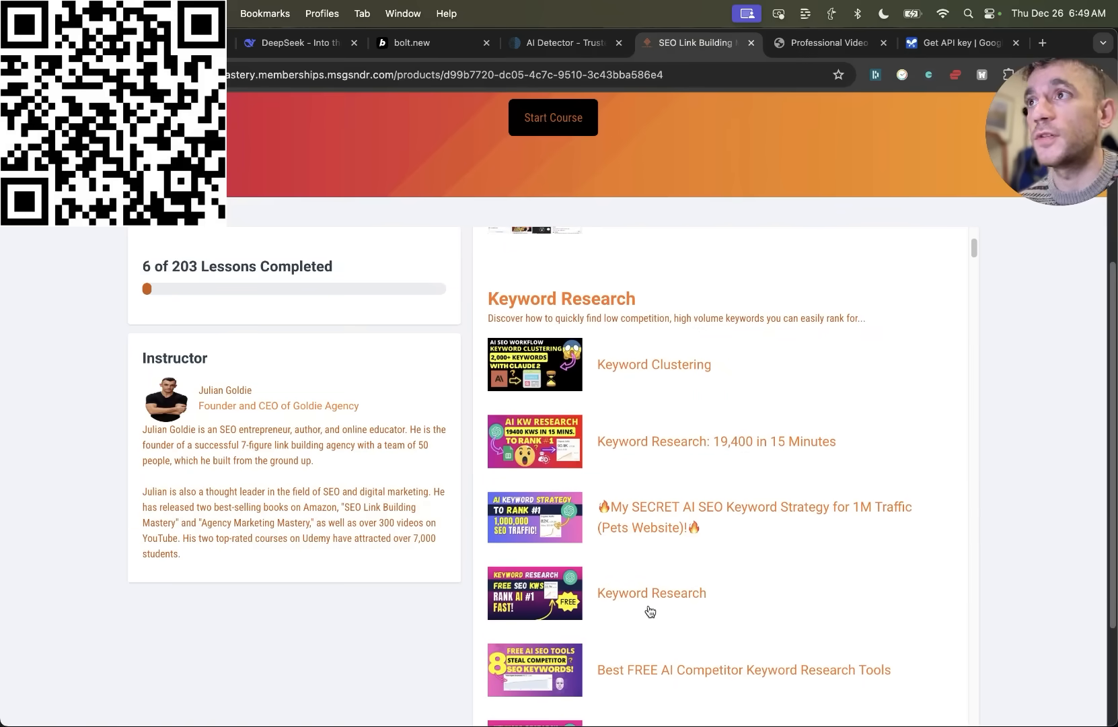
scroll("down", 3)
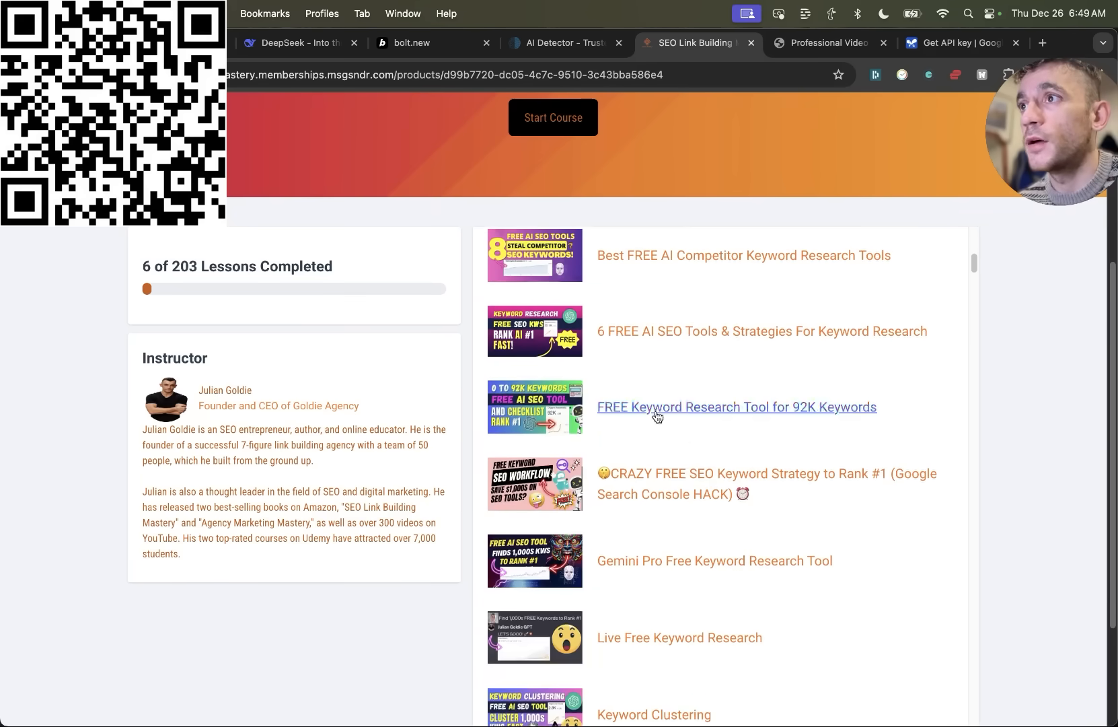
scroll("down", 3)
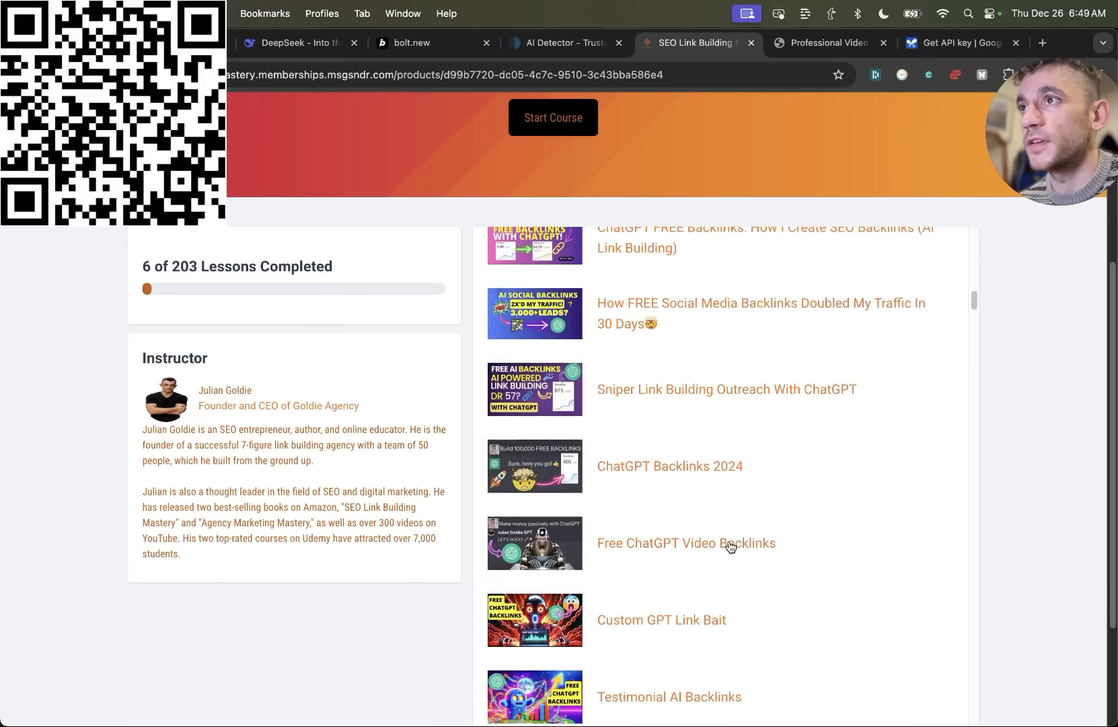
scroll("down", 3)
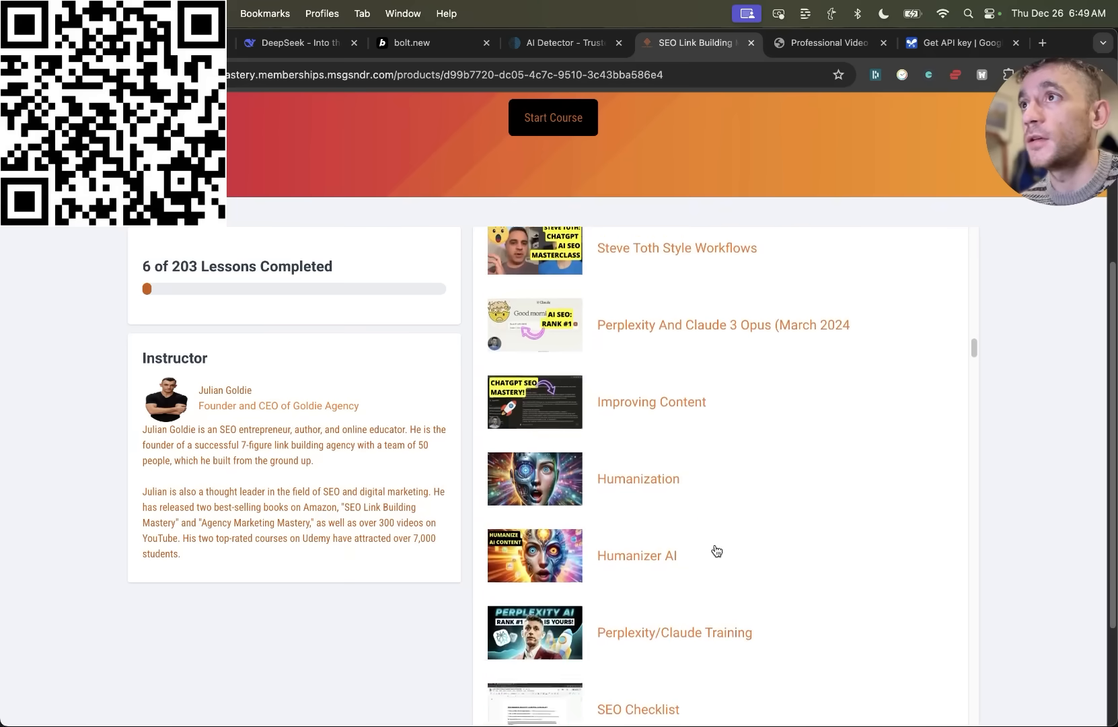
scroll("down", 3)
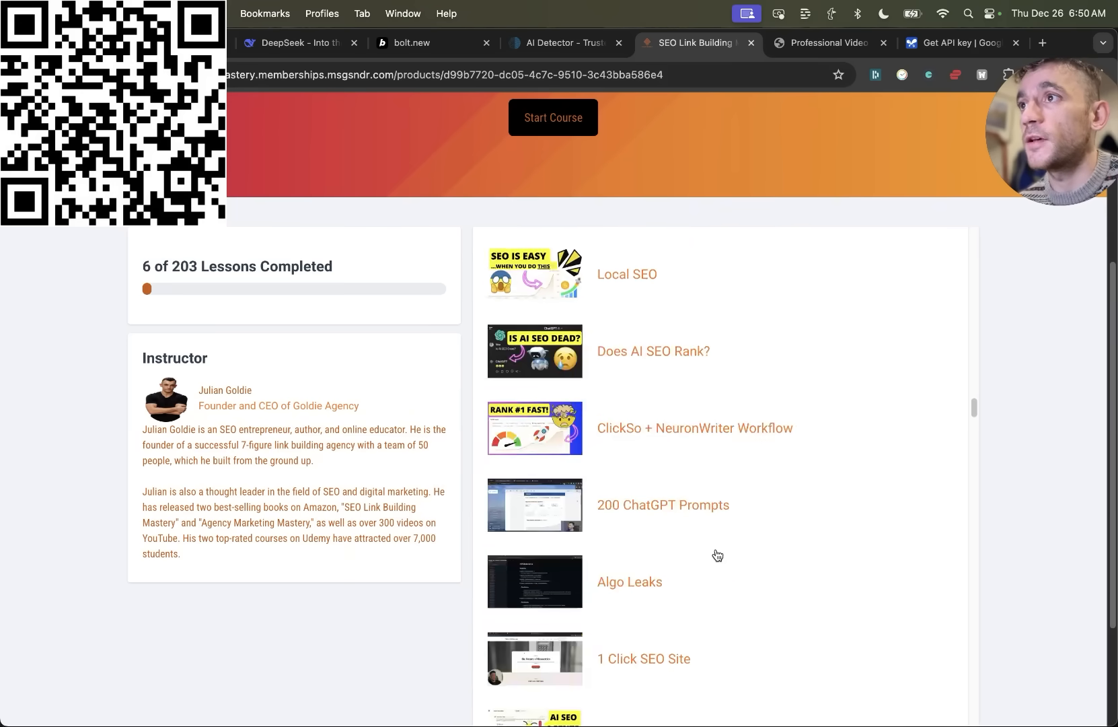
scroll("down", 3)
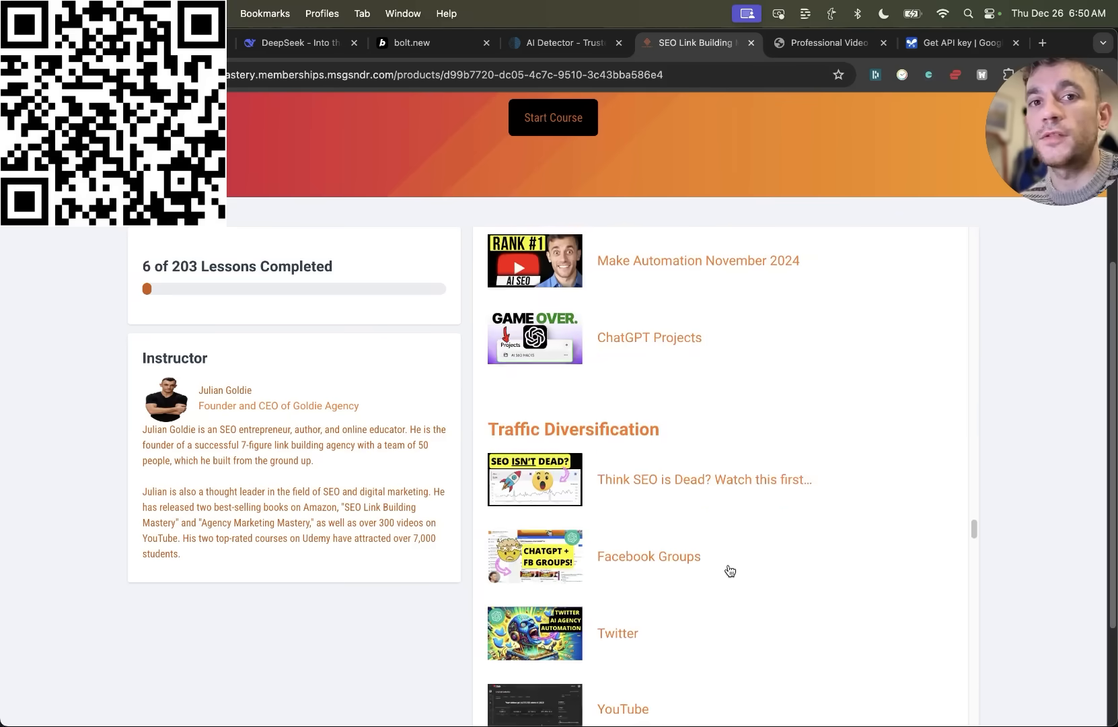
scroll("down", 3)
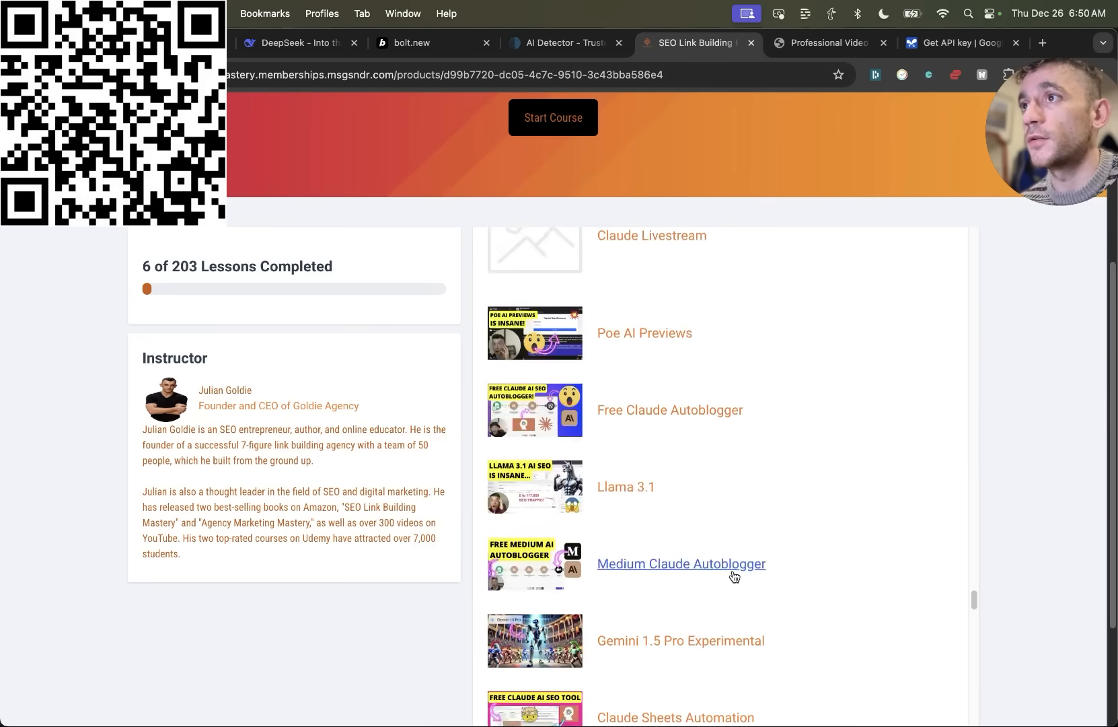
scroll("down", 3)
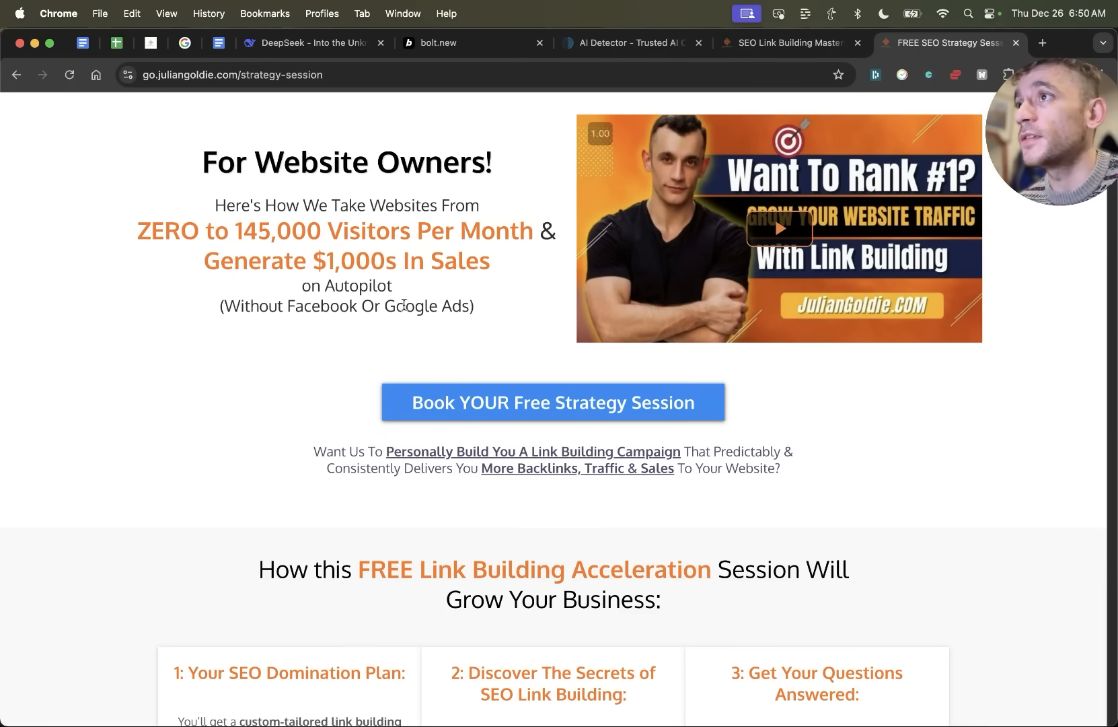
scroll("down", 3)
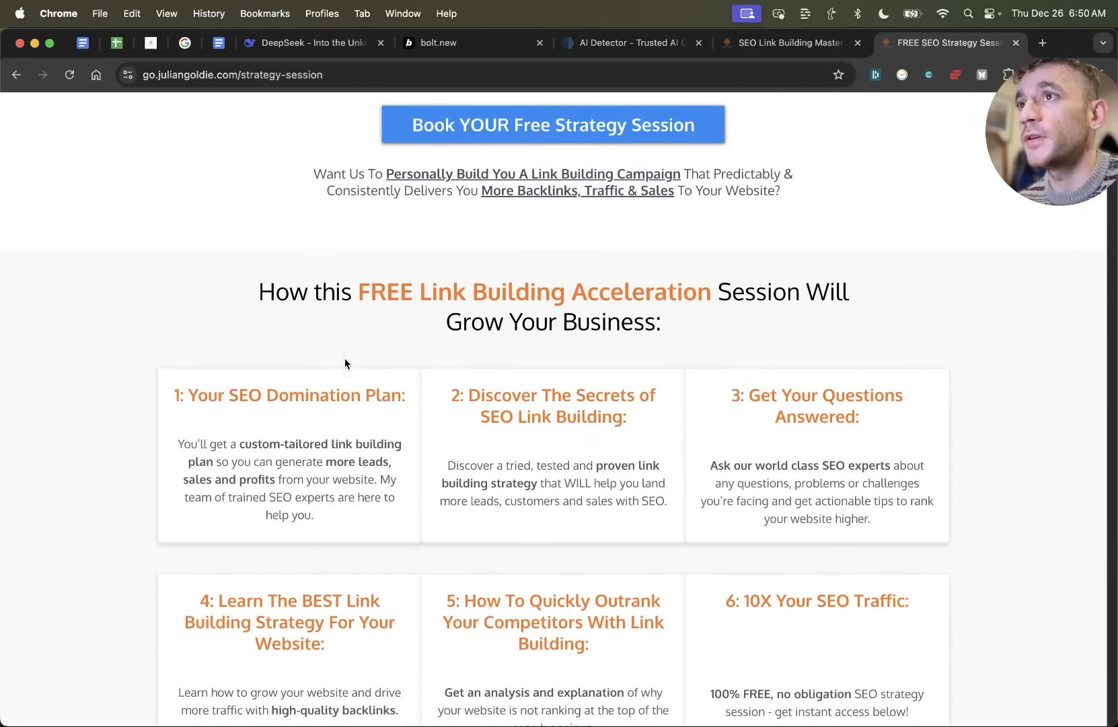
scroll("down", 3)
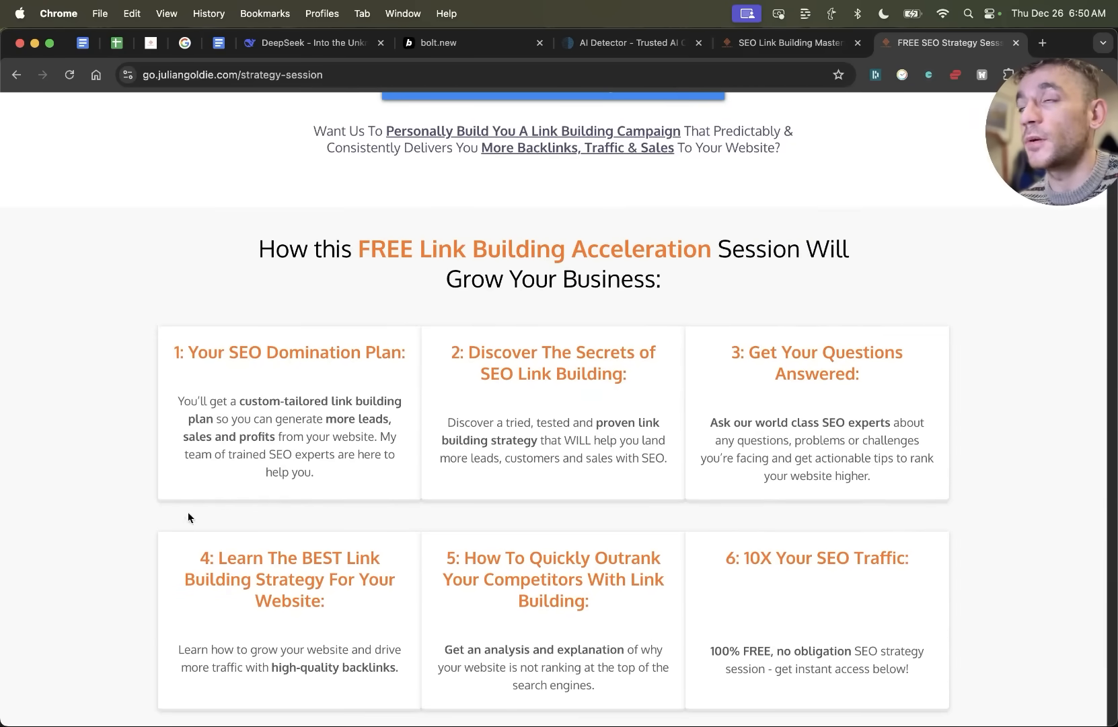
scroll("down", 3)
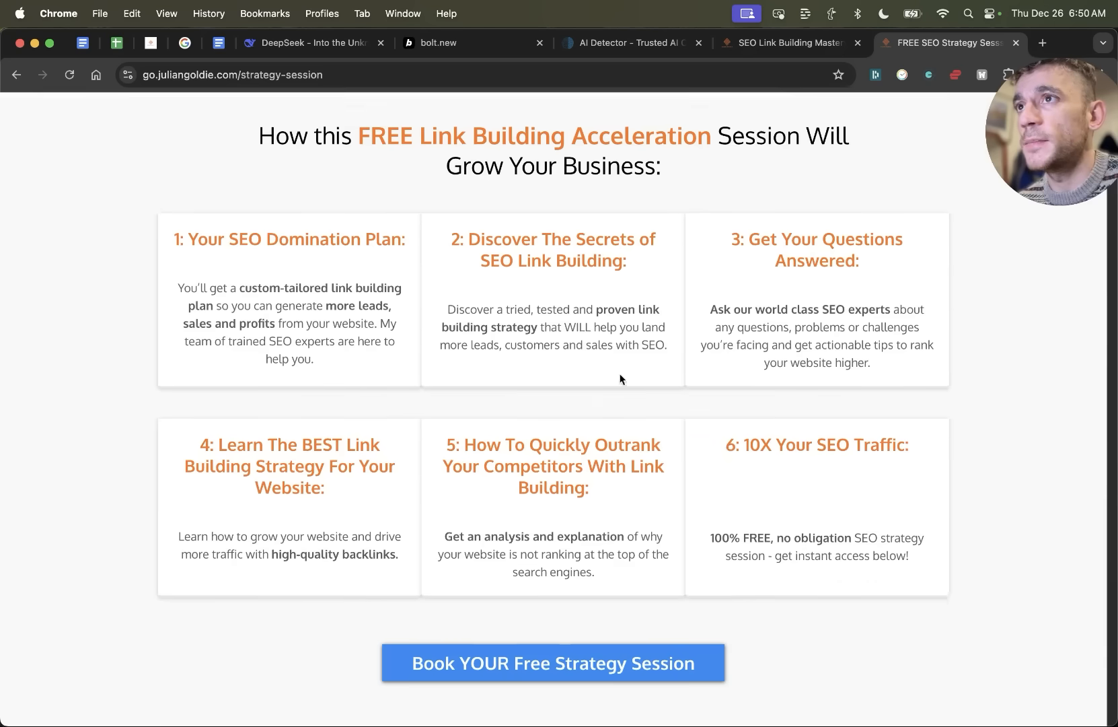
scroll("down", 3)
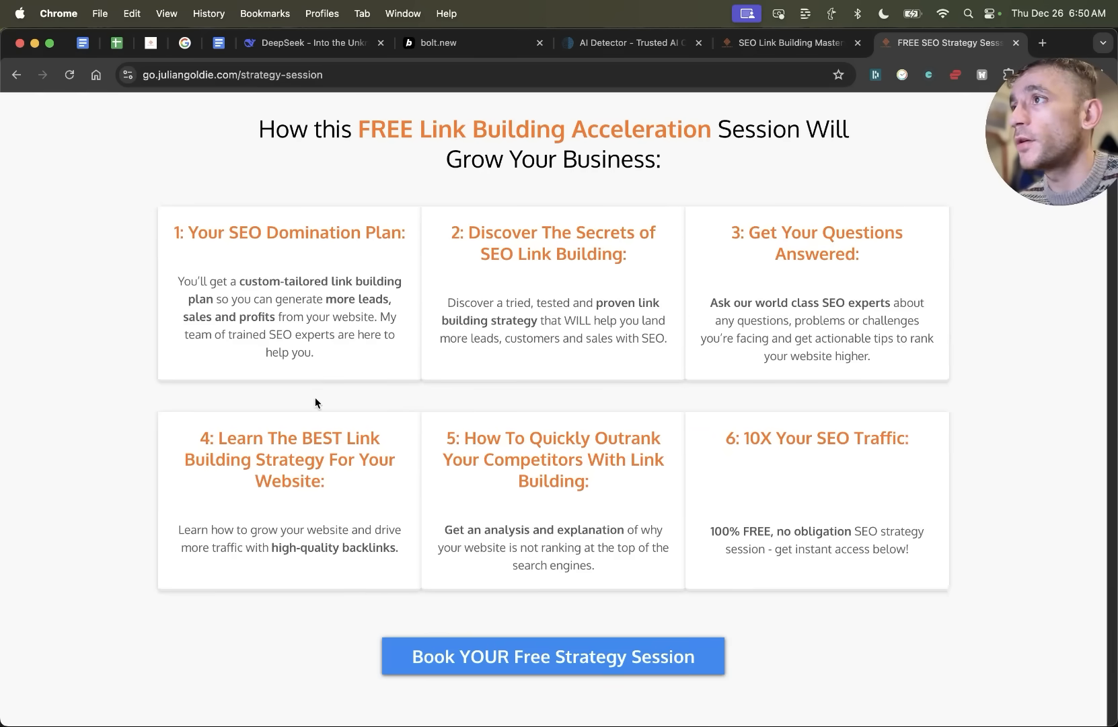
mouse_move(669, 535)
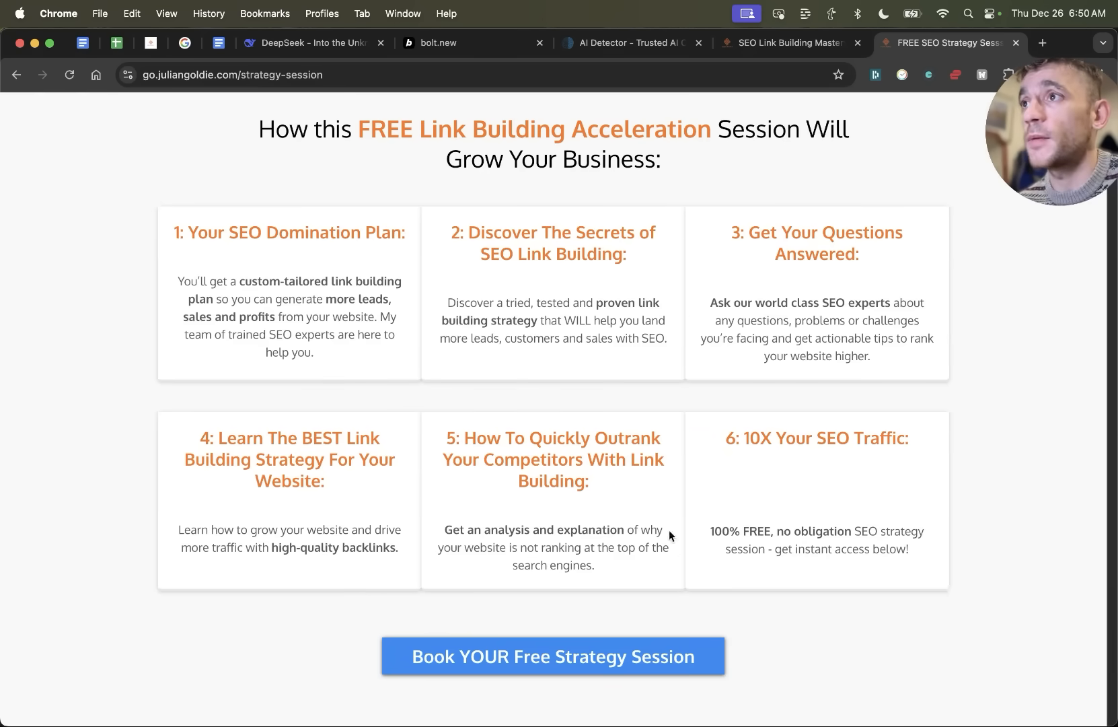
mouse_move(800, 516)
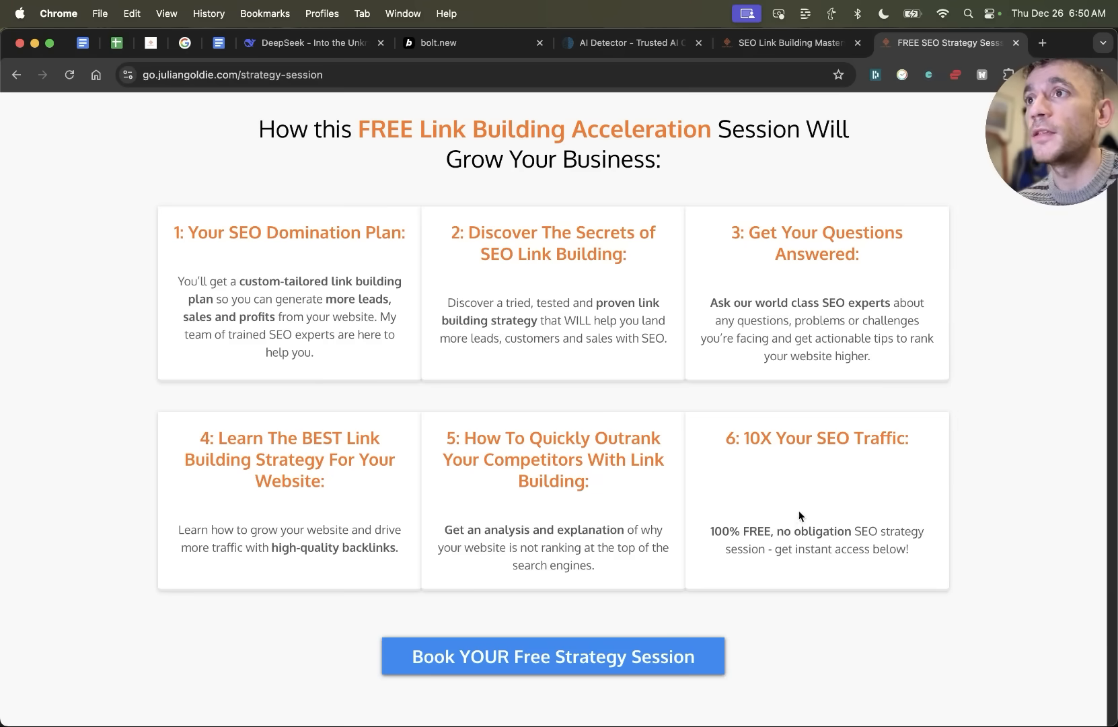
scroll("up", 3)
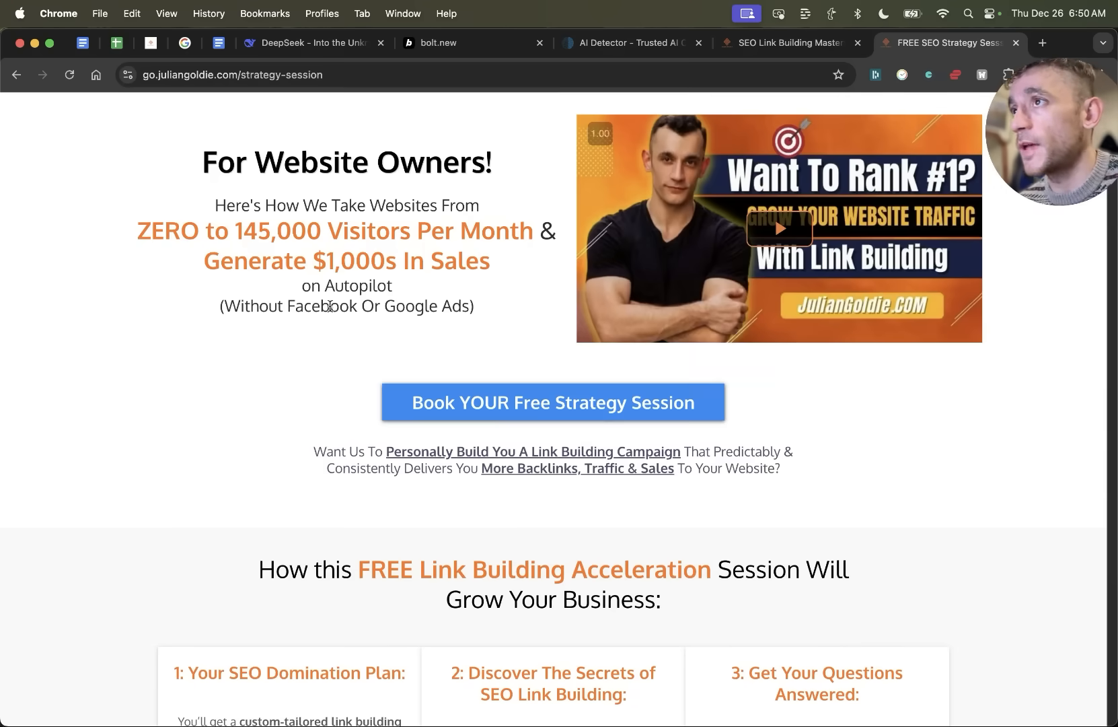